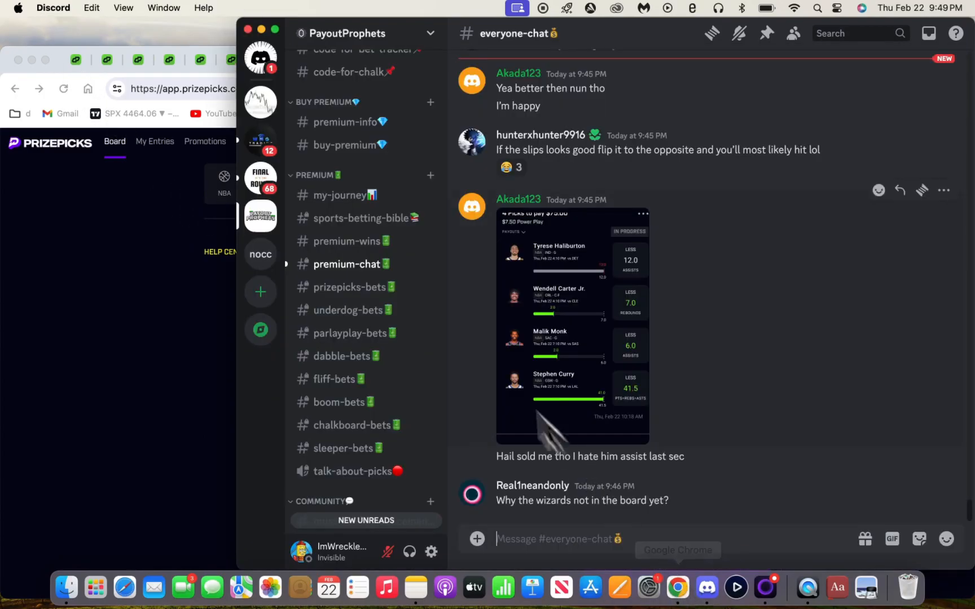
View the #new-videos channel's latest messages in Discord
{"action": "scroll", "scroll_direction": "down", "scroll_amount": 3}
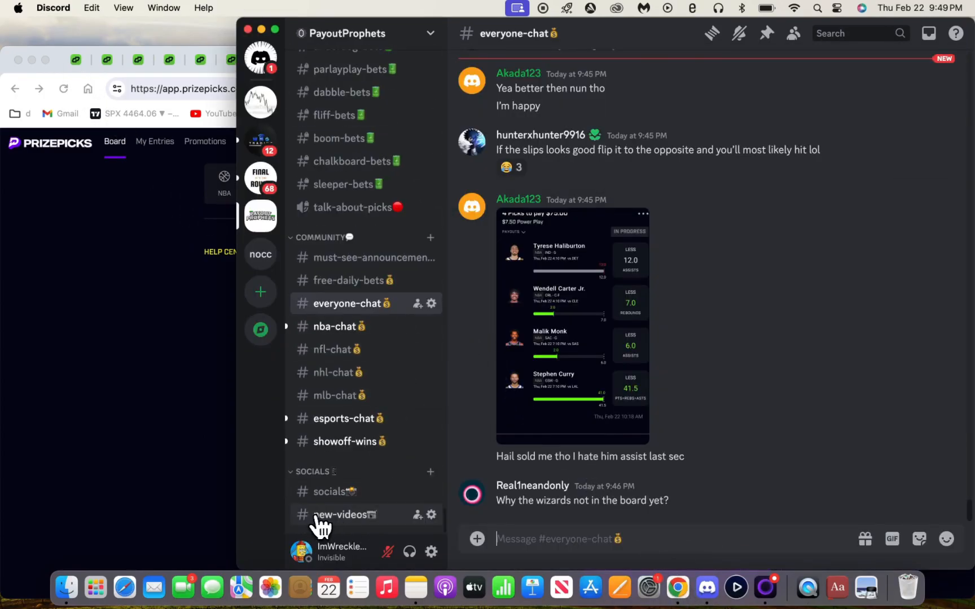
{"action": "left_click", "coordinate": [341, 515]}
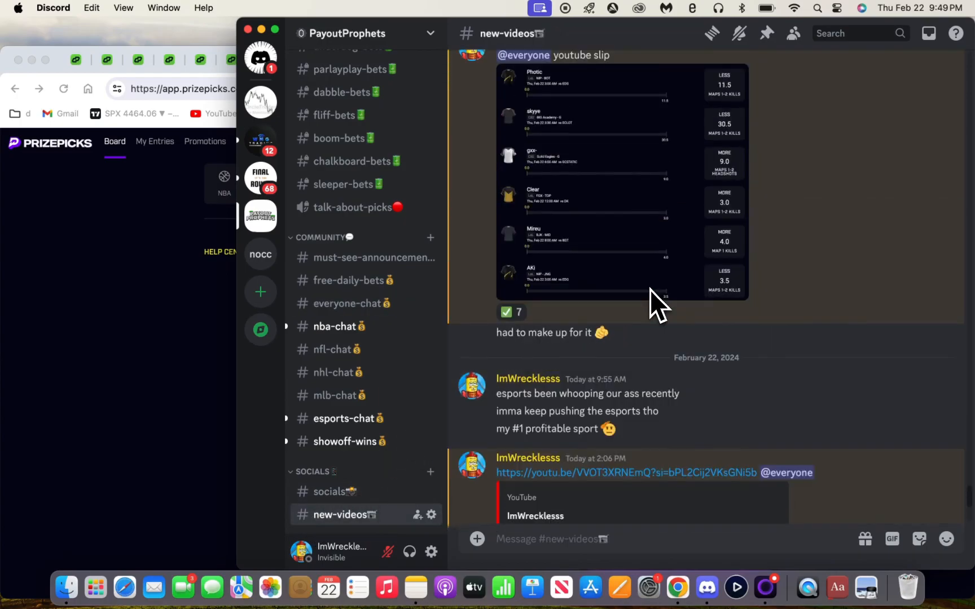
{"action": "scroll", "scroll_direction": "down", "scroll_amount": 3}
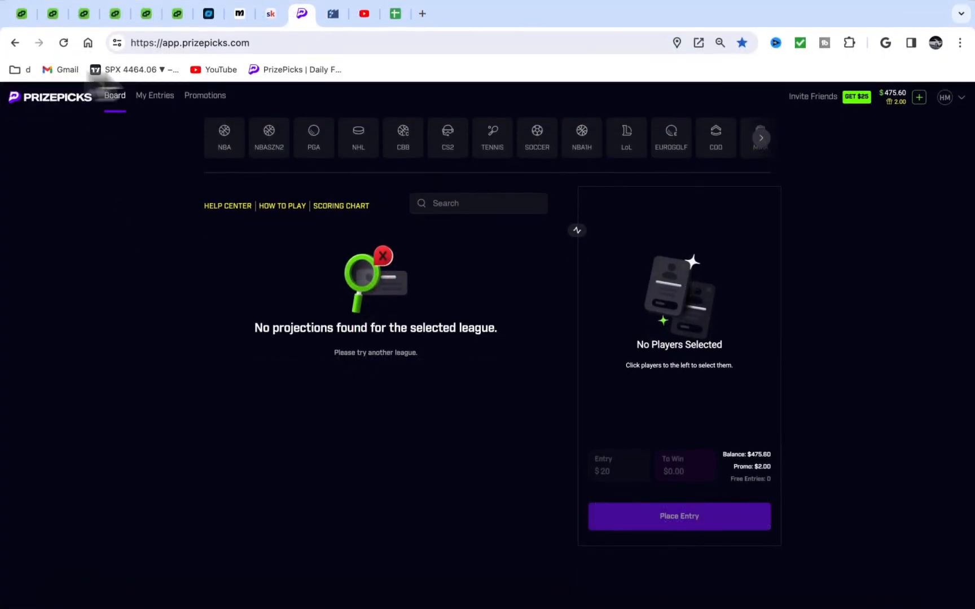
Review the daily picks log in Google Sheets, then move on to YouTube Studio
{"action": "left_click", "coordinate": [395, 14]}
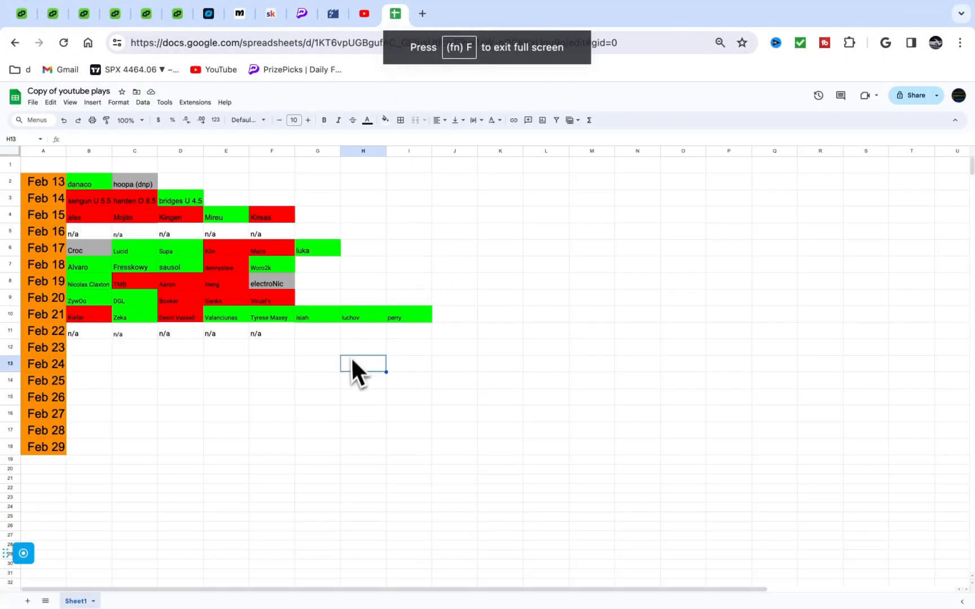
{"action": "left_click", "coordinate": [180, 364]}
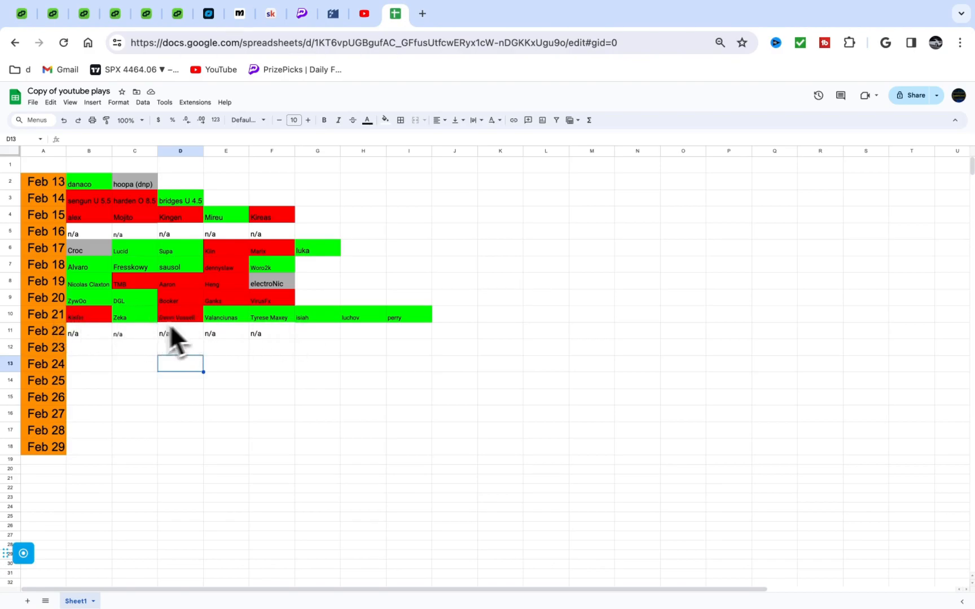
{"action": "mouse_move", "coordinate": [218, 345]}
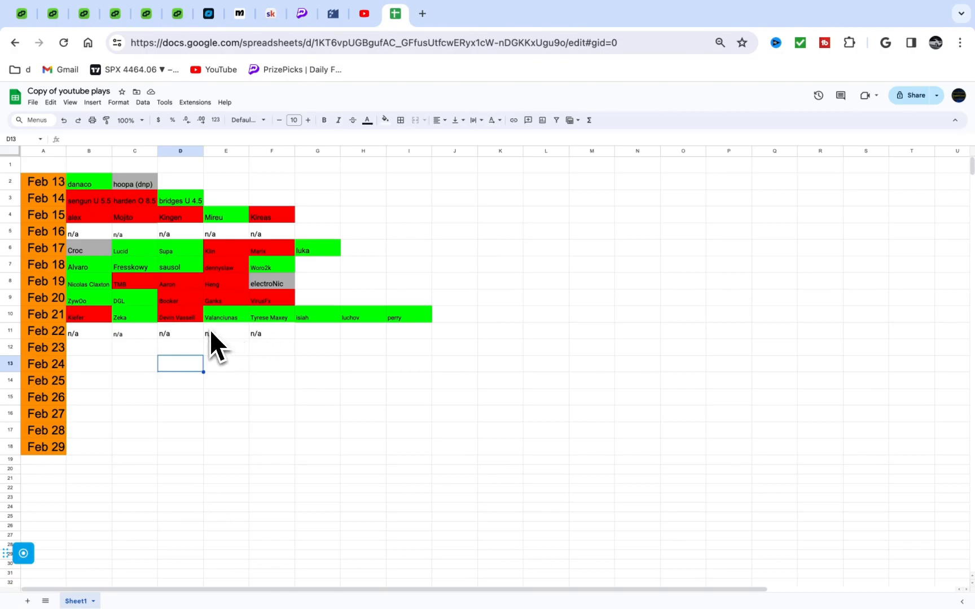
{"action": "mouse_move", "coordinate": [320, 340]}
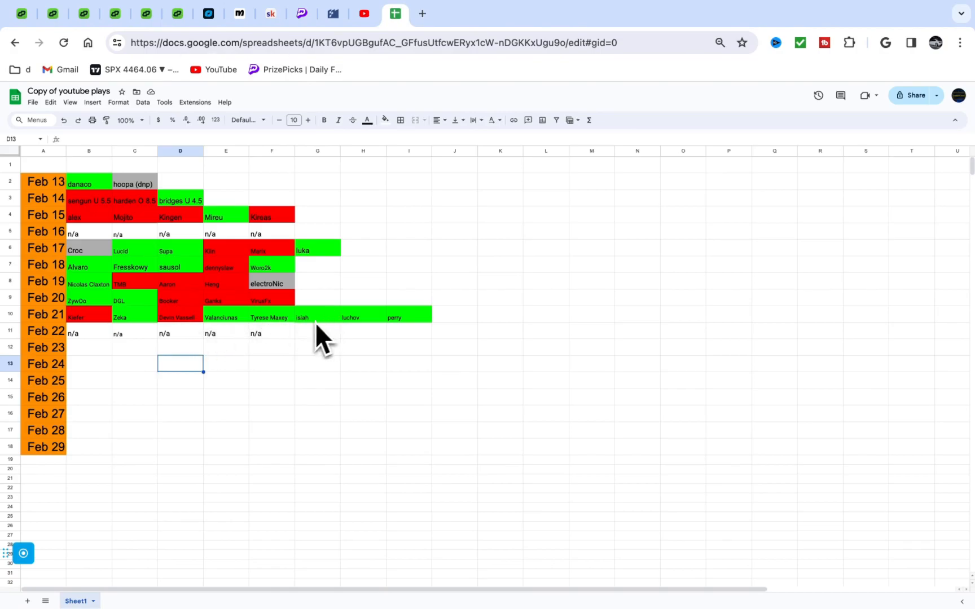
{"action": "mouse_move", "coordinate": [99, 349]}
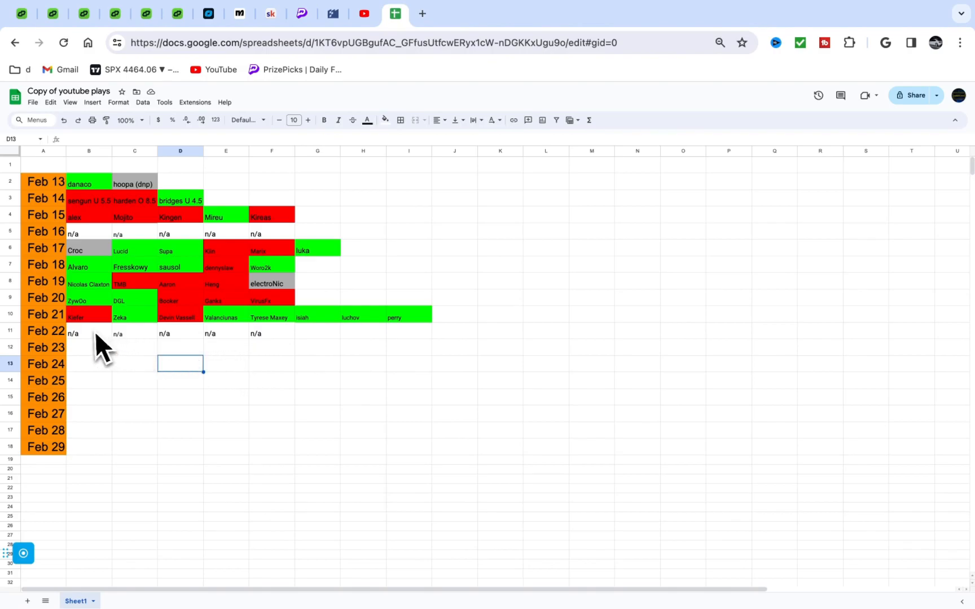
{"action": "mouse_move", "coordinate": [137, 351]}
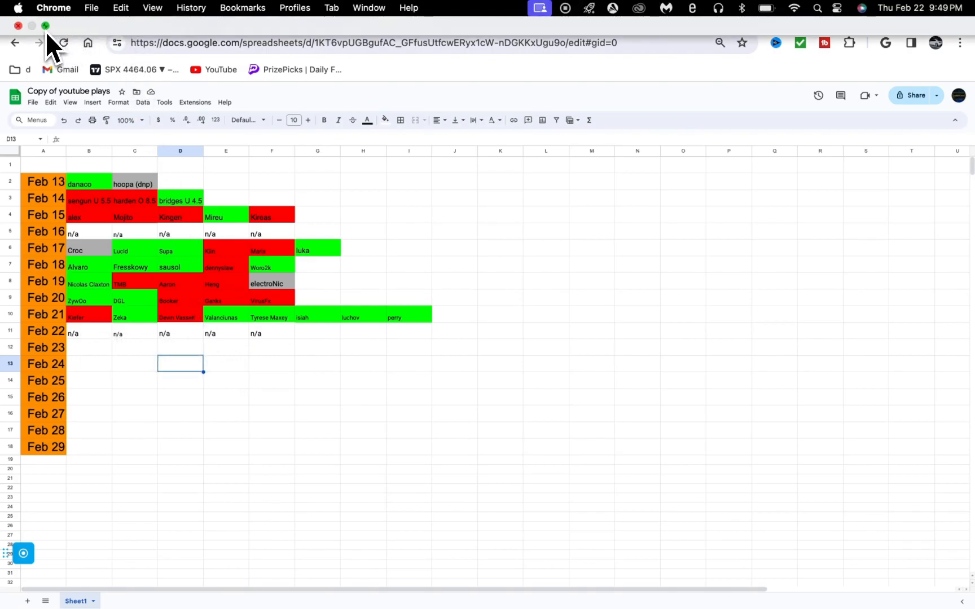
{"action": "left_click", "coordinate": [45, 26]}
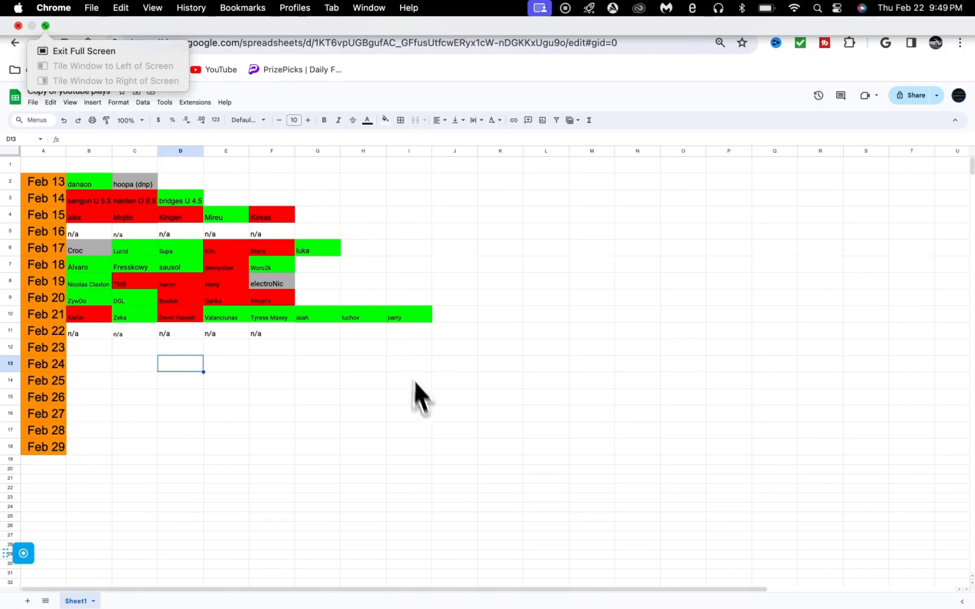
{"action": "left_click", "coordinate": [364, 14]}
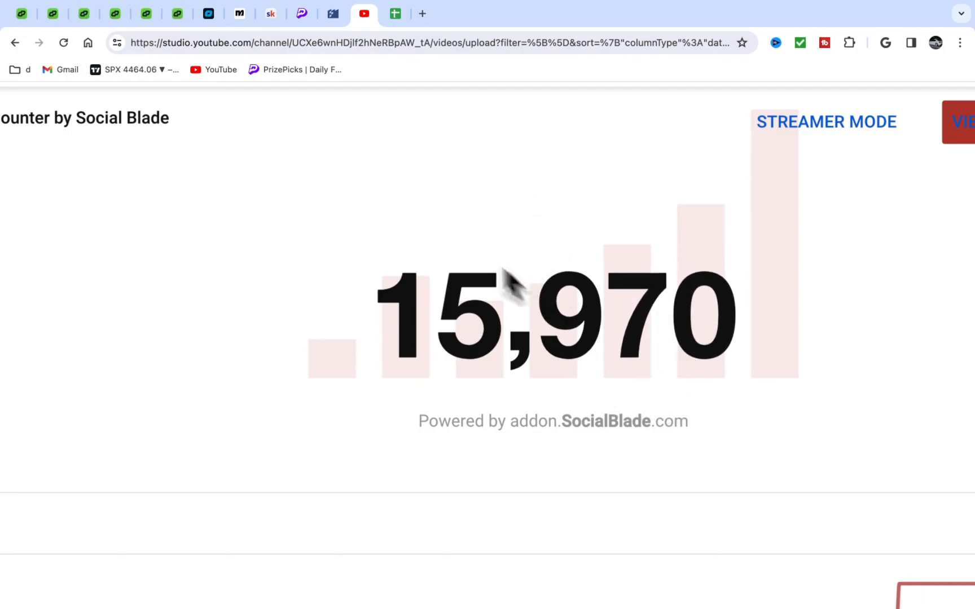
{"action": "mouse_move", "coordinate": [431, 231]}
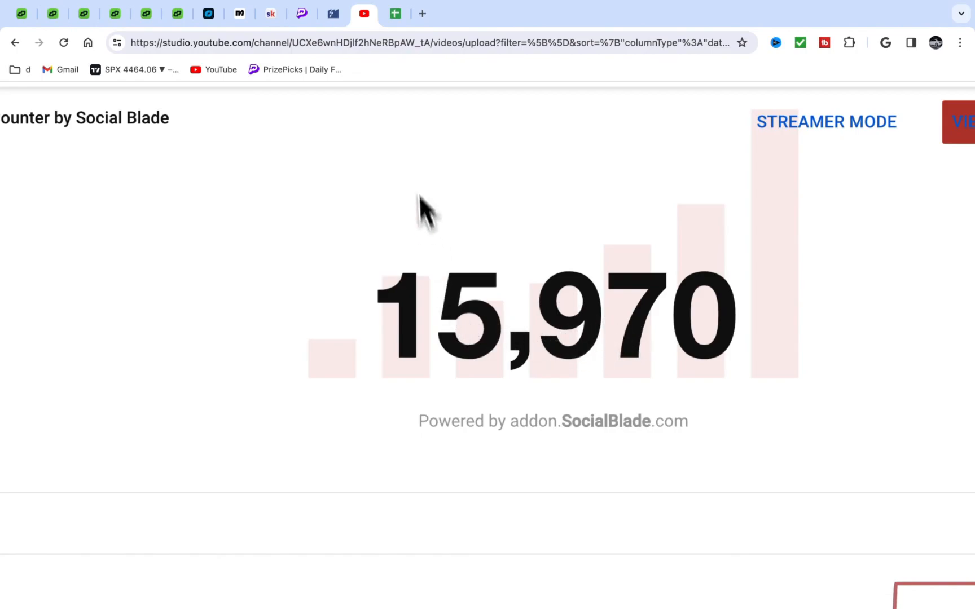
{"action": "mouse_move", "coordinate": [416, 96]}
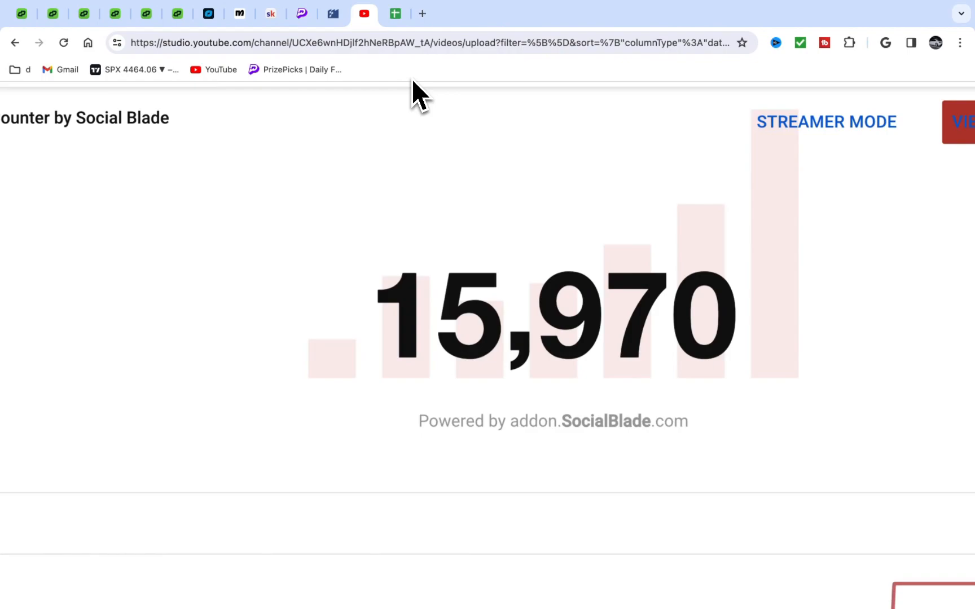
{"action": "mouse_move", "coordinate": [167, 149]}
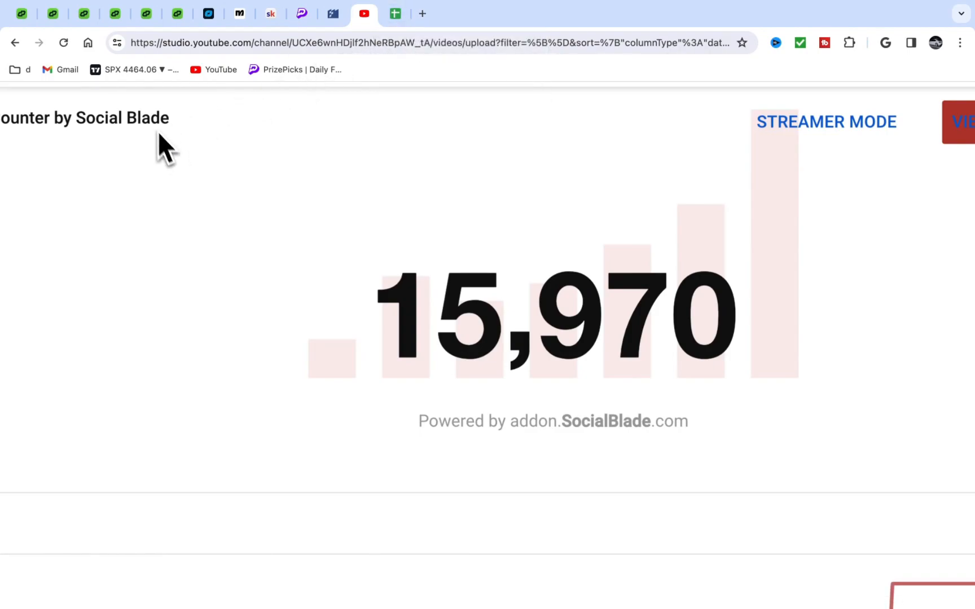
{"action": "mouse_move", "coordinate": [300, 135]}
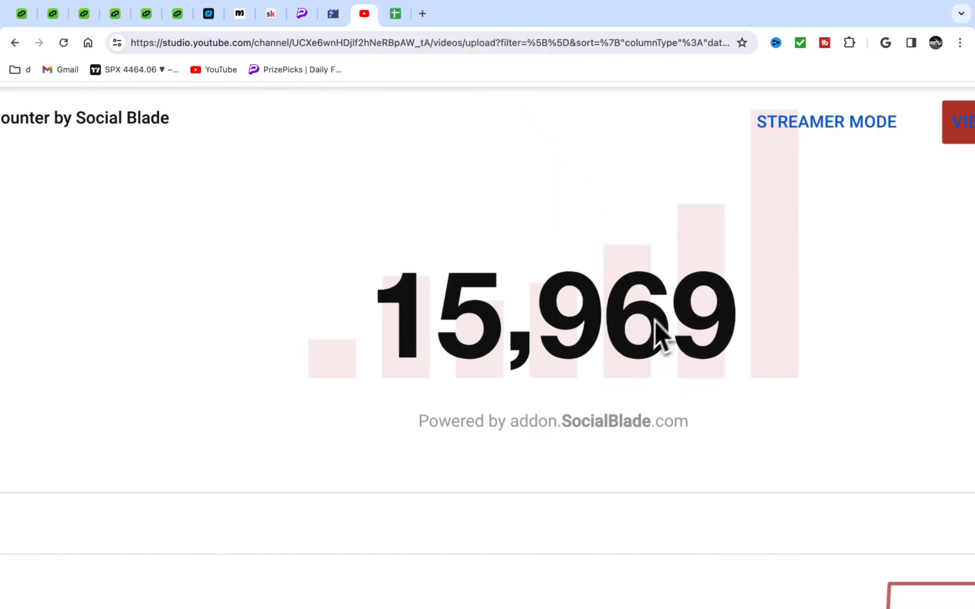
Leave the subscriber counter and bring up the DailyGrind optimizer
{"action": "left_click", "coordinate": [394, 13]}
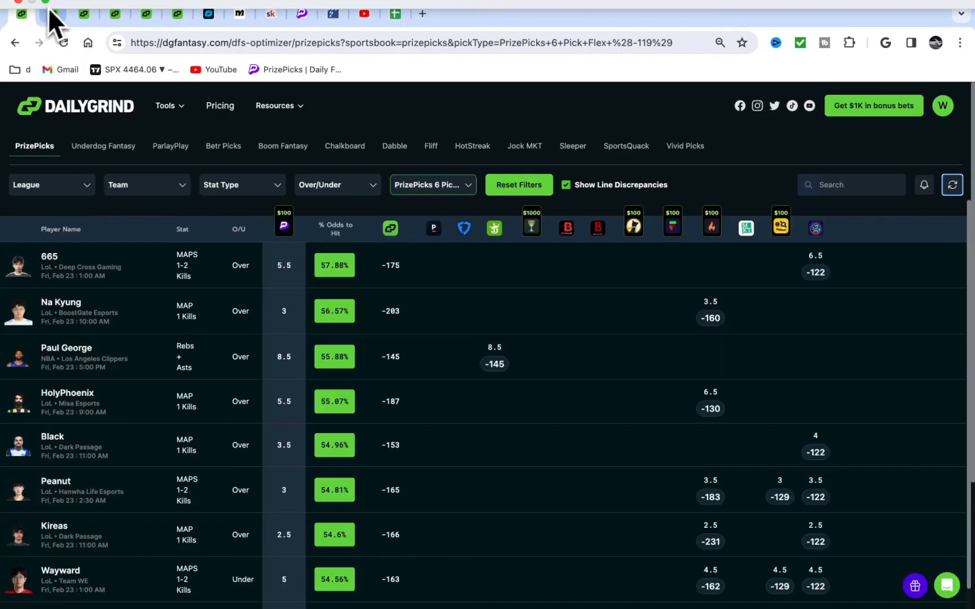
Search a player name in the optimizer, then restore the full picks list
{"action": "type", "text": "imw"}
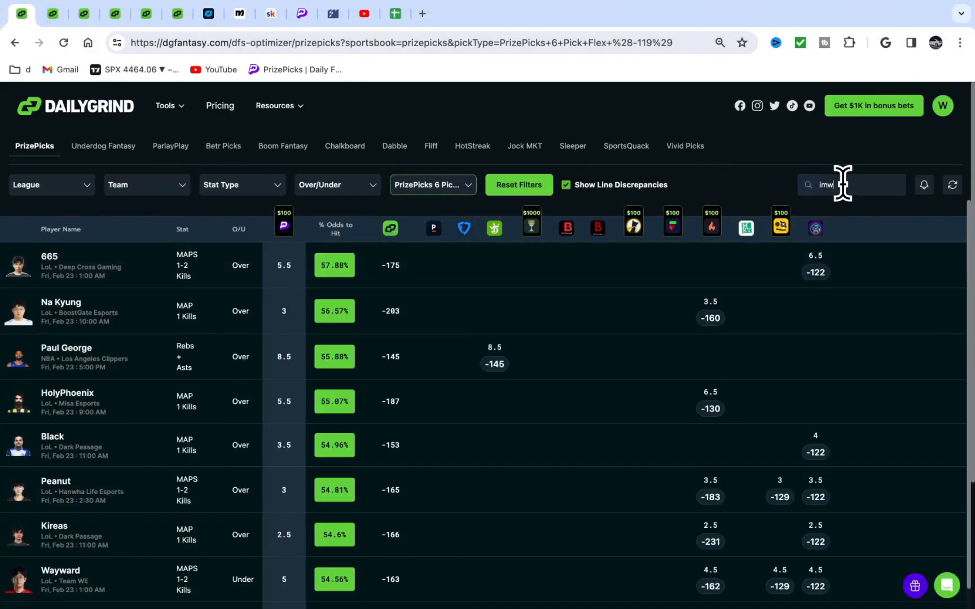
{"action": "type", "text": "we"}
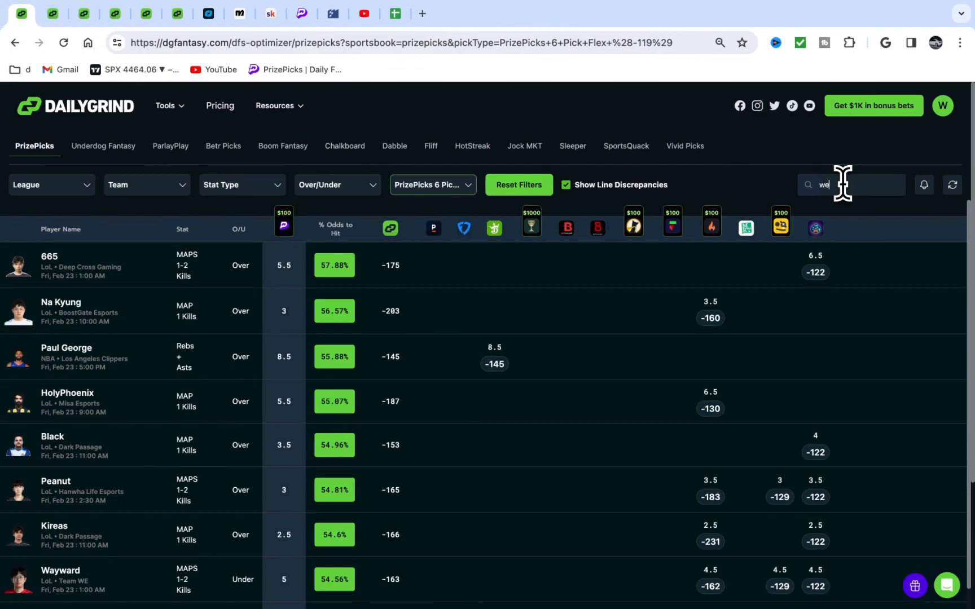
{"action": "type", "text": "recklesss"}
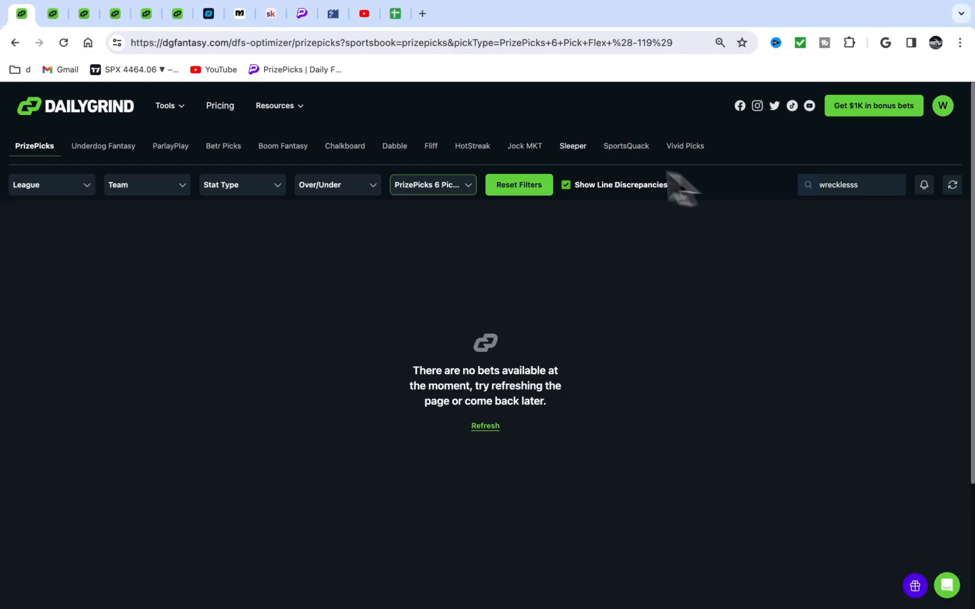
{"action": "mouse_move", "coordinate": [863, 191]}
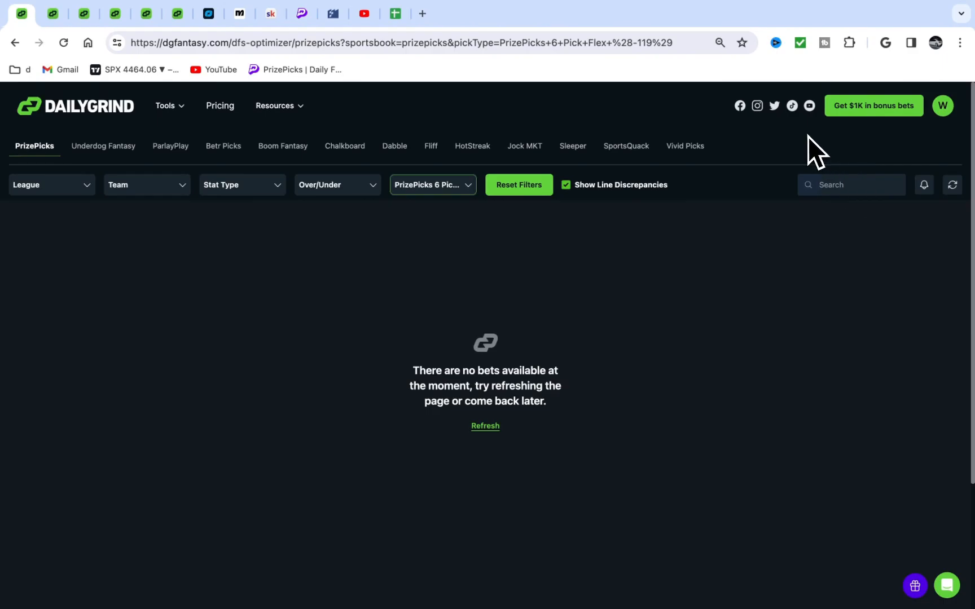
{"action": "left_click", "coordinate": [485, 425]}
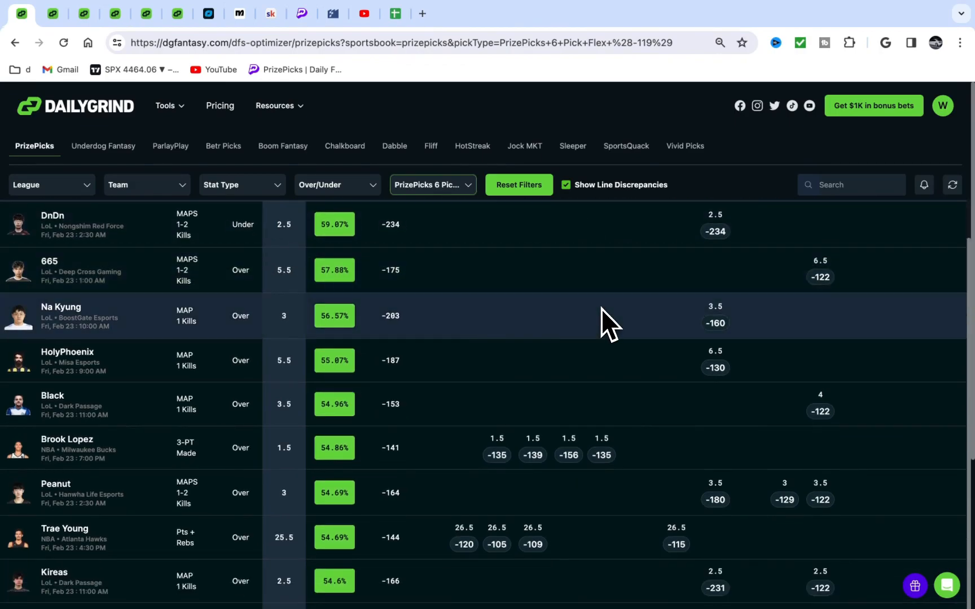
Scan the top plays and copy player names such as DnDn for the board
{"action": "scroll", "scroll_direction": "down", "scroll_amount": 3}
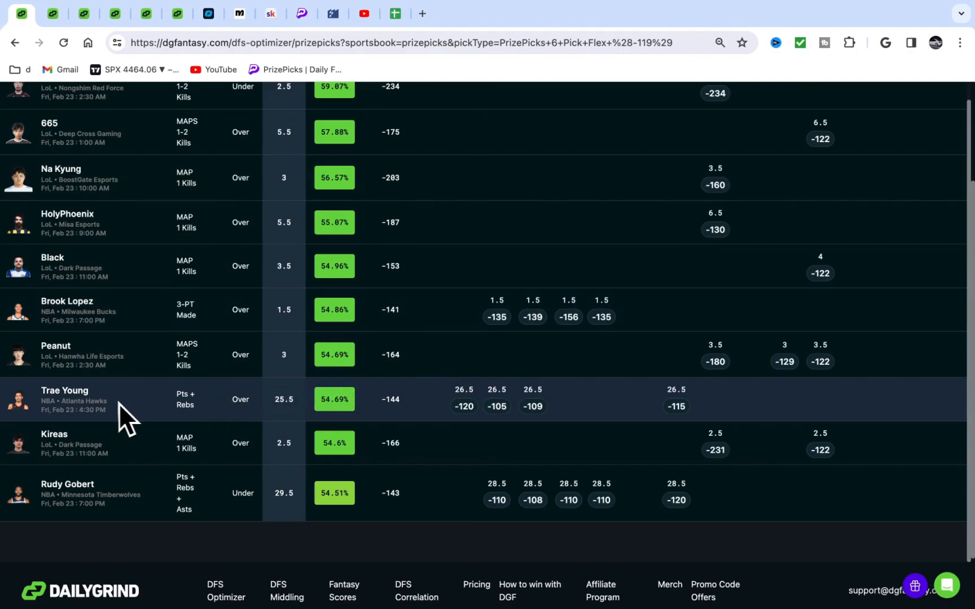
{"action": "mouse_move", "coordinate": [168, 399]}
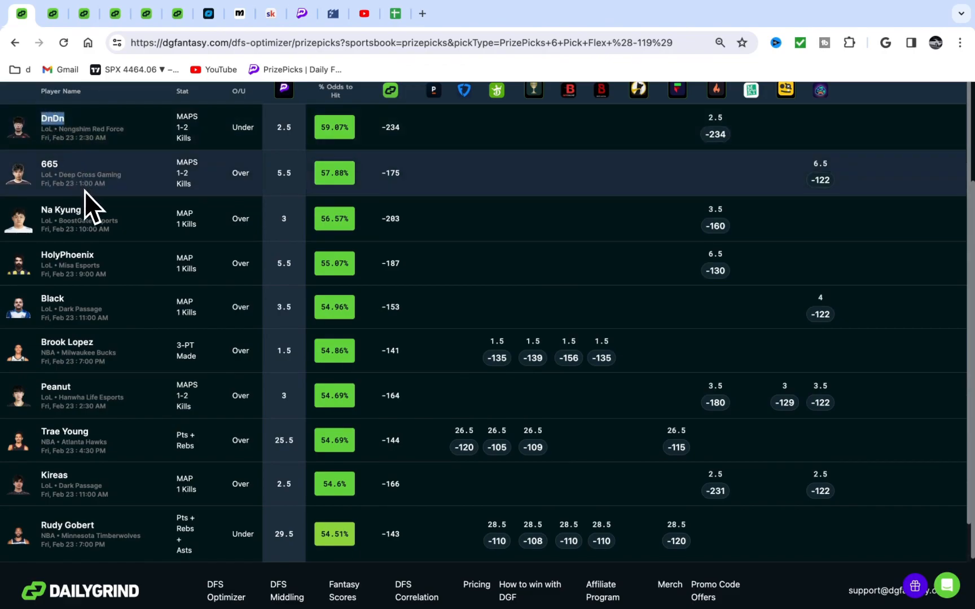
{"action": "key", "text": "ctrl+f"}
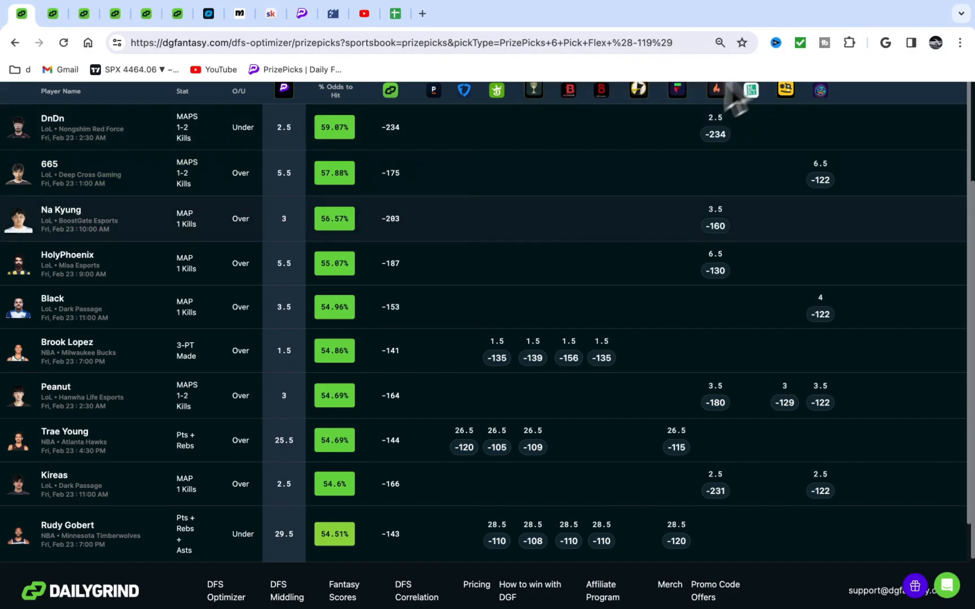
{"action": "double_click", "coordinate": [66, 342]}
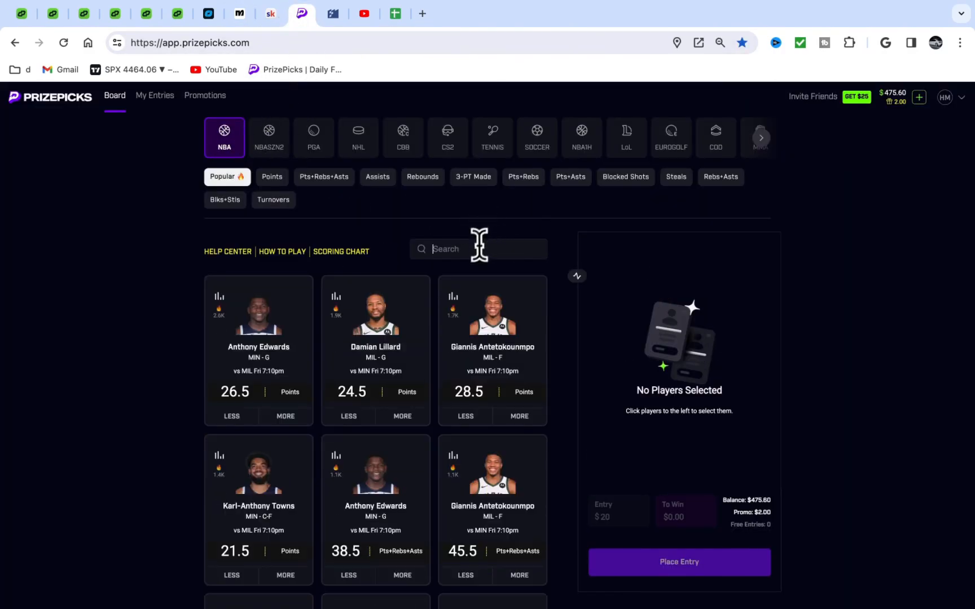
Add More on Peanut's 3.0 kills and Trae Young's 25.5 Pts+Rebs to the entry
{"action": "scroll", "scroll_direction": "down", "scroll_amount": 3}
{"action": "type", "text": "Brook Lopez"}
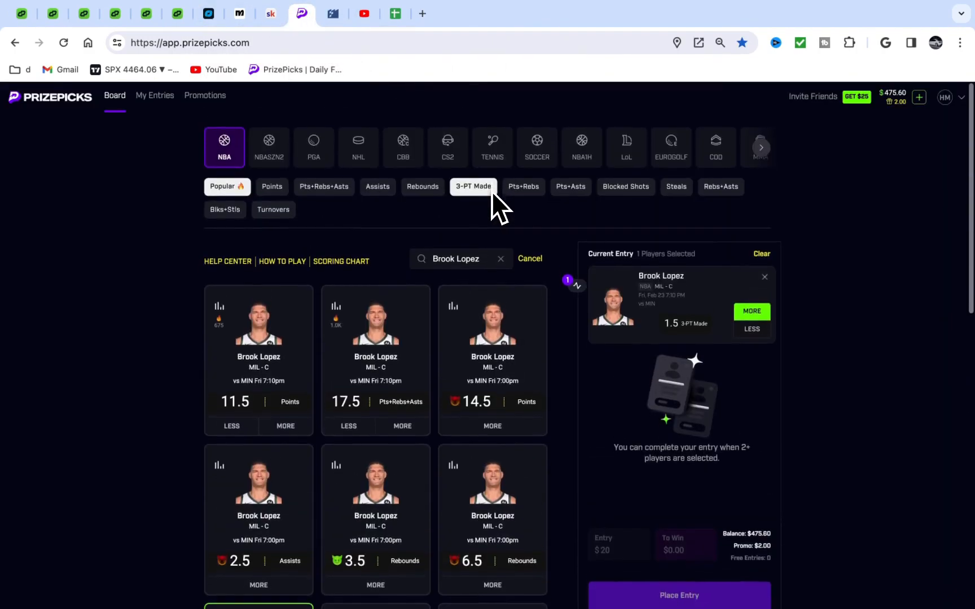
{"action": "left_click", "coordinate": [391, 138]}
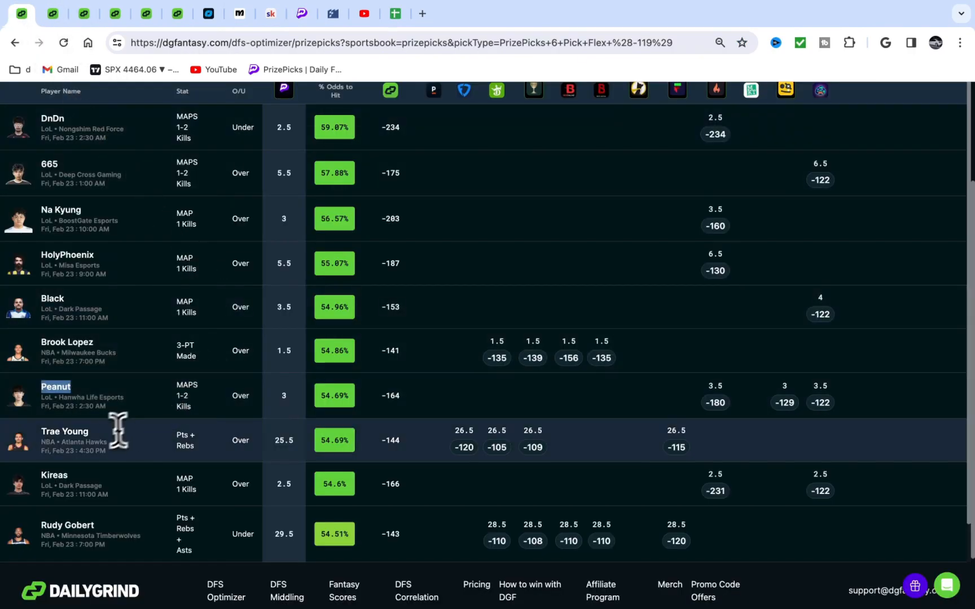
{"action": "left_click", "coordinate": [302, 14]}
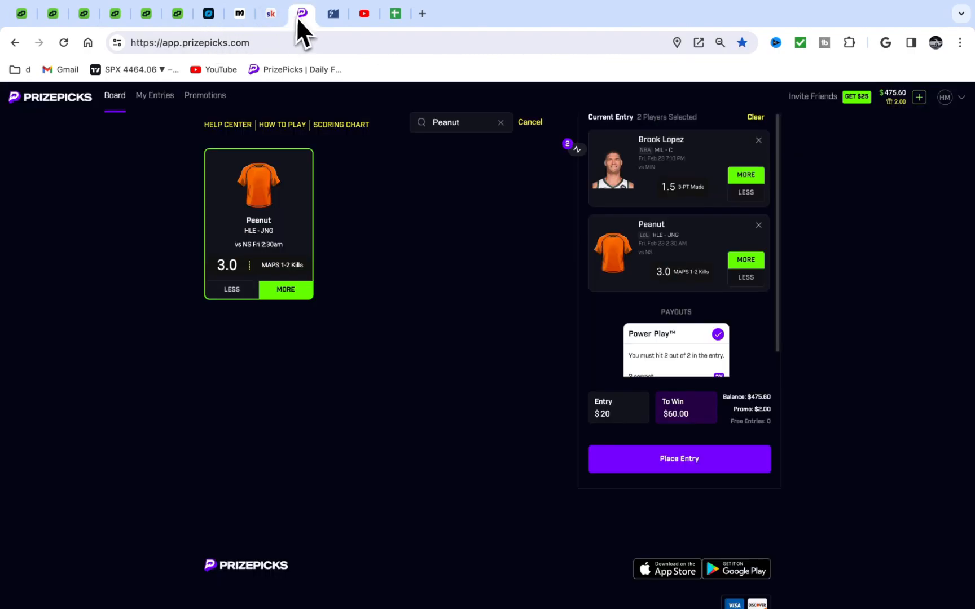
{"action": "left_click", "coordinate": [529, 122]}
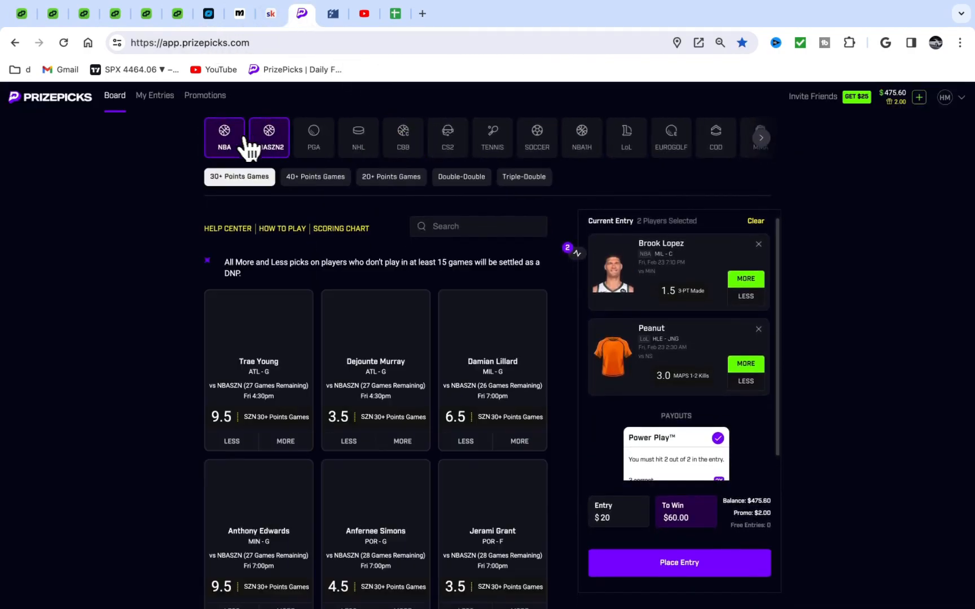
{"action": "type", "text": "Trae Young"}
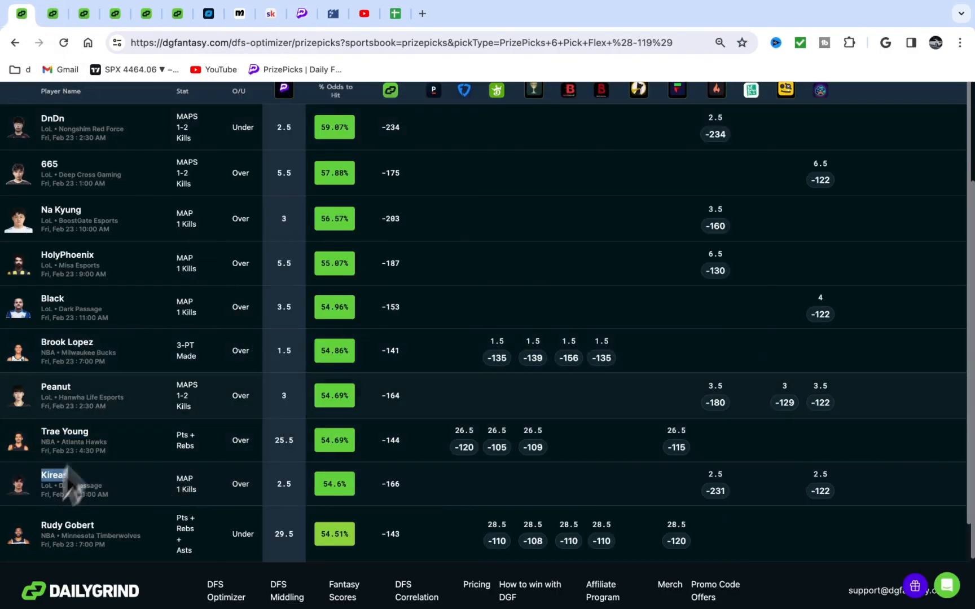
{"action": "left_click", "coordinate": [304, 13]}
{"action": "type", "text": "Rudy Gobert"}
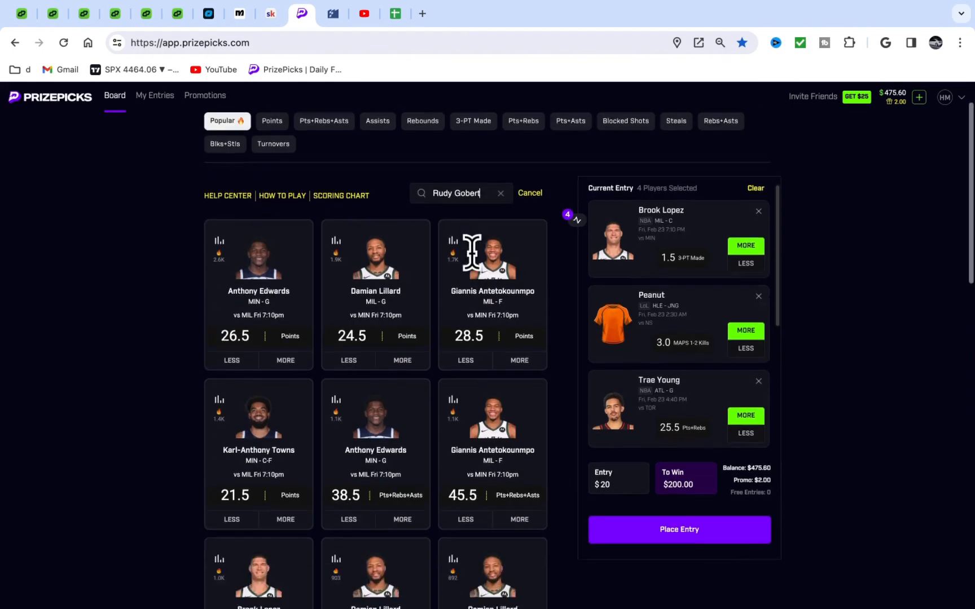
Take Less on Rudy Gobert's 29.5 Pts+Rebs+Asts and place the five-pick $20 entry
{"action": "left_click", "coordinate": [349, 290]}
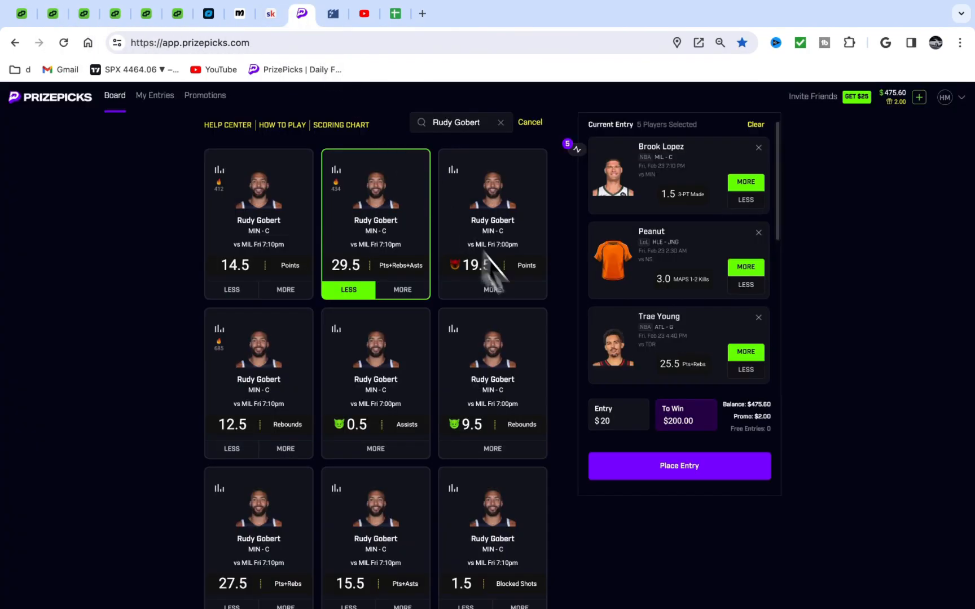
{"action": "left_click", "coordinate": [529, 122]}
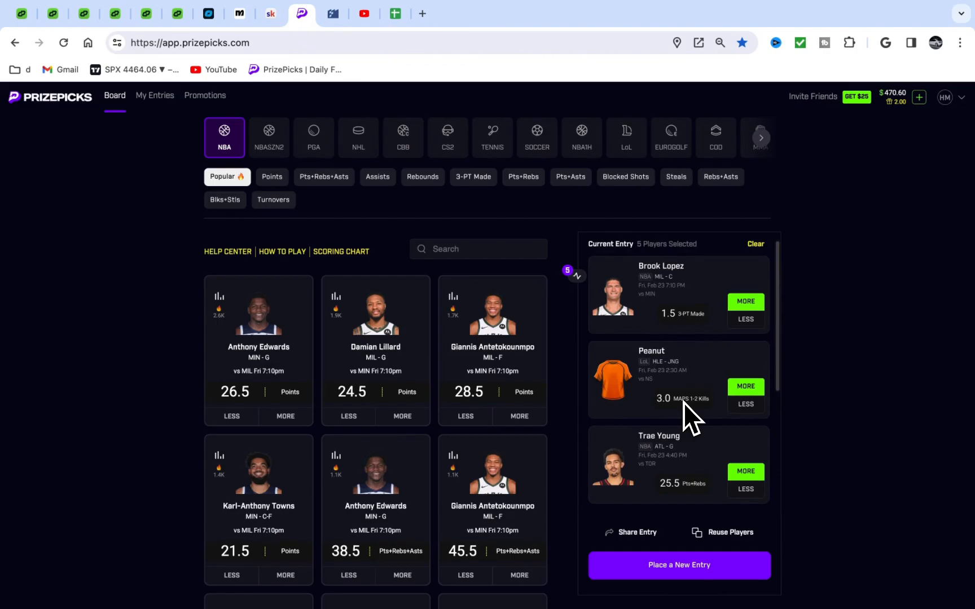
{"action": "scroll", "scroll_direction": "down", "scroll_amount": 3}
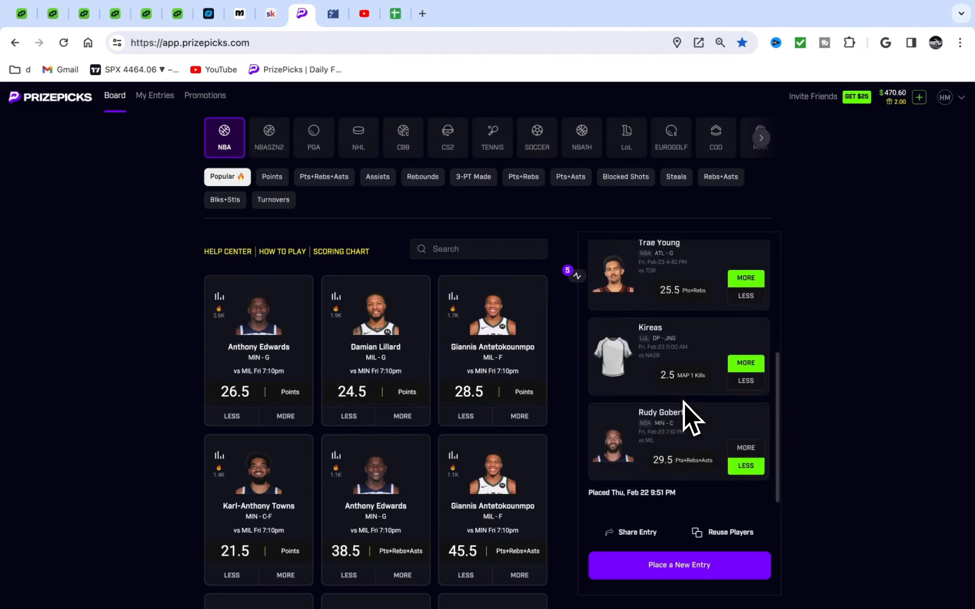
{"action": "scroll", "scroll_direction": "down", "scroll_amount": 3}
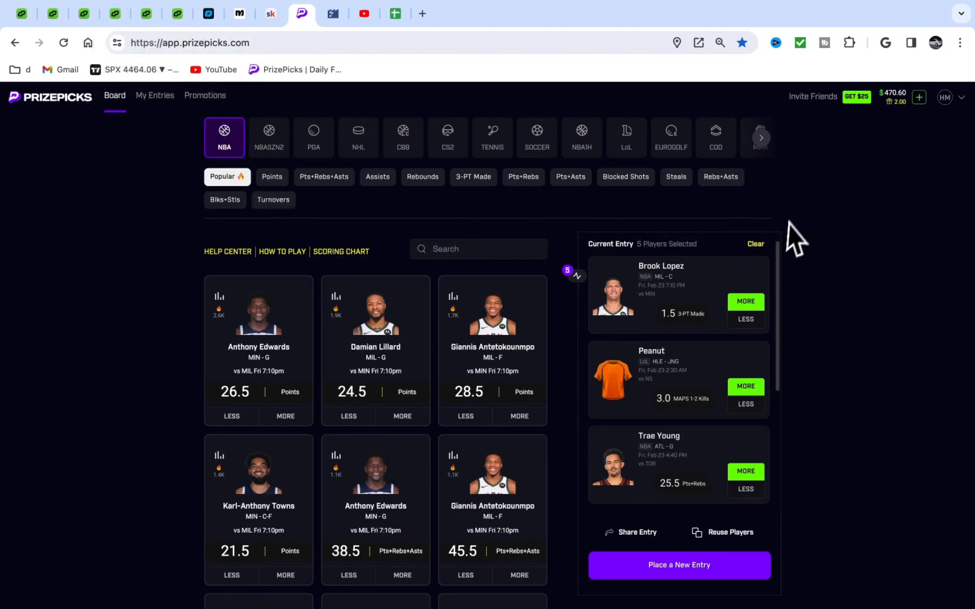
{"action": "mouse_move", "coordinate": [346, 541]}
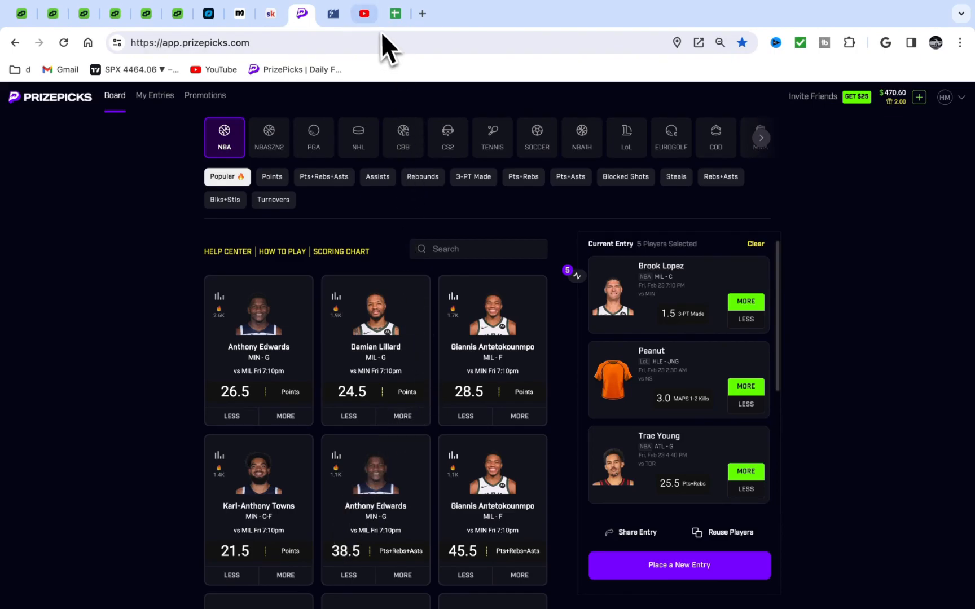
Reload the DailyGrind optimizer and filter it to +EV Plays
{"action": "left_click", "coordinate": [364, 13]}
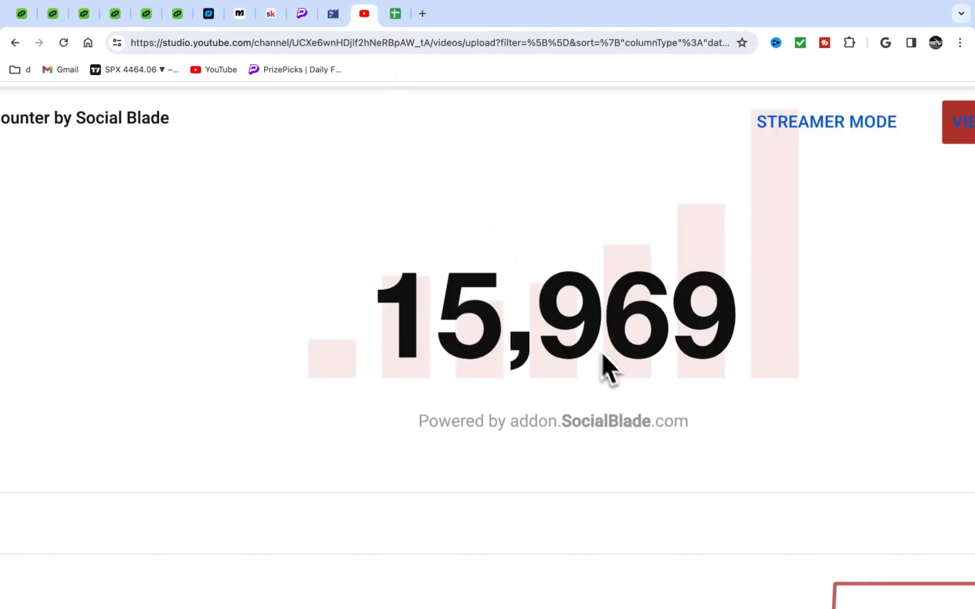
{"action": "left_click", "coordinate": [20, 14]}
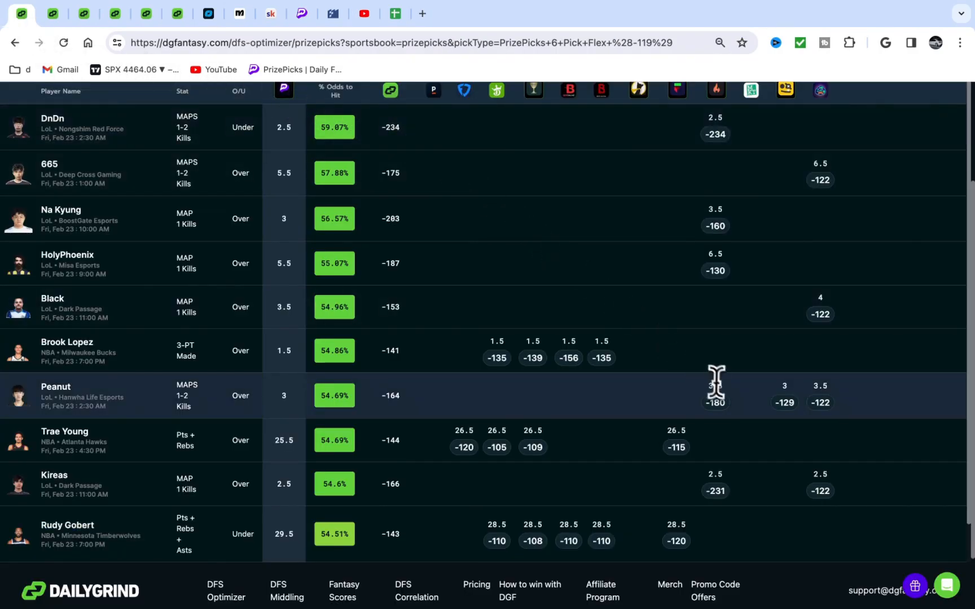
{"action": "left_click", "coordinate": [953, 185]}
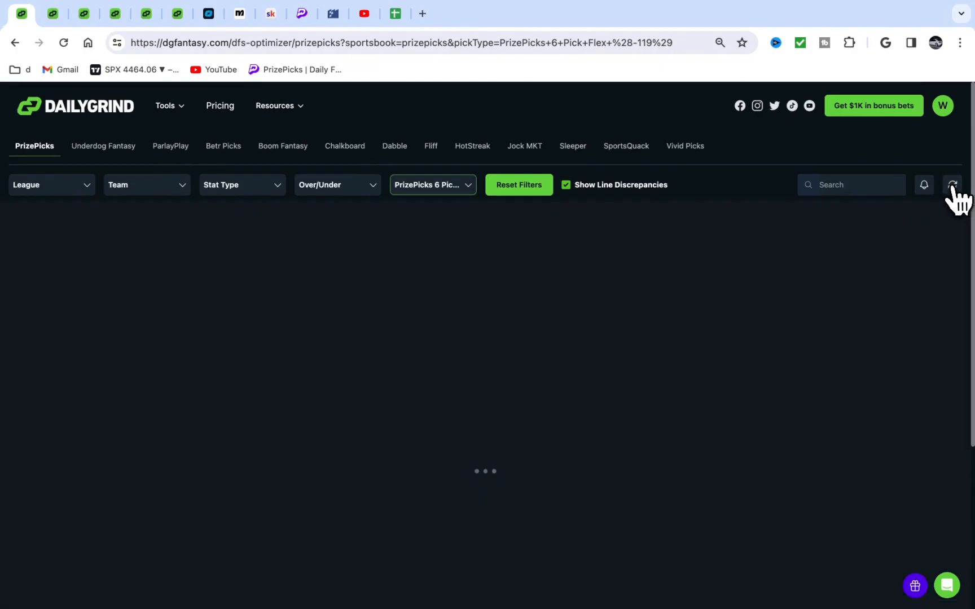
{"action": "left_click", "coordinate": [952, 185]}
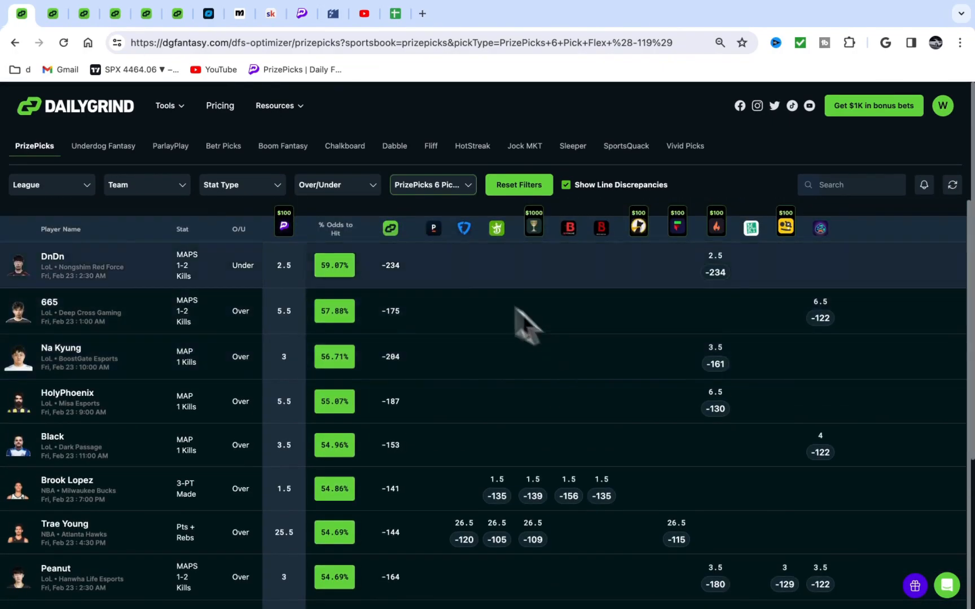
{"action": "left_click", "coordinate": [432, 185]}
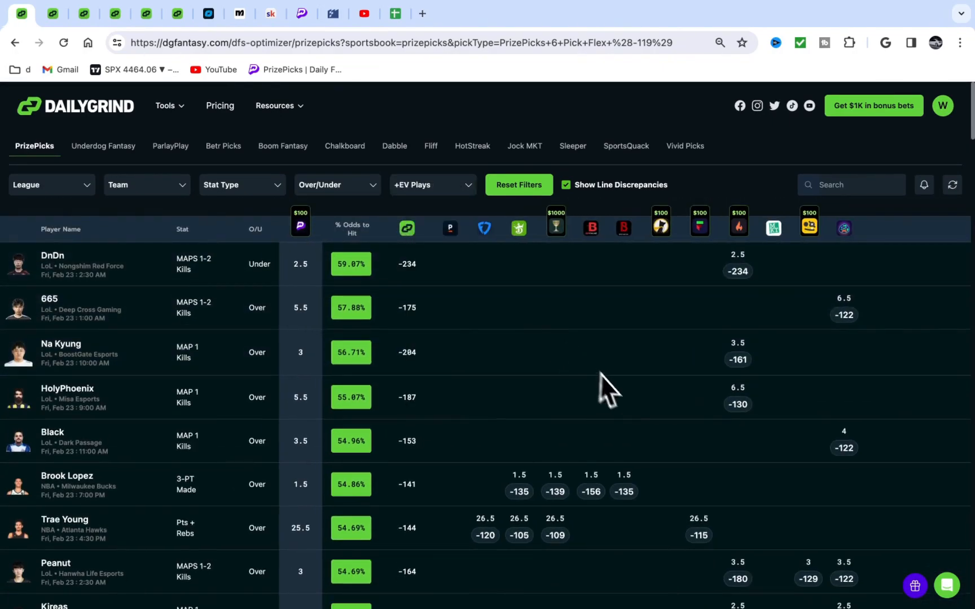
Scan the list past the placed picks to Dejounte Murray, Anthony Edwards and Paul George
{"action": "scroll", "scroll_direction": "down", "scroll_amount": 3}
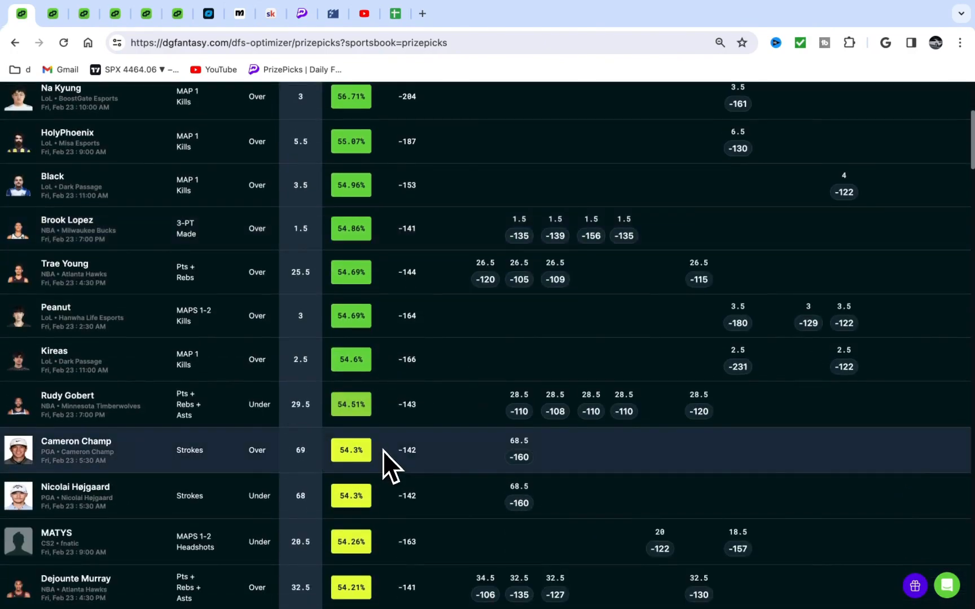
{"action": "scroll", "scroll_direction": "down", "scroll_amount": 3}
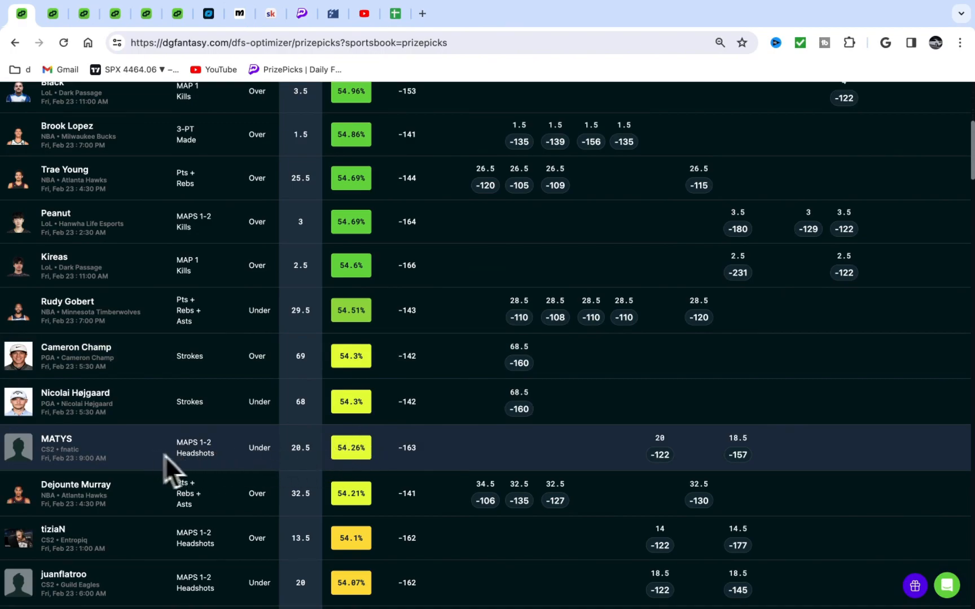
{"action": "mouse_move", "coordinate": [449, 481]}
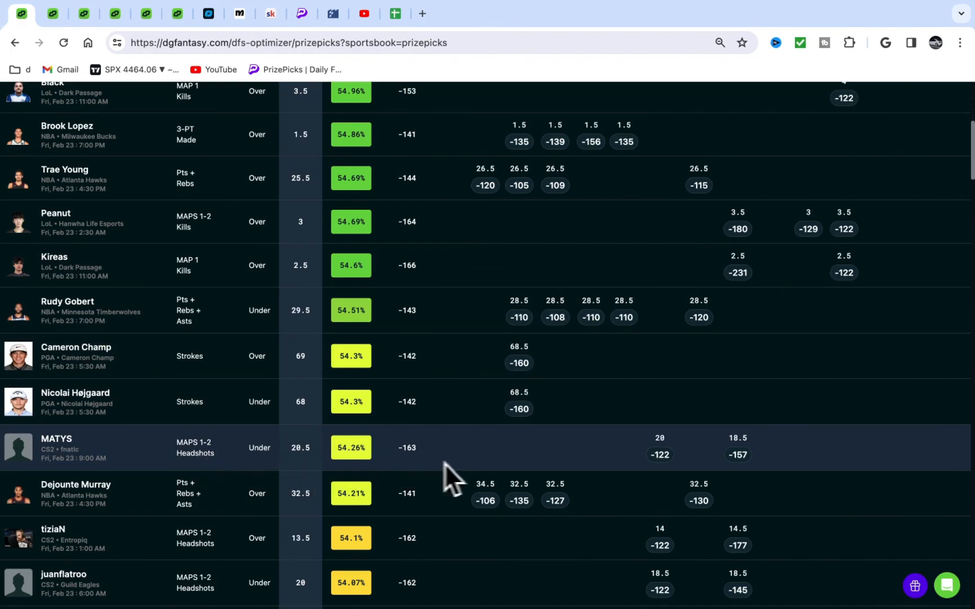
{"action": "scroll", "scroll_direction": "down", "scroll_amount": 3}
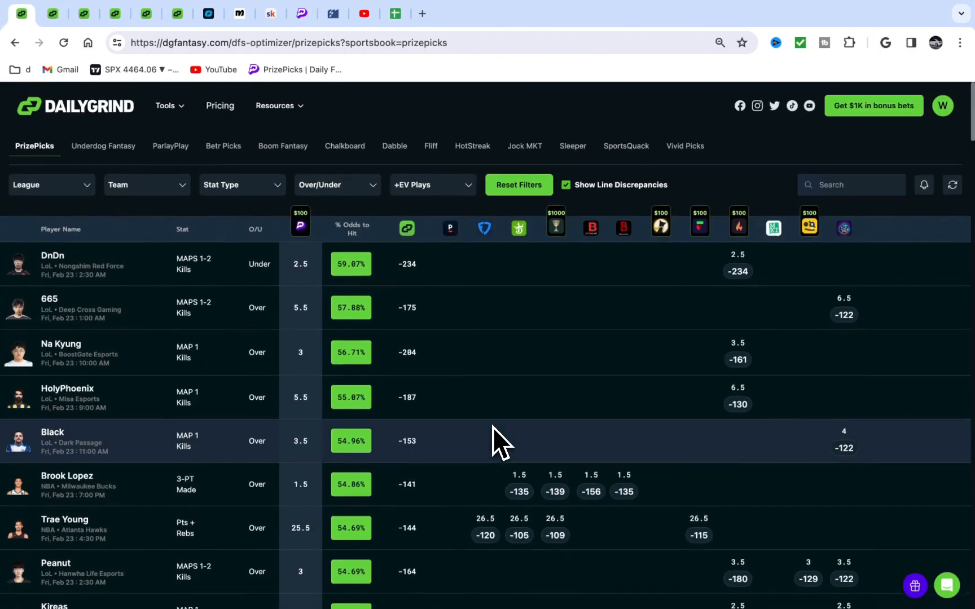
{"action": "scroll", "scroll_direction": "down", "scroll_amount": 3}
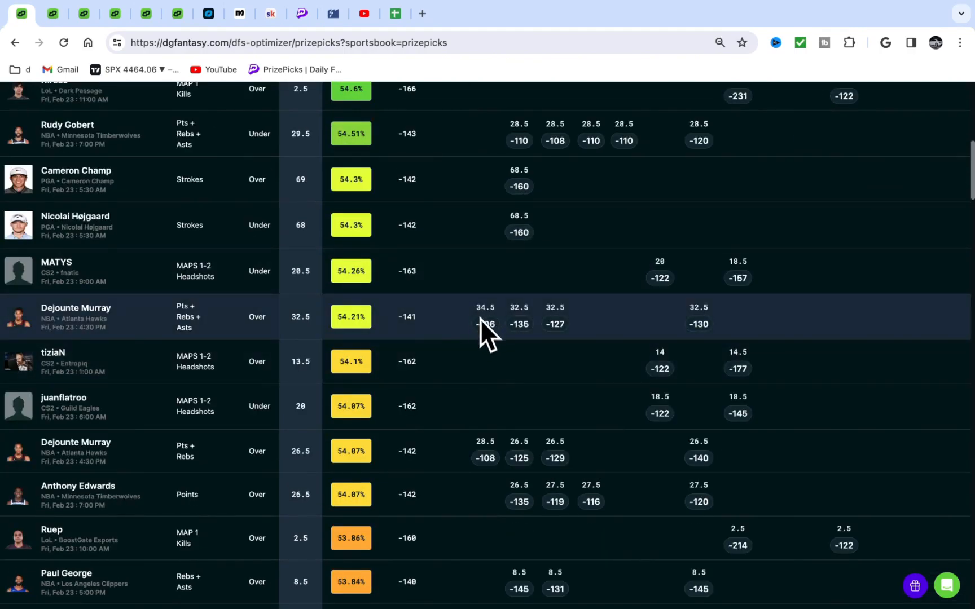
{"action": "mouse_move", "coordinate": [491, 324]}
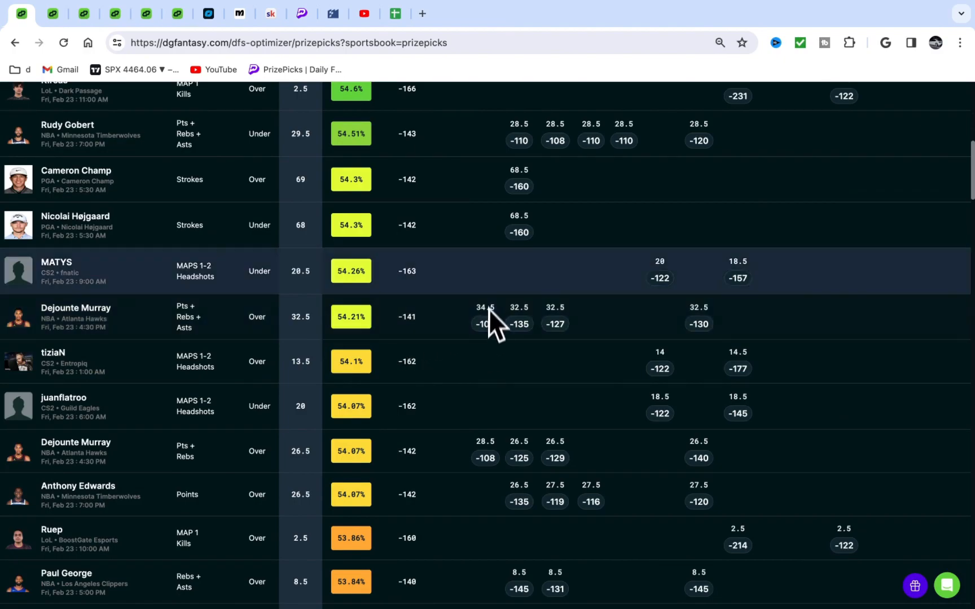
{"action": "mouse_move", "coordinate": [585, 345]}
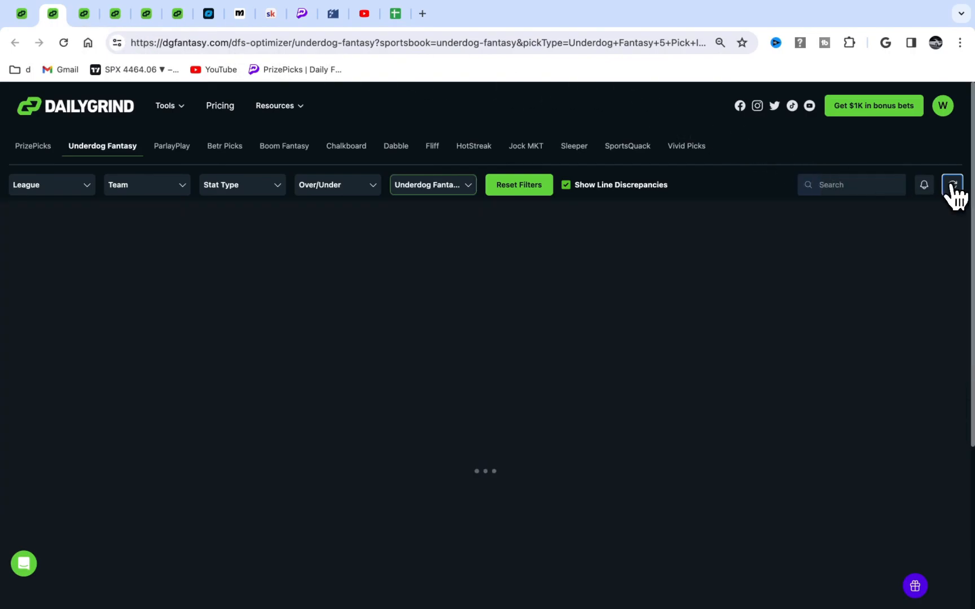
Reload and review the Underdog Fantasy picks, then move to the Boom Fantasy board
{"action": "left_click", "coordinate": [953, 185]}
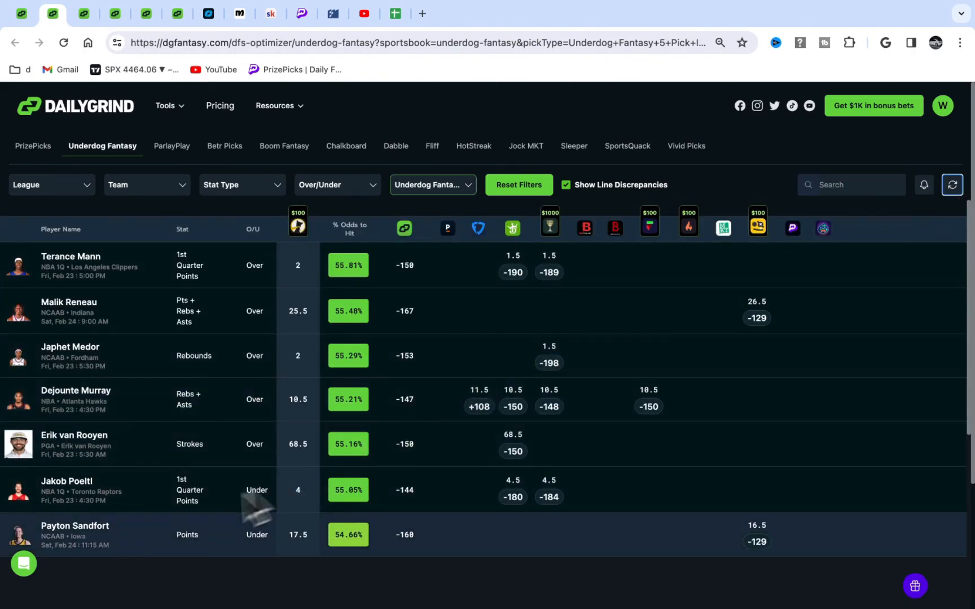
{"action": "mouse_move", "coordinate": [115, 277]}
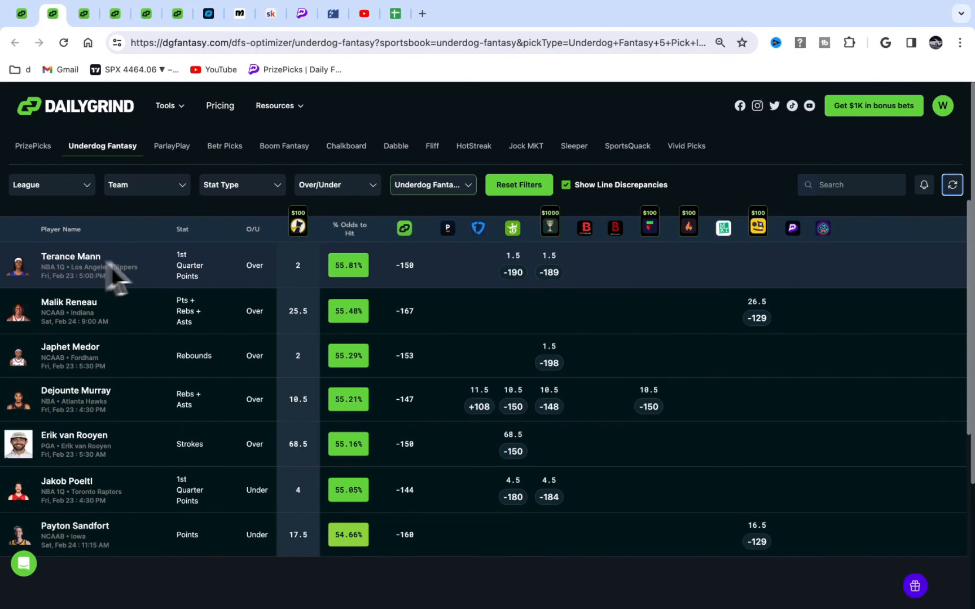
{"action": "mouse_move", "coordinate": [128, 413]}
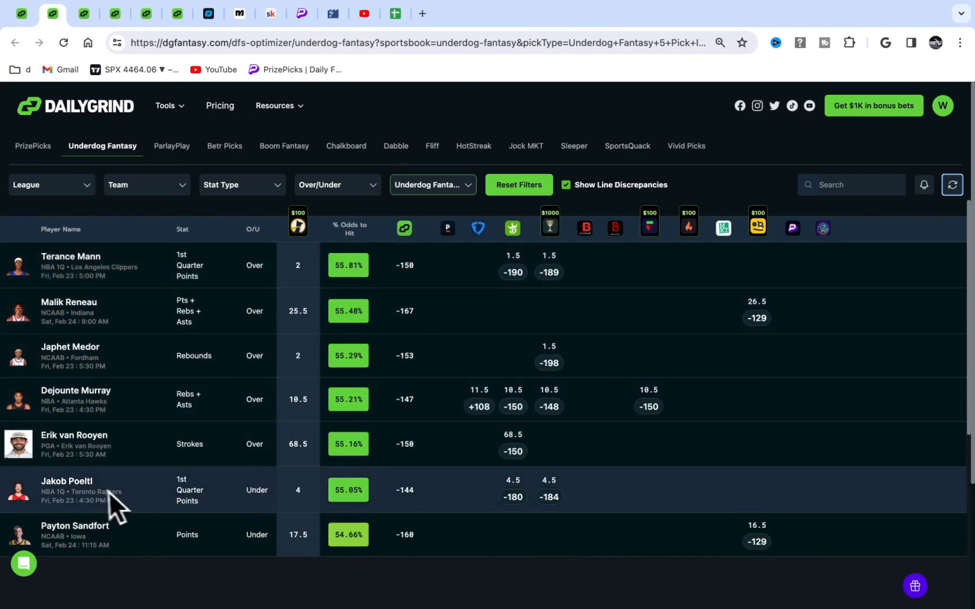
{"action": "mouse_move", "coordinate": [491, 507]}
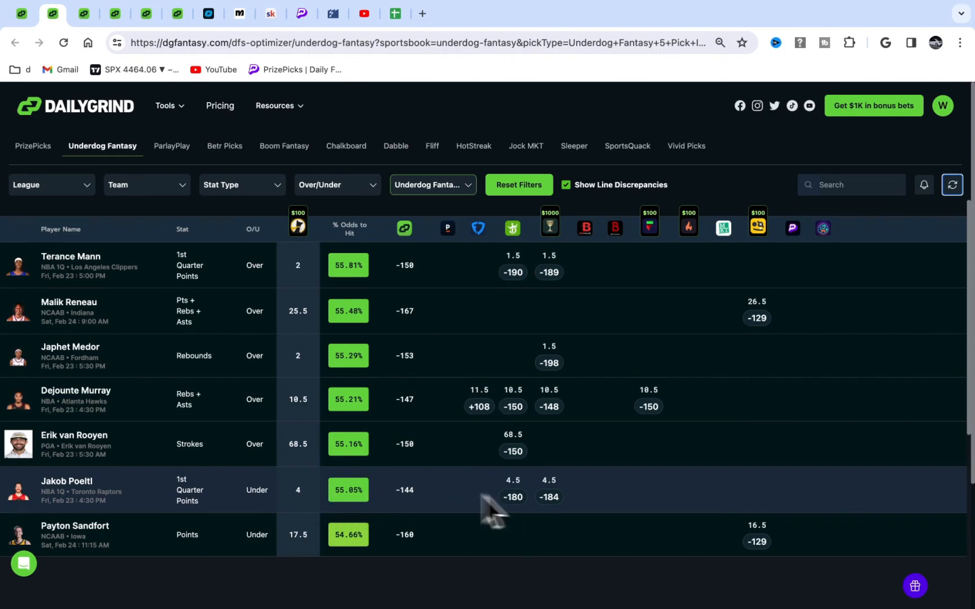
{"action": "mouse_move", "coordinate": [94, 441]}
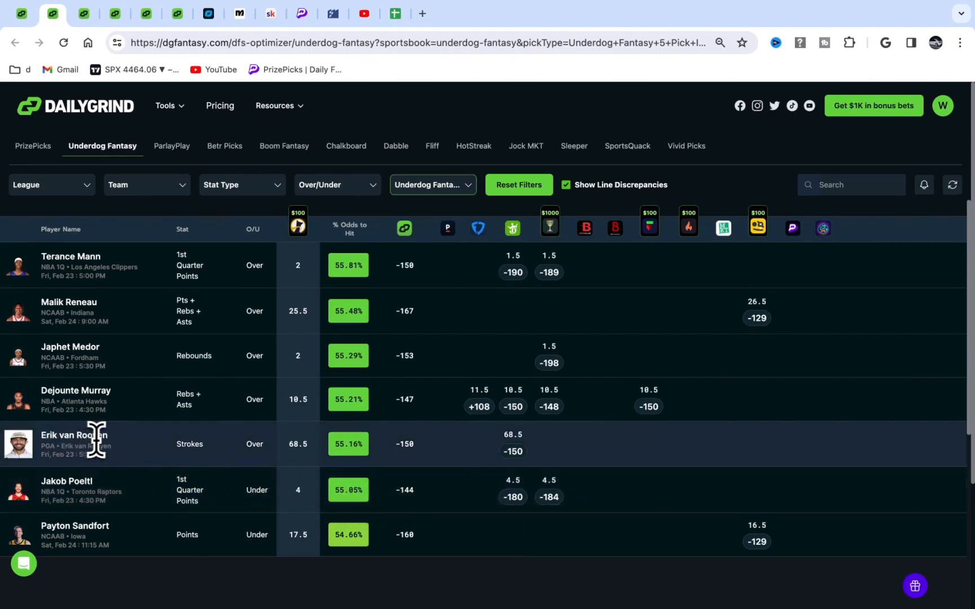
{"action": "mouse_move", "coordinate": [221, 461]}
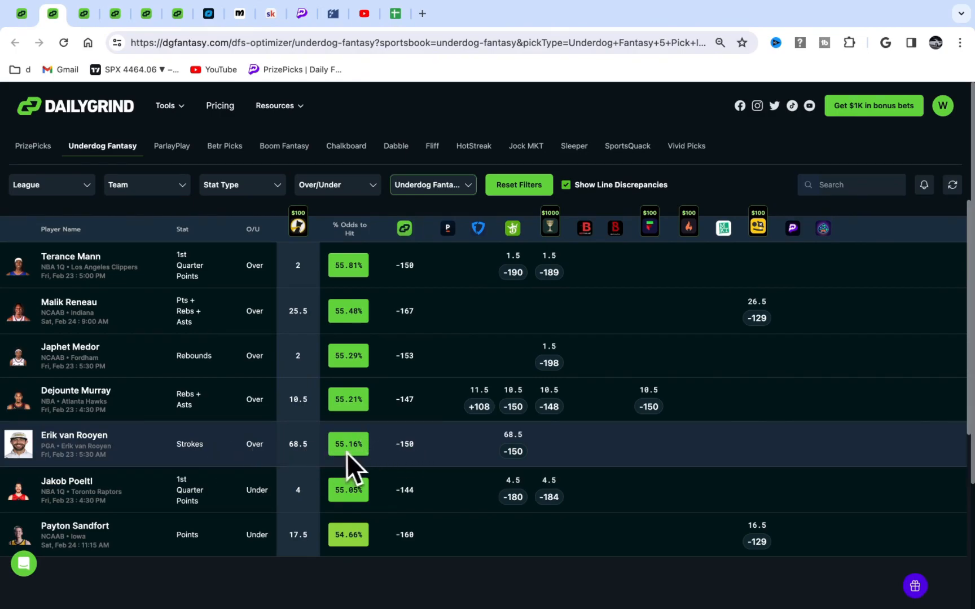
{"action": "mouse_move", "coordinate": [453, 485]}
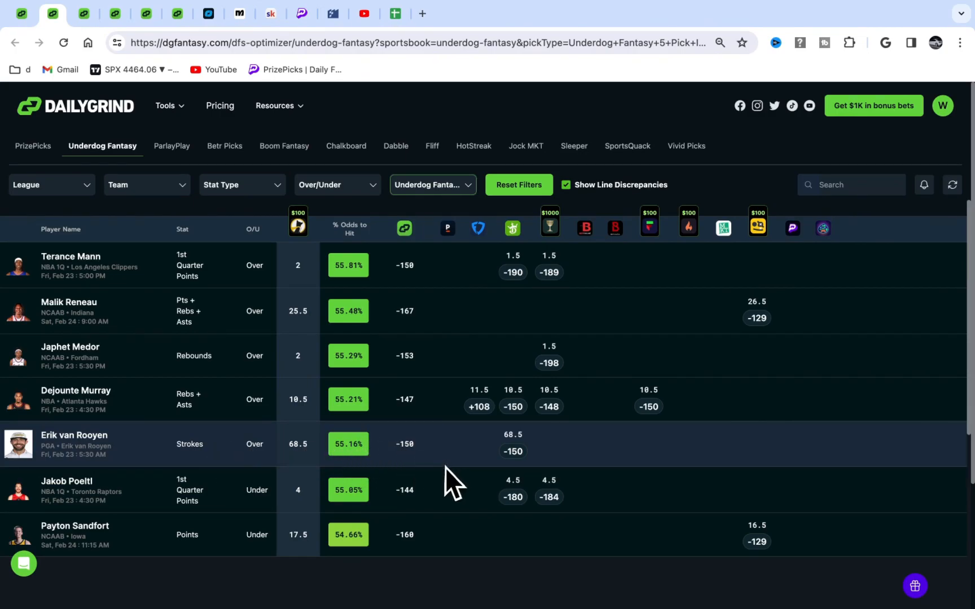
{"action": "mouse_move", "coordinate": [326, 454]}
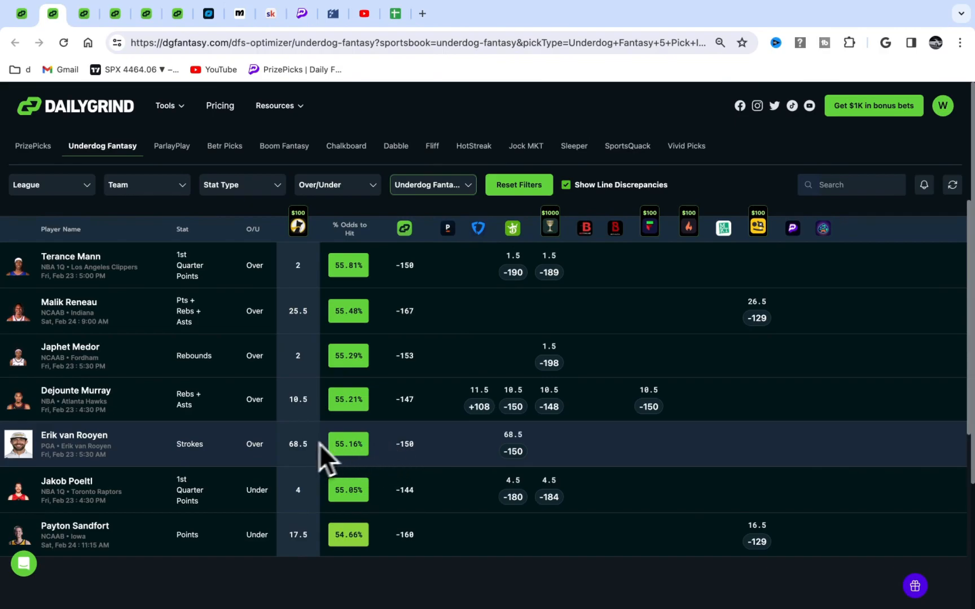
{"action": "double_click", "coordinate": [75, 436]}
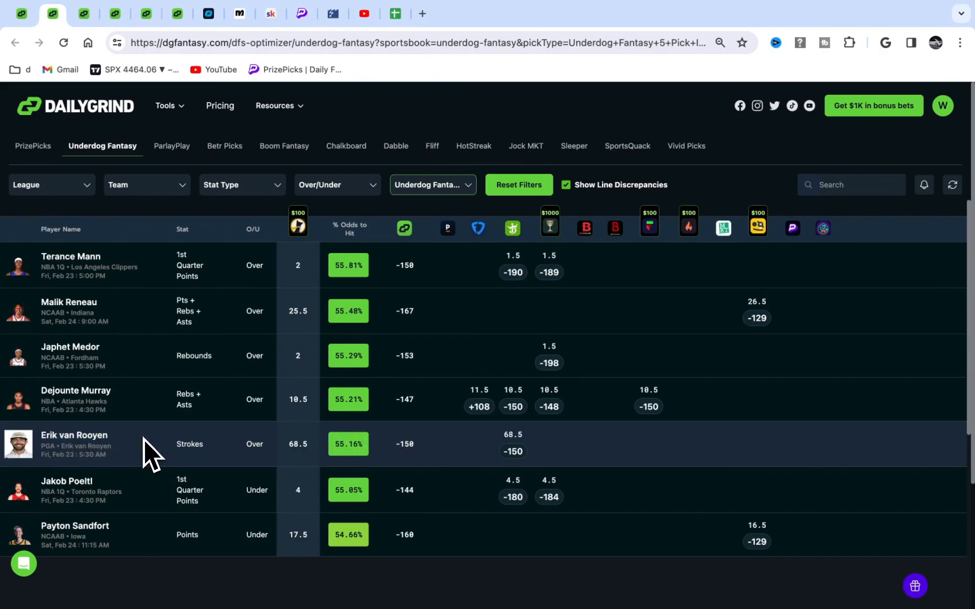
{"action": "mouse_move", "coordinate": [173, 464]}
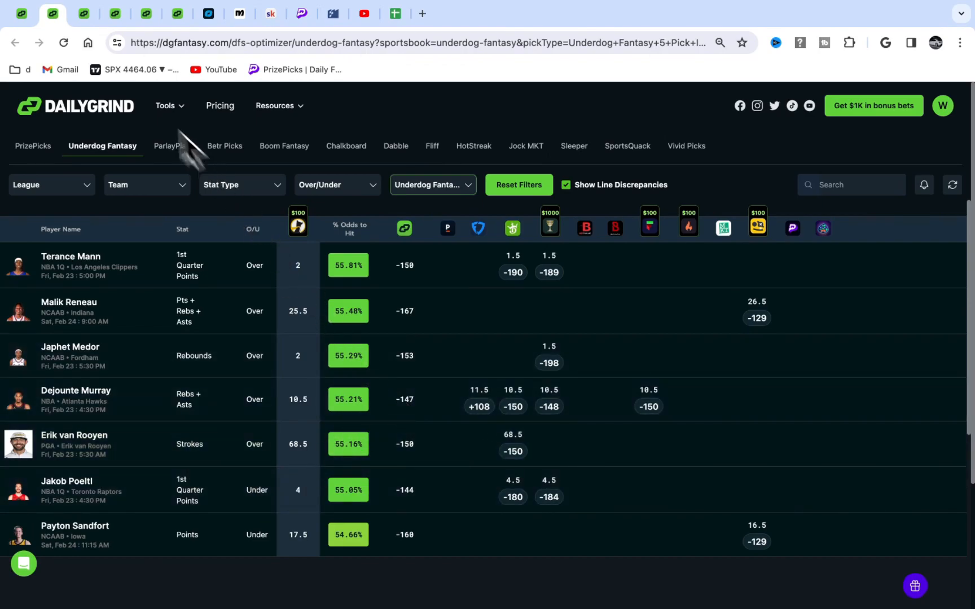
{"action": "left_click", "coordinate": [281, 145]}
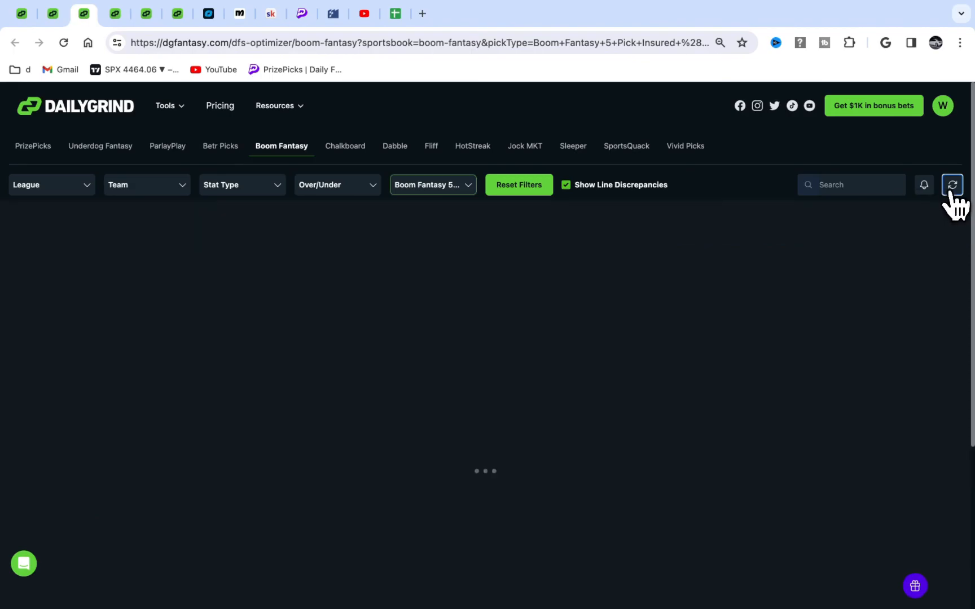
Refresh the picks, exit full screen, and bring the Discord server window forward
{"action": "left_click", "coordinate": [345, 146]}
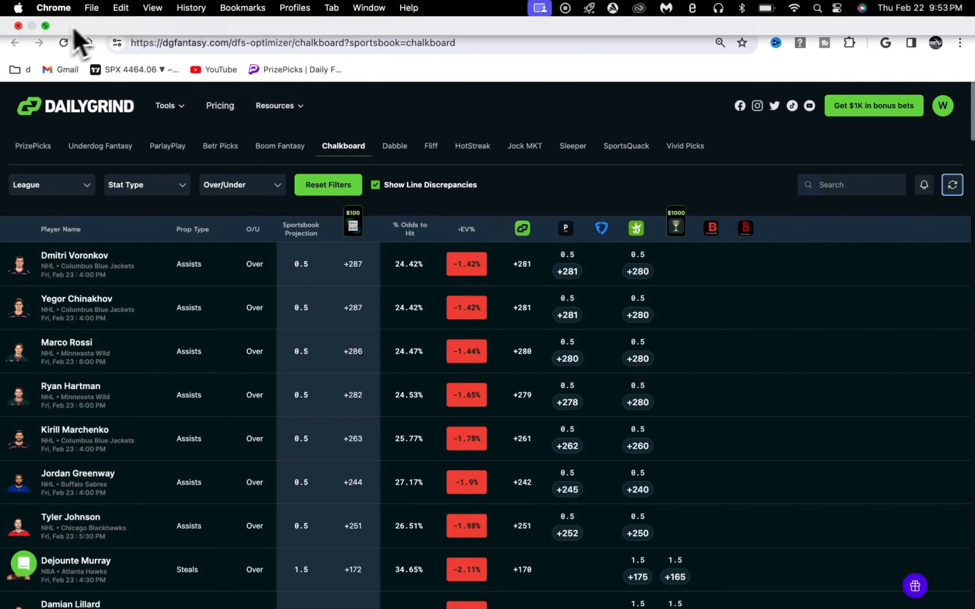
{"action": "left_click", "coordinate": [45, 26]}
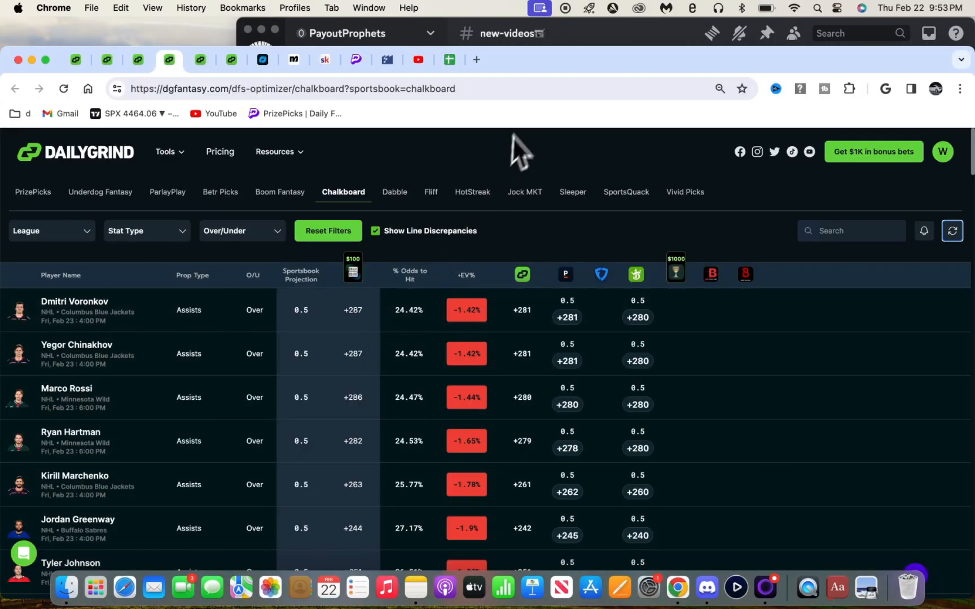
{"action": "mouse_move", "coordinate": [535, 134]}
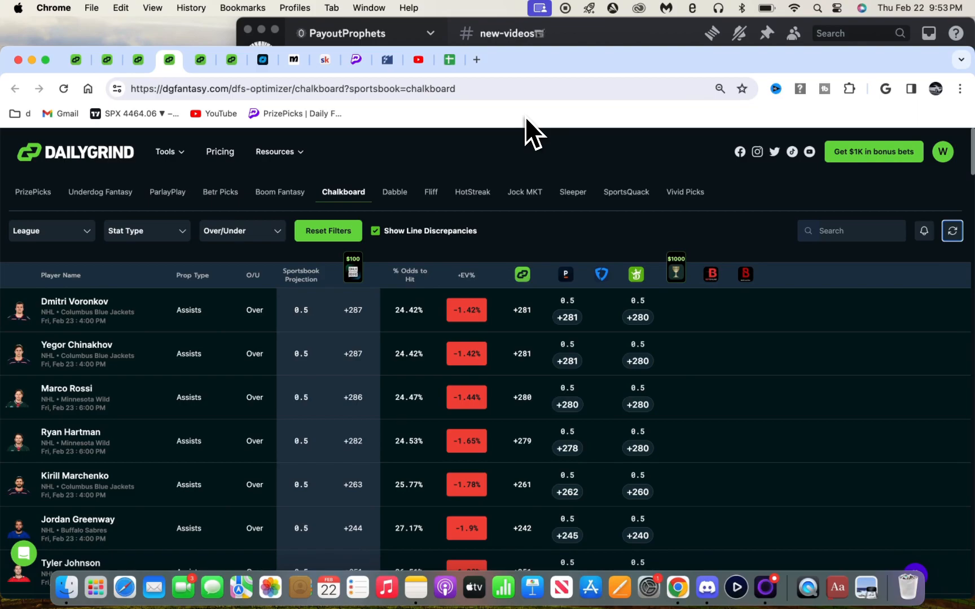
{"action": "left_click", "coordinate": [705, 587]}
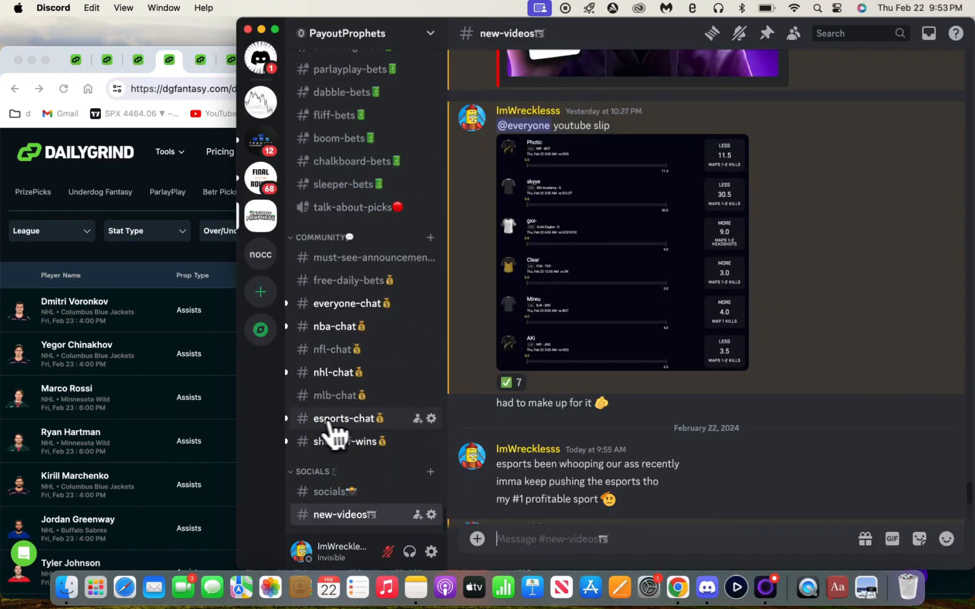
View the #socials channel in the Discord server
{"action": "left_click", "coordinate": [332, 491]}
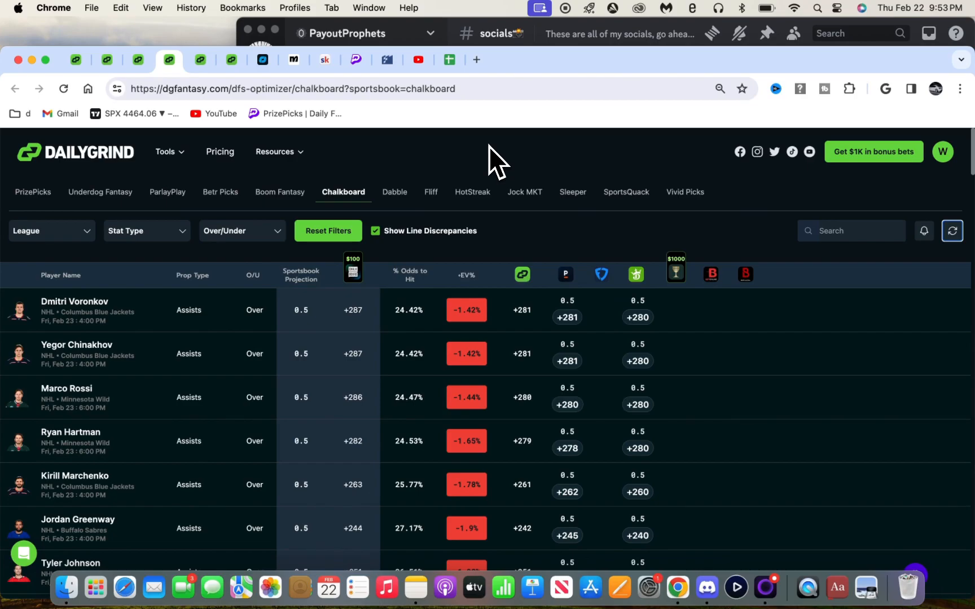
{"action": "mouse_move", "coordinate": [519, 202]}
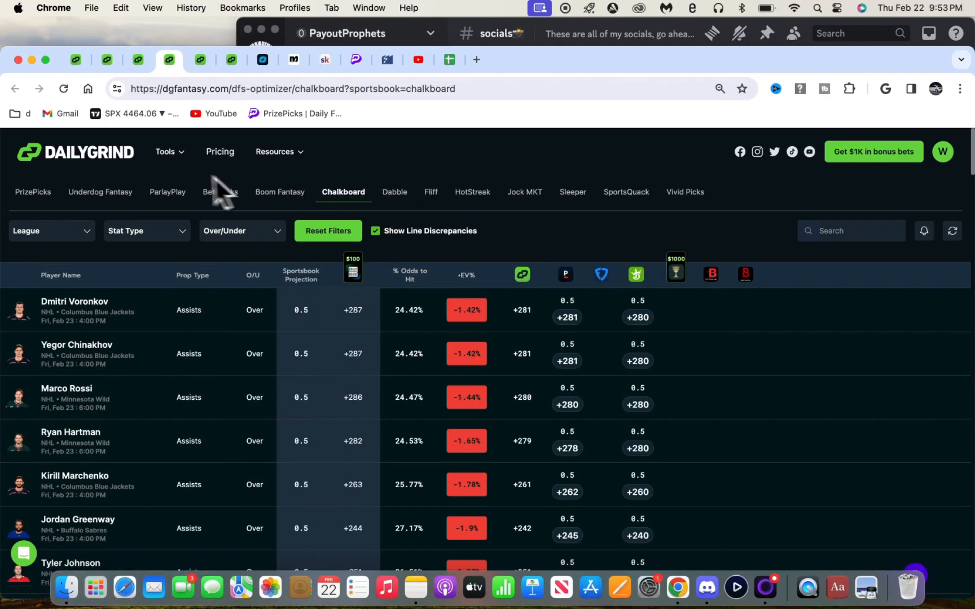
{"action": "mouse_move", "coordinate": [264, 180]}
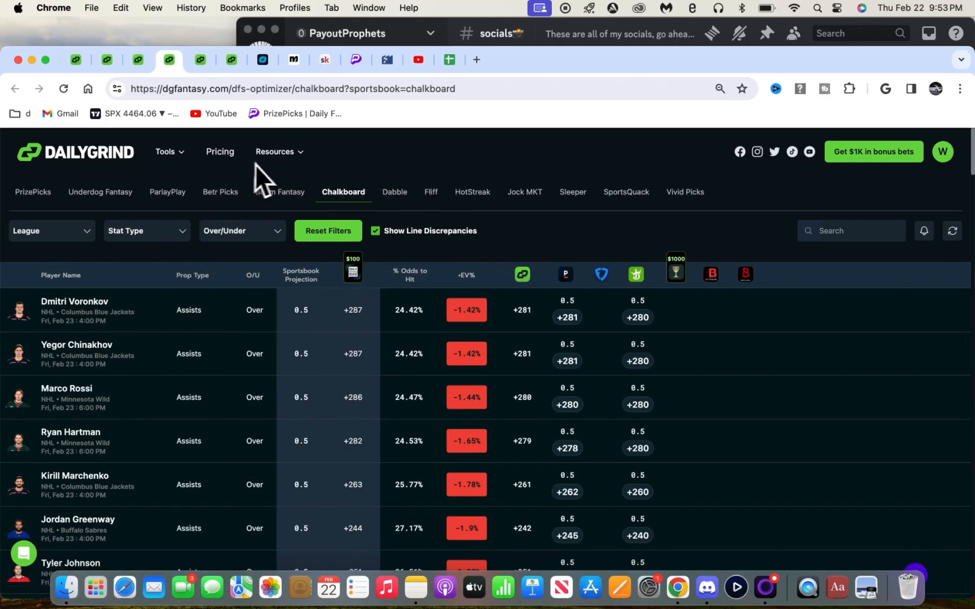
{"action": "mouse_move", "coordinate": [330, 187]}
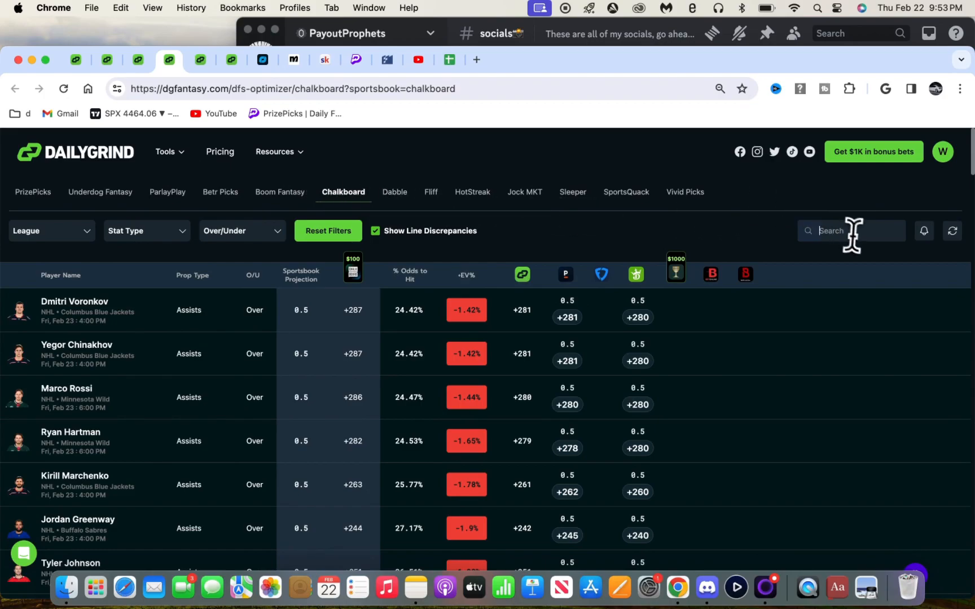
Search the Chalkboard list for WRECK (no bets found), then bring Discord's socials channel forward
{"action": "type", "text": "WRECK"}
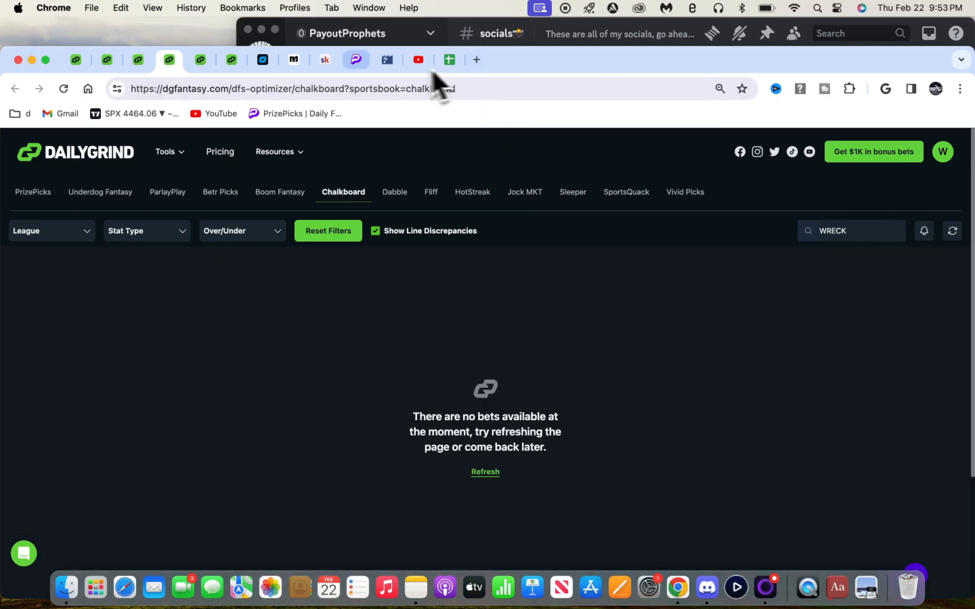
{"action": "left_click", "coordinate": [852, 230]}
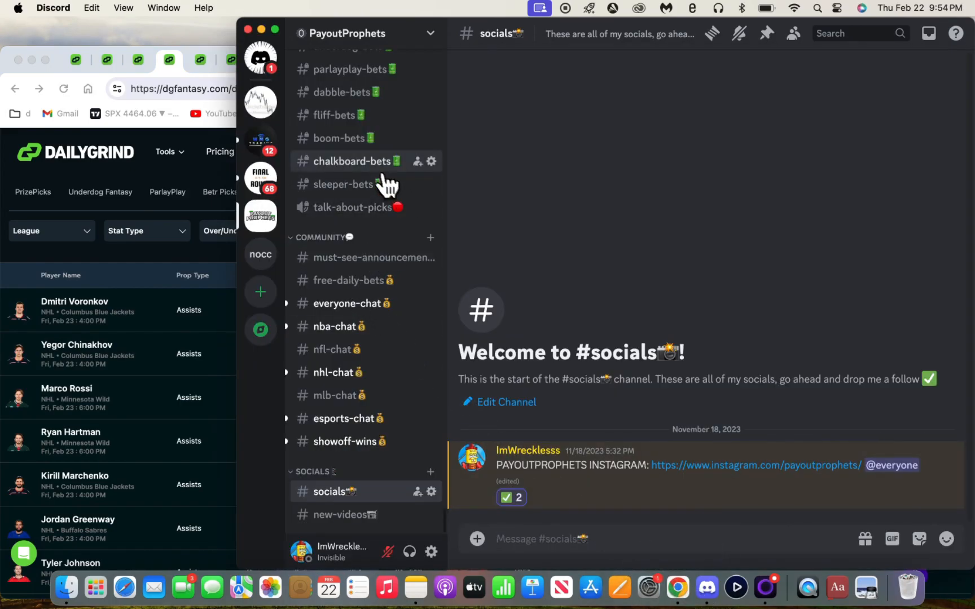
Switch Discord to the #chalkboard-bets channel before returning to the Dabble picks page
{"action": "left_click", "coordinate": [355, 161]}
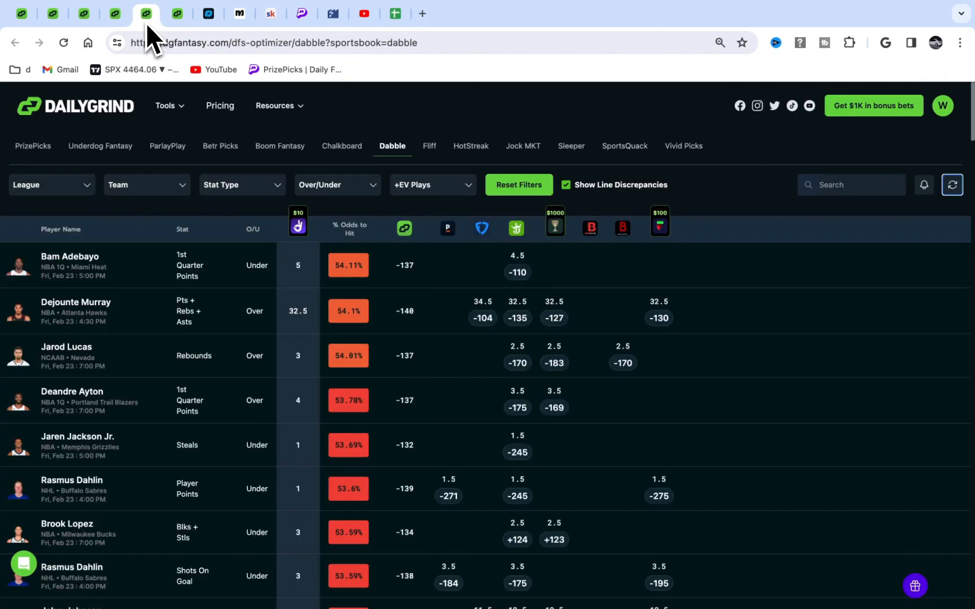
Refresh the Dabble picks list, then move to the SportsQuack optimizer page with its two plays
{"action": "left_click", "coordinate": [276, 105]}
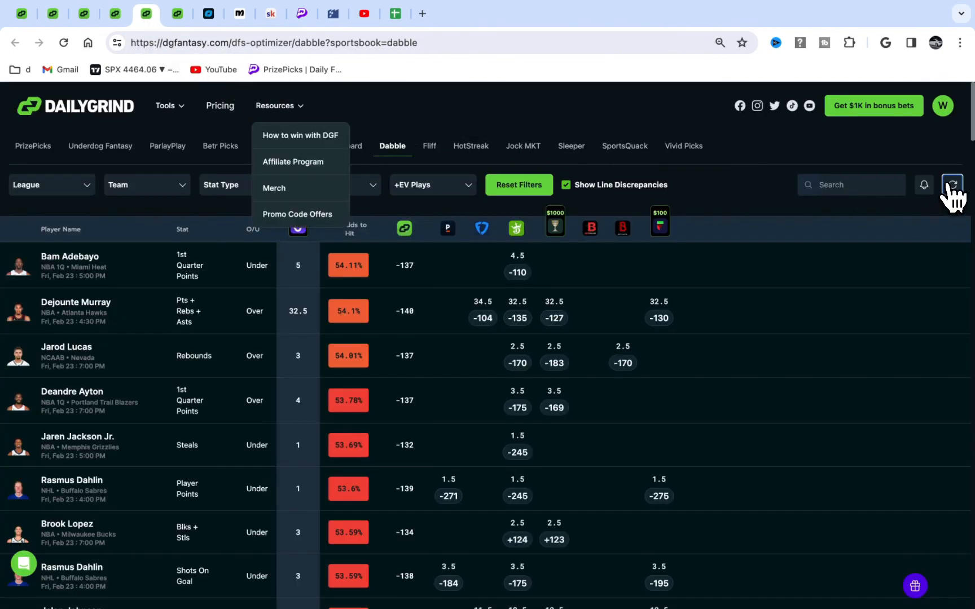
{"action": "left_click", "coordinate": [952, 185]}
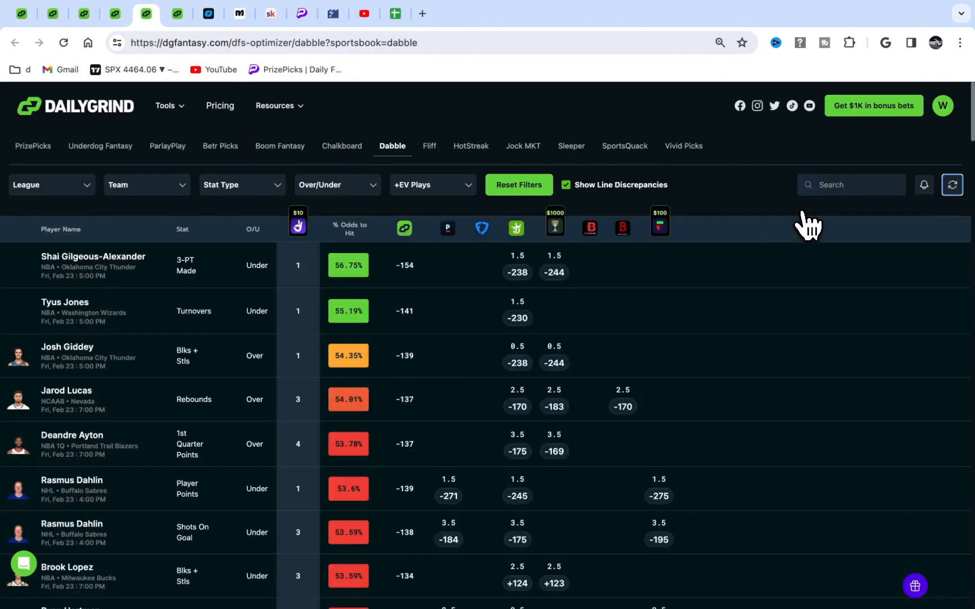
{"action": "mouse_move", "coordinate": [361, 311]}
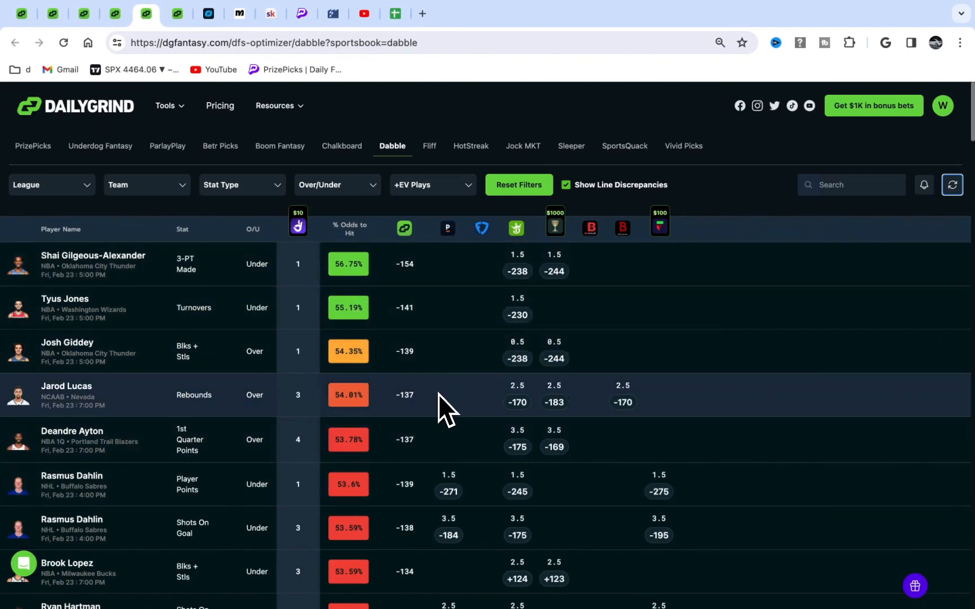
{"action": "scroll", "scroll_direction": "down", "scroll_amount": 3}
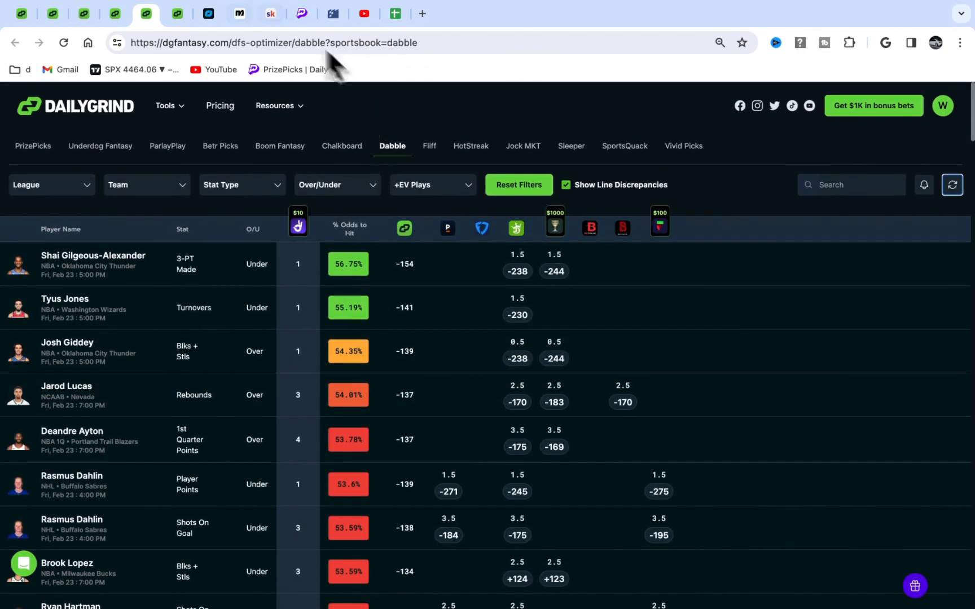
{"action": "left_click", "coordinate": [625, 145]}
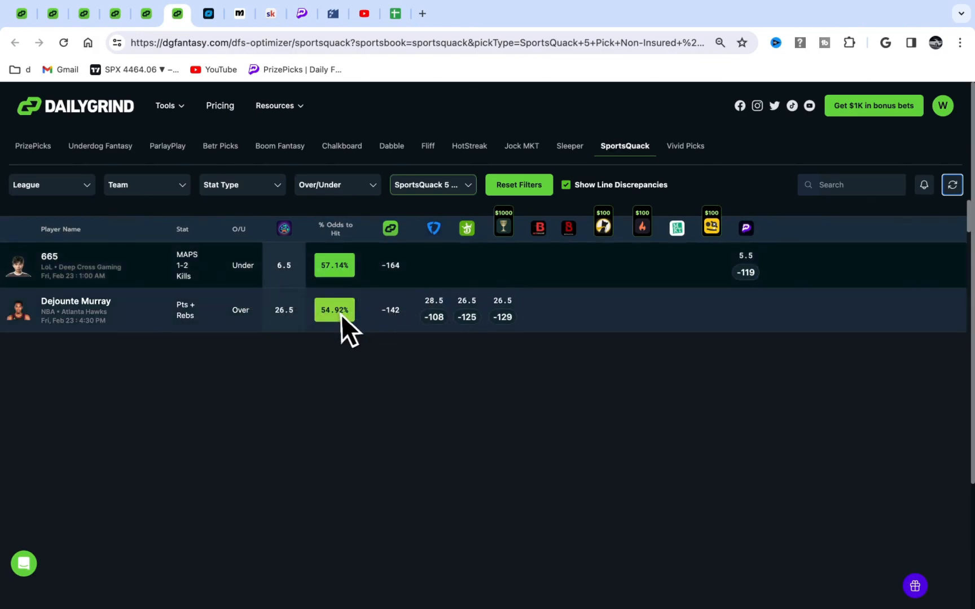
{"action": "mouse_move", "coordinate": [361, 338]}
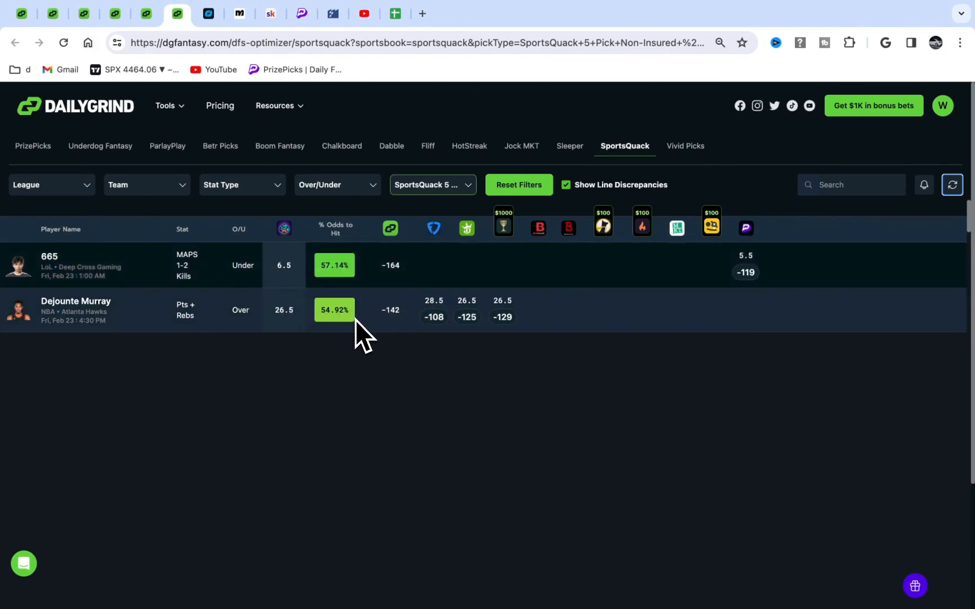
Review the SportsQuack pick-type list without changing it, then bring Discord's chalkboard-bets forward
{"action": "left_click", "coordinate": [433, 186]}
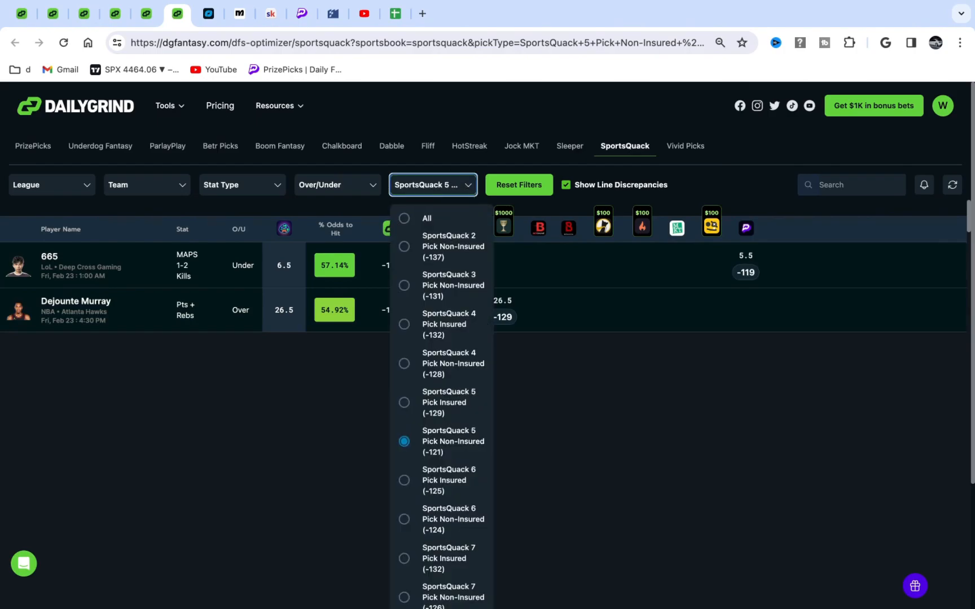
{"action": "scroll", "scroll_direction": "down", "scroll_amount": 3}
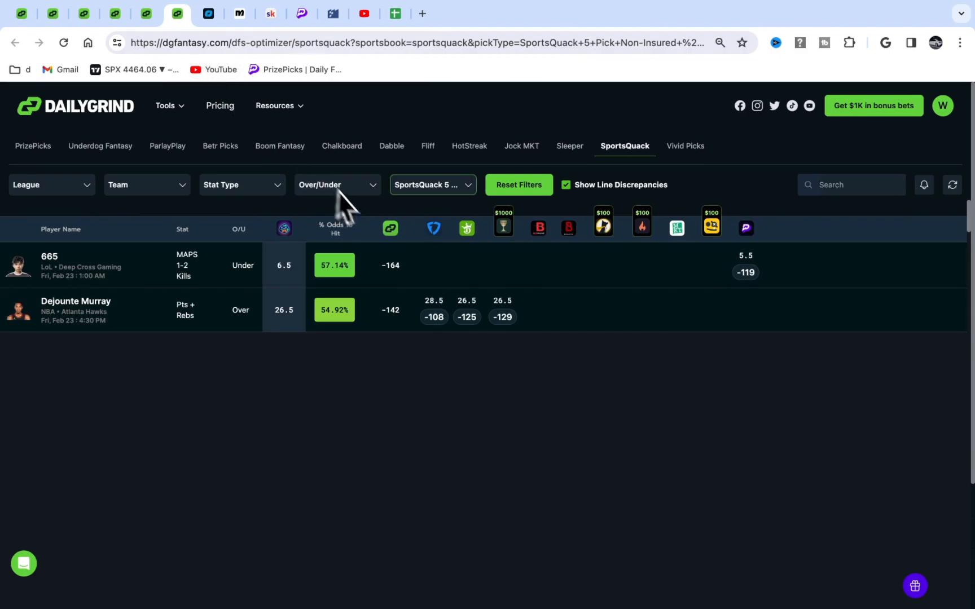
{"action": "mouse_move", "coordinate": [205, 51]}
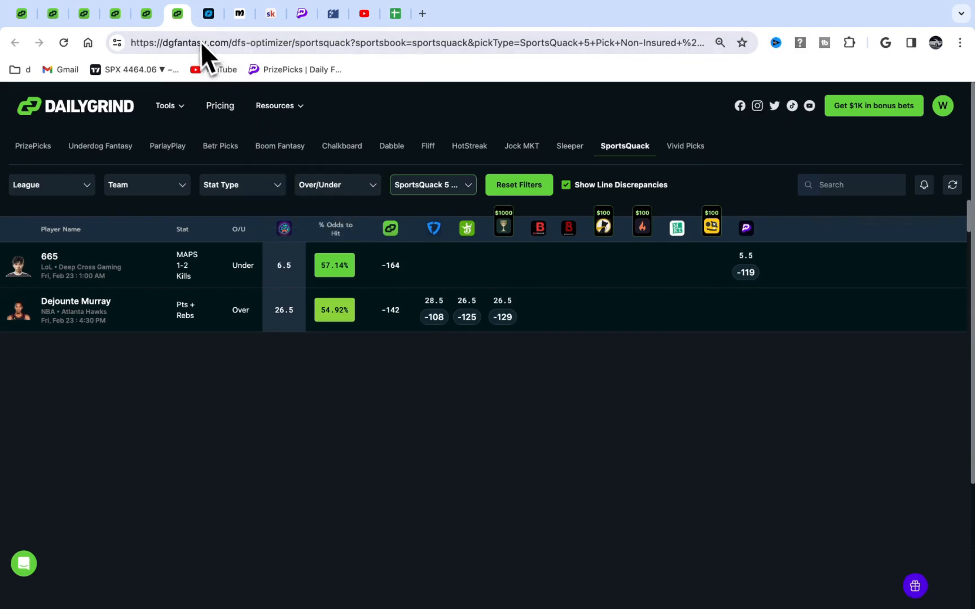
{"action": "left_click", "coordinate": [34, 146]}
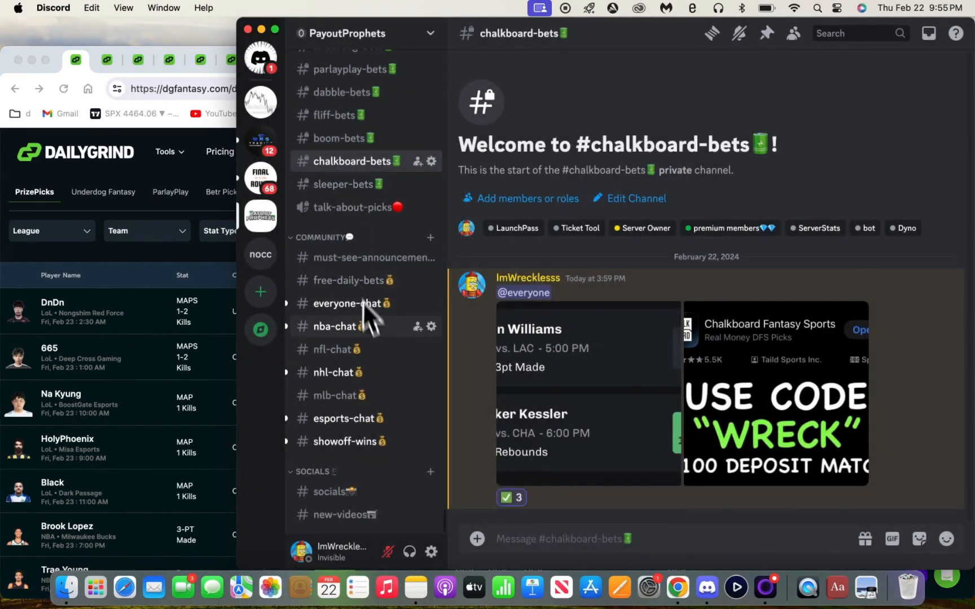
Scroll through the socials channel, then switch to free-daily-bets showing the Chalkboard WRECK promo posts
{"action": "left_click", "coordinate": [335, 490]}
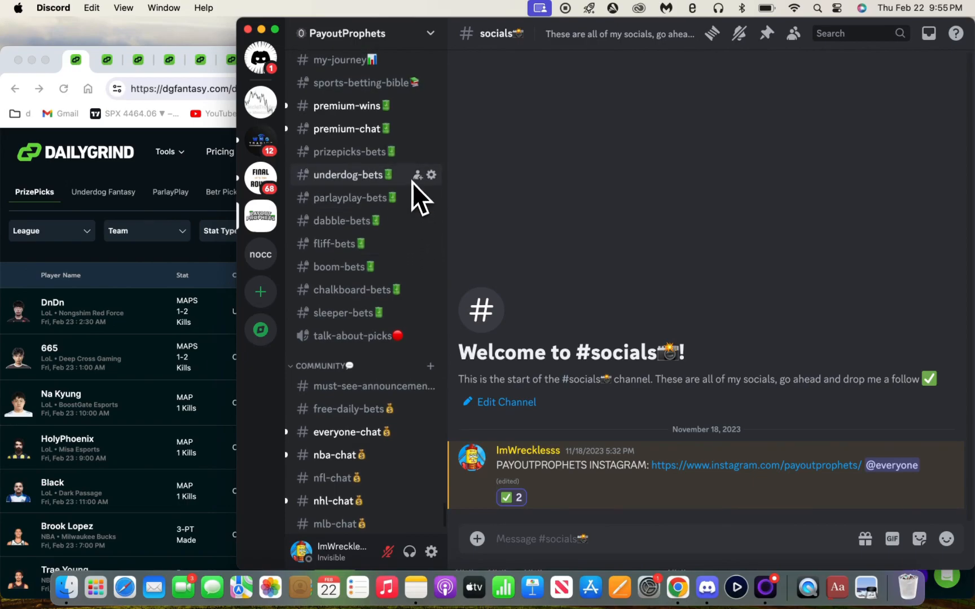
{"action": "scroll", "scroll_direction": "down", "scroll_amount": 3}
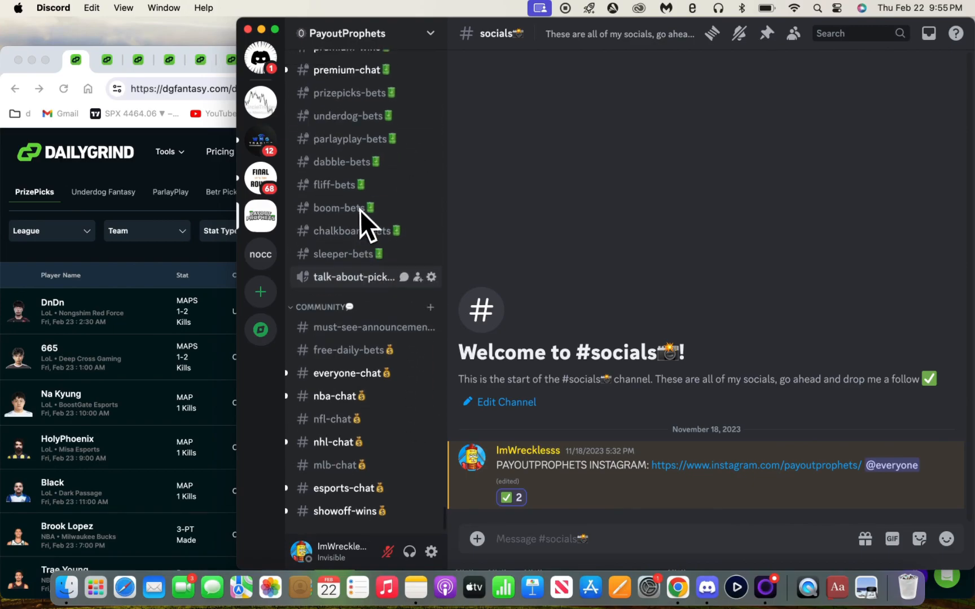
{"action": "scroll", "scroll_direction": "down", "scroll_amount": 3}
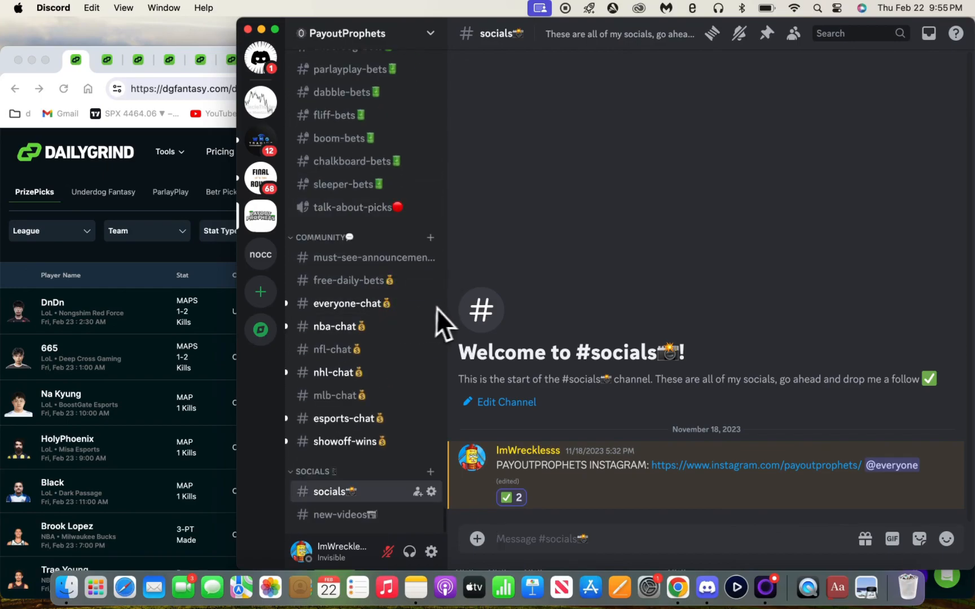
{"action": "mouse_move", "coordinate": [452, 320]}
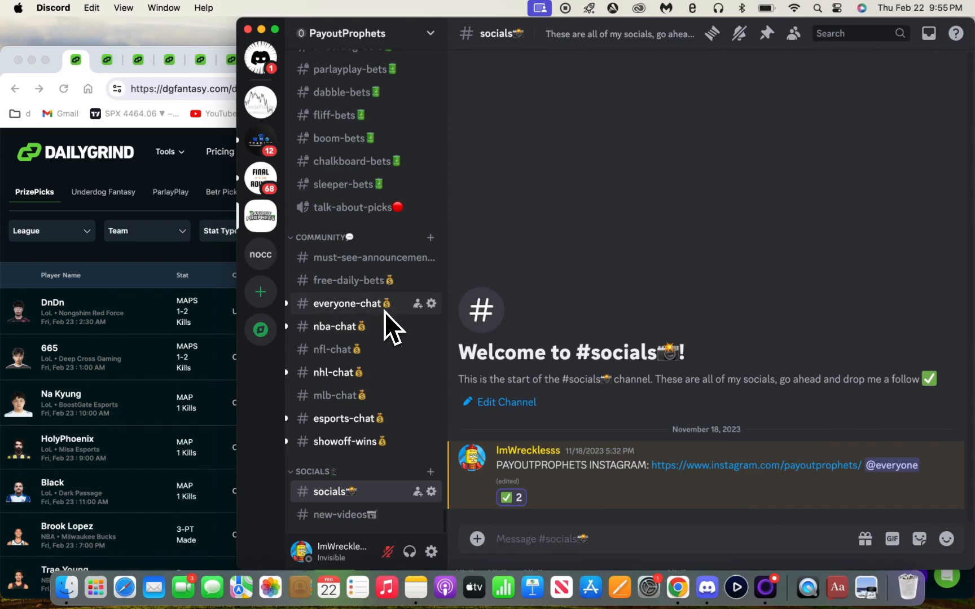
{"action": "mouse_move", "coordinate": [404, 304]}
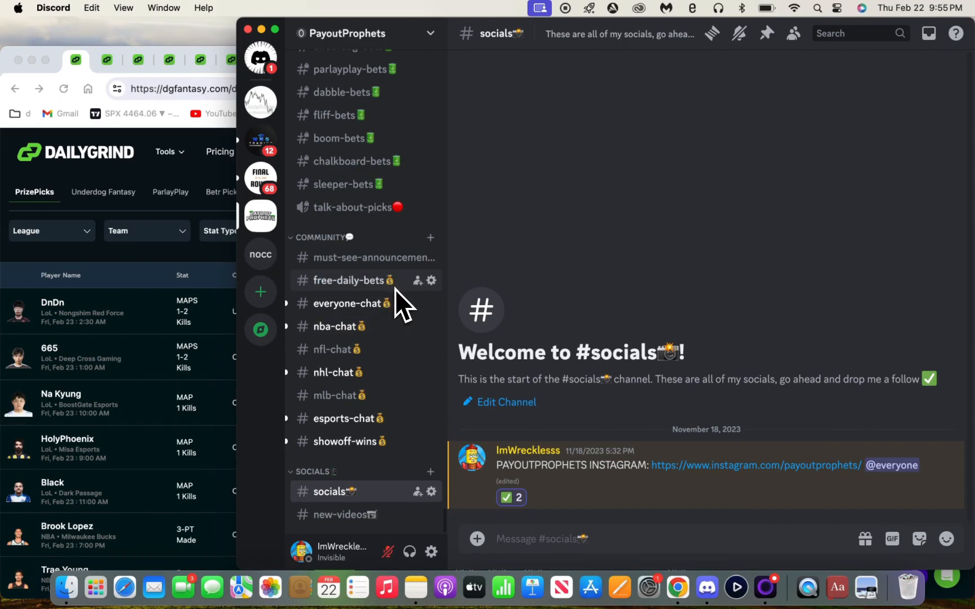
{"action": "mouse_move", "coordinate": [509, 239]}
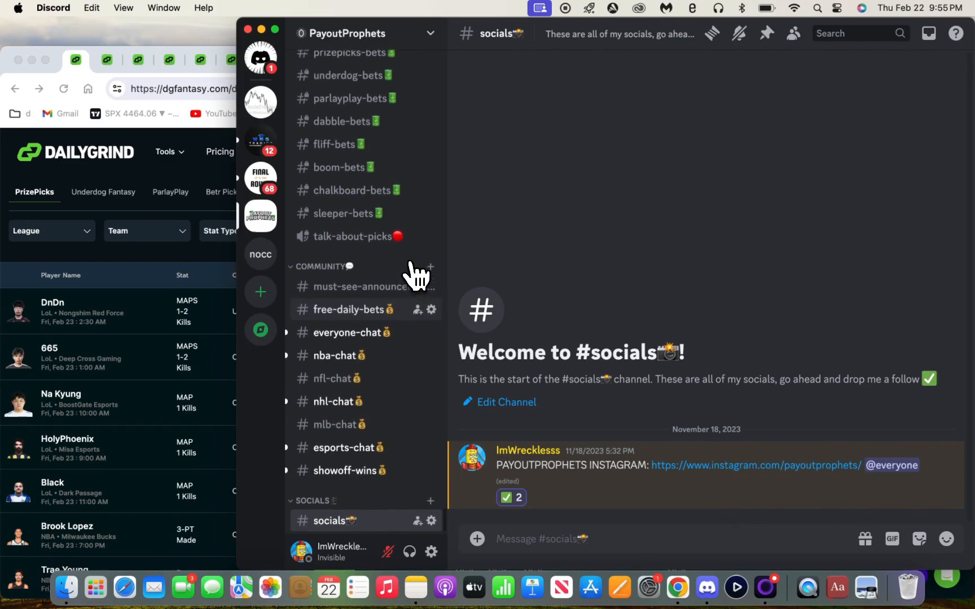
{"action": "left_click", "coordinate": [351, 309]}
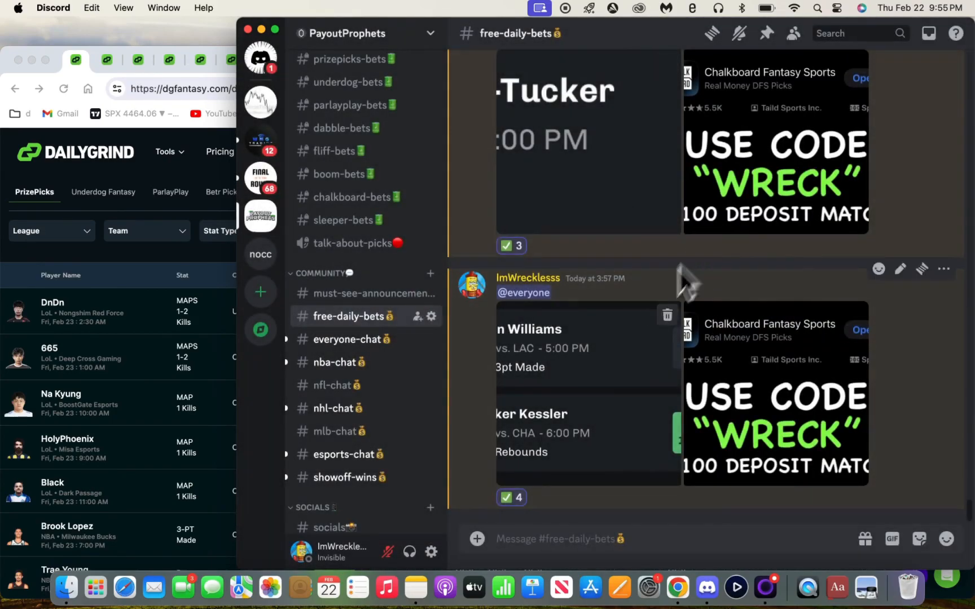
{"action": "mouse_move", "coordinate": [688, 168]}
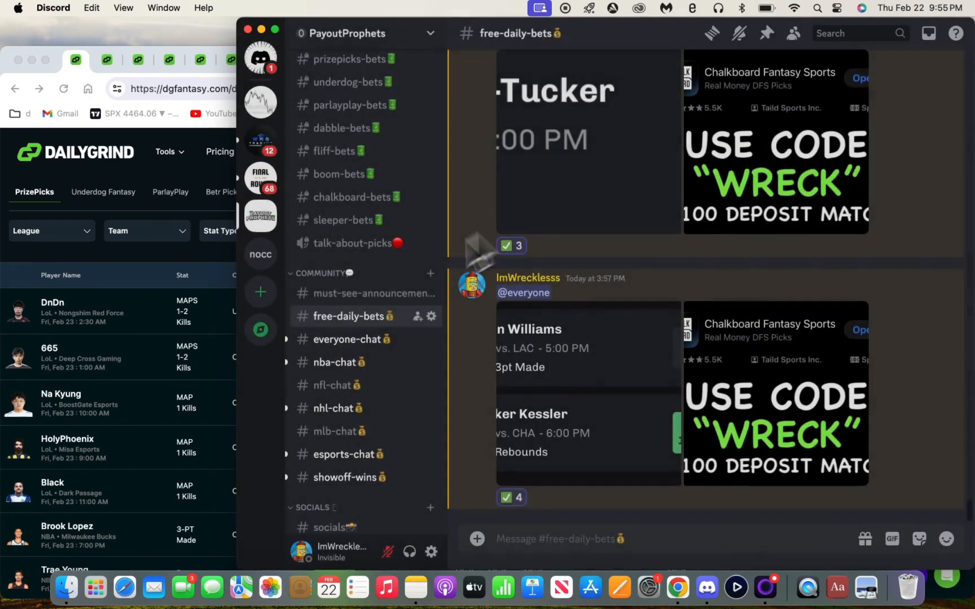
View the everyone-chat channel, cancelling the accidental ban prompt, before returning to the DailyGrind optimizer
{"action": "left_click", "coordinate": [350, 338]}
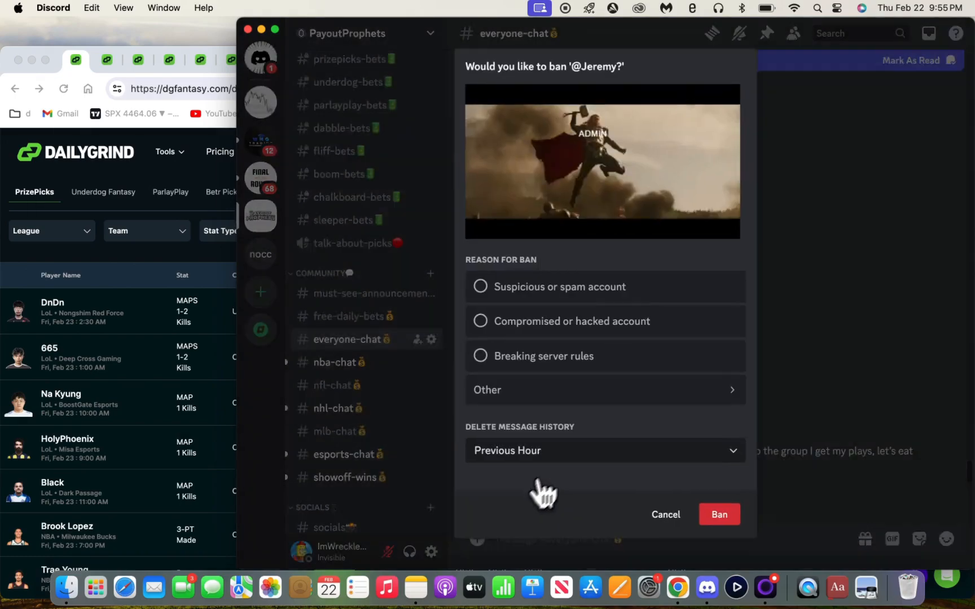
{"action": "left_click", "coordinate": [665, 515]}
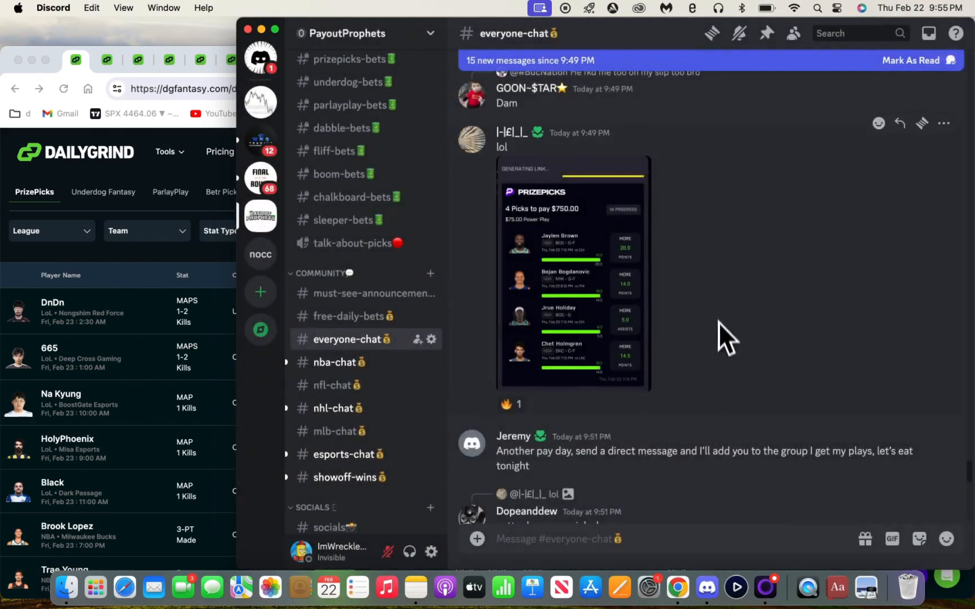
{"action": "scroll", "scroll_direction": "down", "scroll_amount": 3}
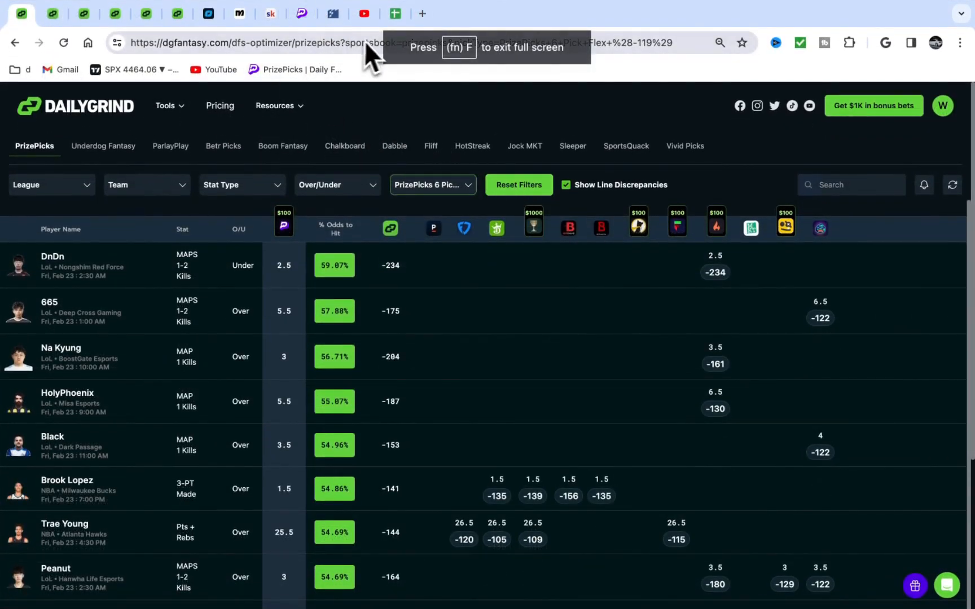
Copy Brook Lopez and Peanut from the PrizePicks entry into the Feb 23 row of the plays log
{"action": "left_click", "coordinate": [395, 13]}
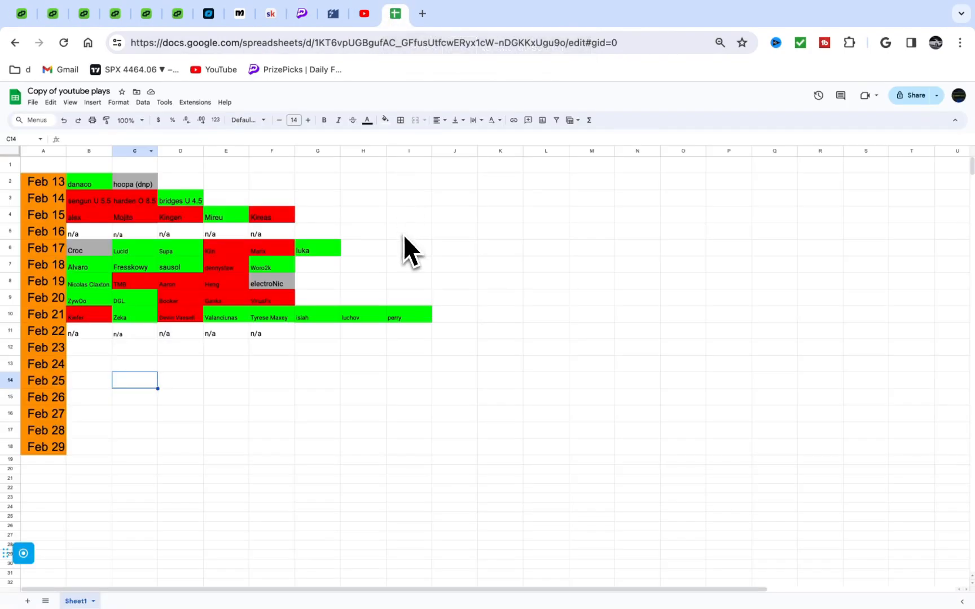
{"action": "left_click", "coordinate": [301, 14]}
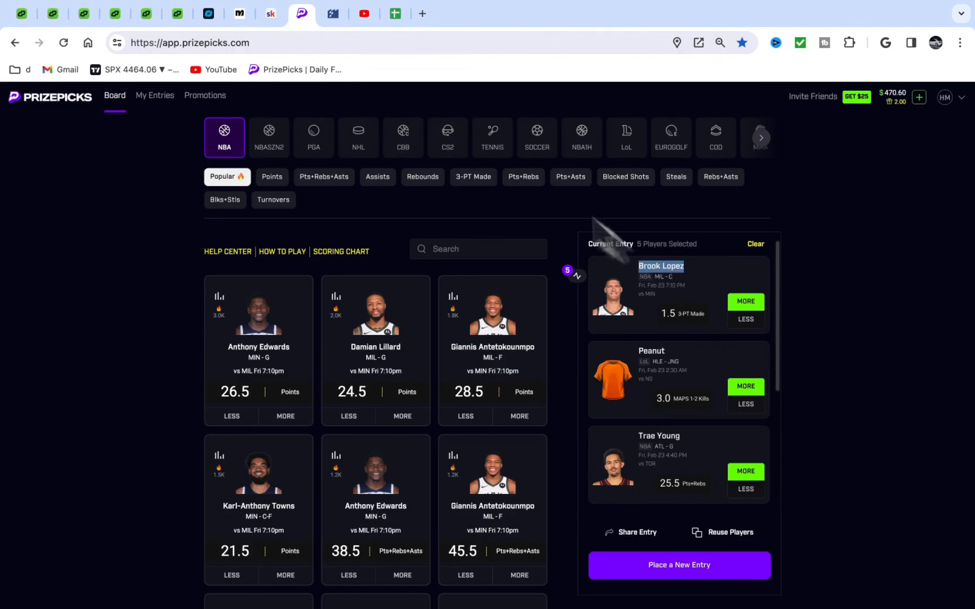
{"action": "left_click", "coordinate": [395, 14]}
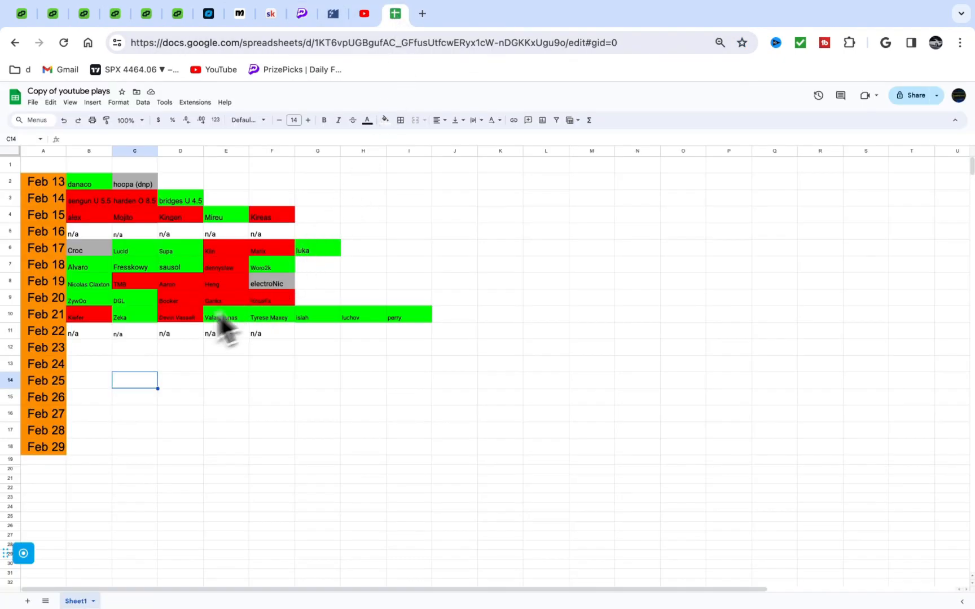
{"action": "left_click", "coordinate": [303, 13]}
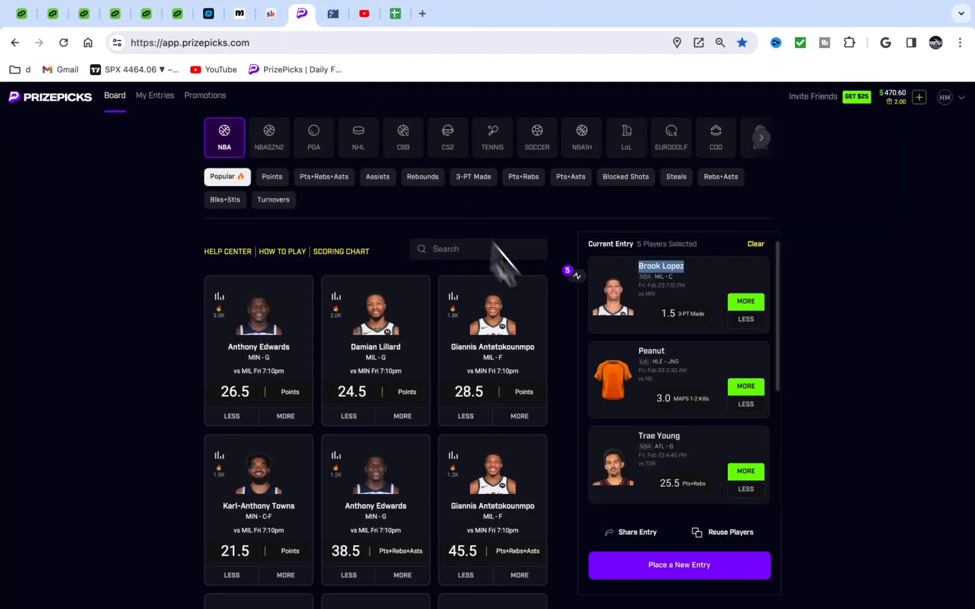
{"action": "left_click", "coordinate": [394, 14]}
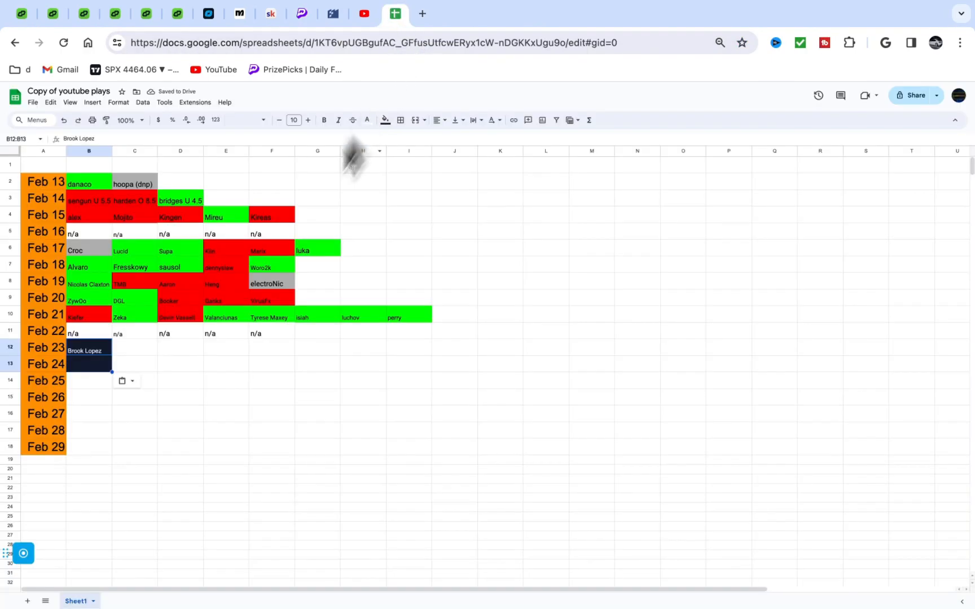
{"action": "left_click", "coordinate": [303, 14]}
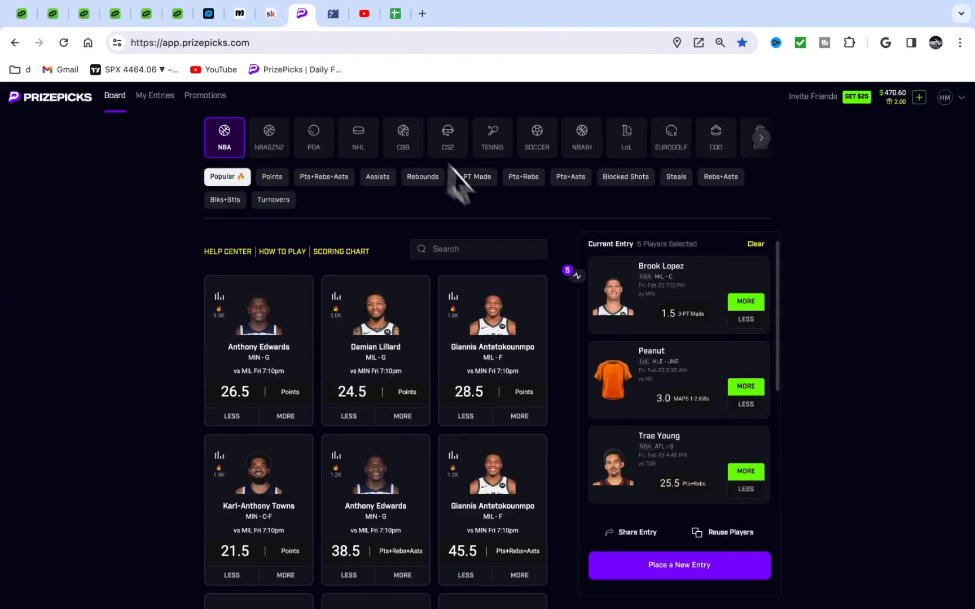
{"action": "scroll", "scroll_direction": "down", "scroll_amount": 3}
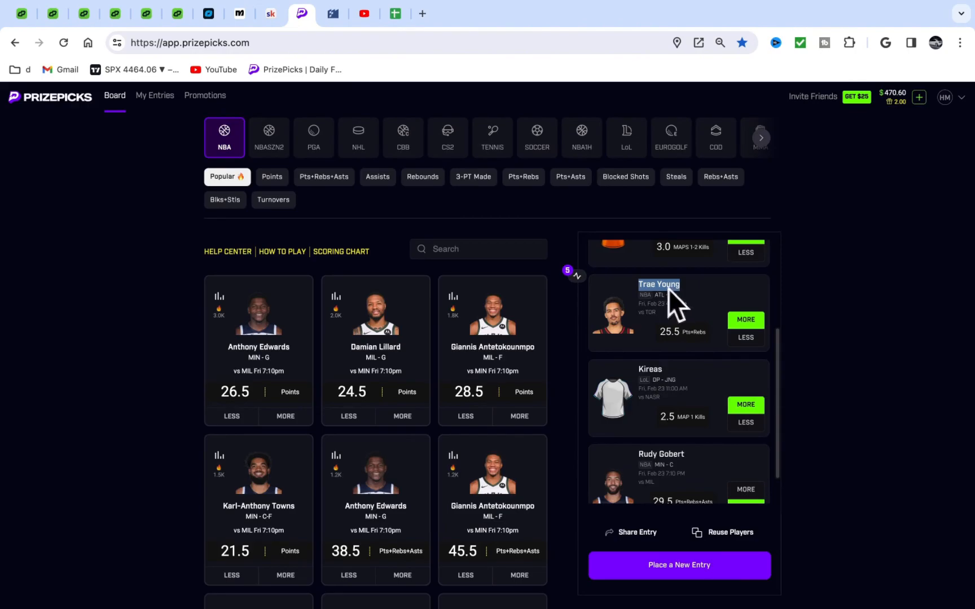
Add Trae Young, Kireas and Gobert to the remaining Feb 23 cells
{"action": "left_click", "coordinate": [393, 14]}
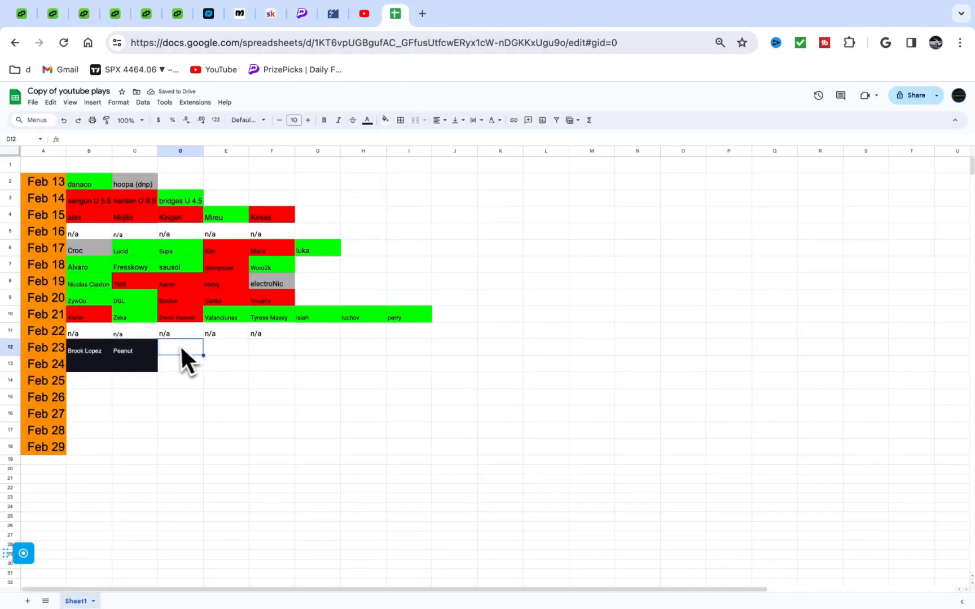
{"action": "left_click", "coordinate": [303, 14]}
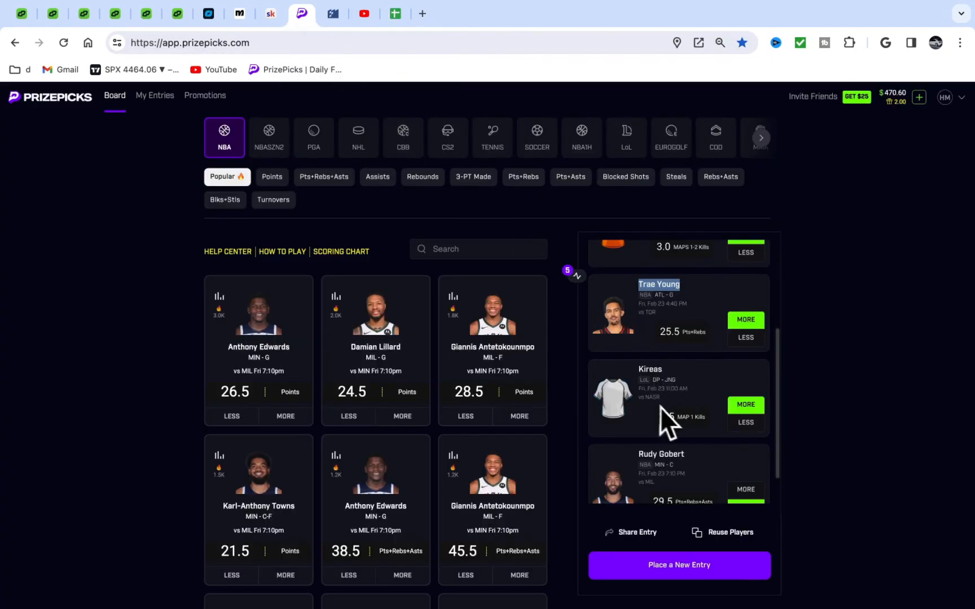
{"action": "left_click", "coordinate": [395, 13]}
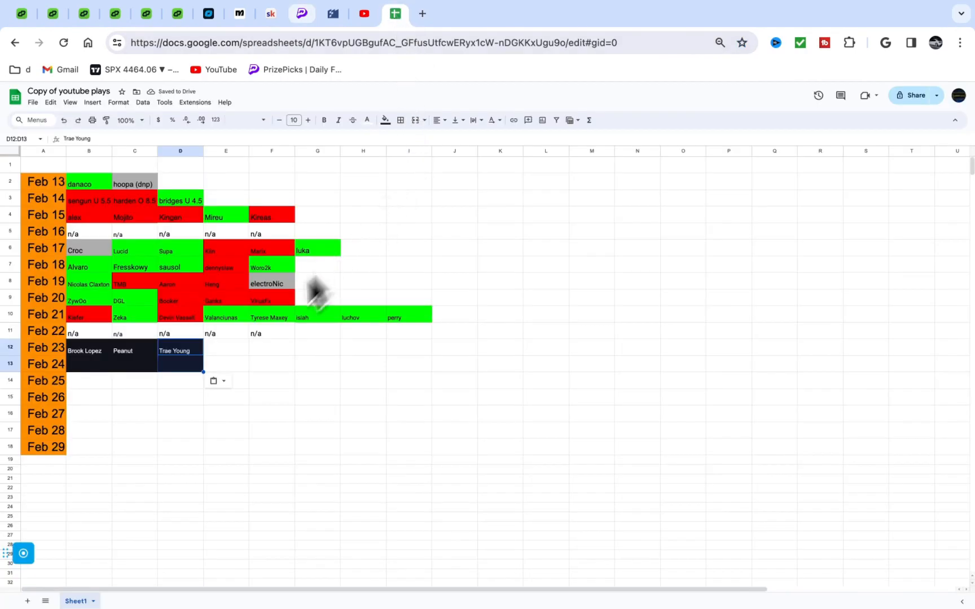
{"action": "left_click", "coordinate": [301, 13]}
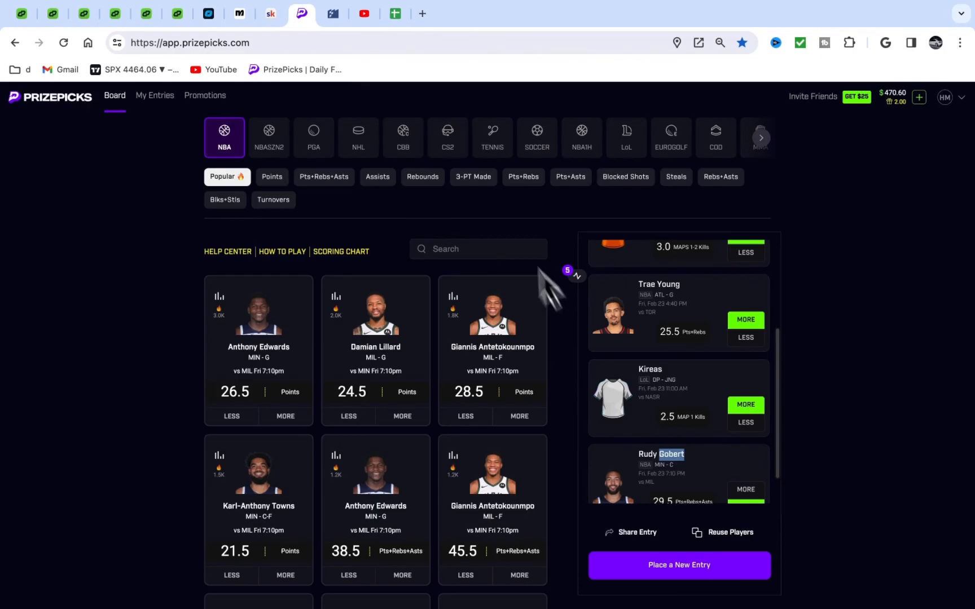
{"action": "left_click", "coordinate": [395, 13]}
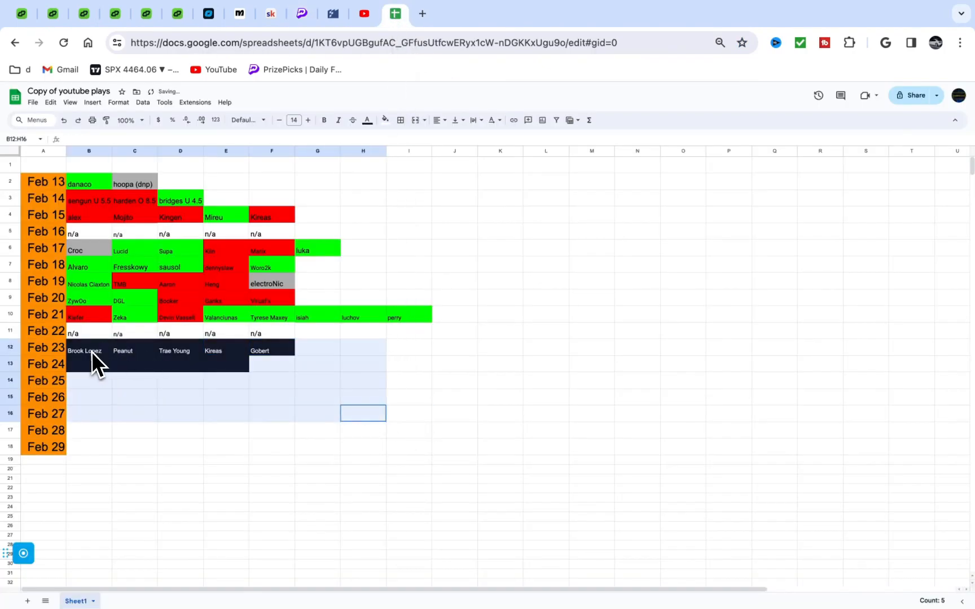
Reset the pasted Feb 23 picks to plain black text without the dark fill, then return to DailyGrind
{"action": "left_click", "coordinate": [368, 119]}
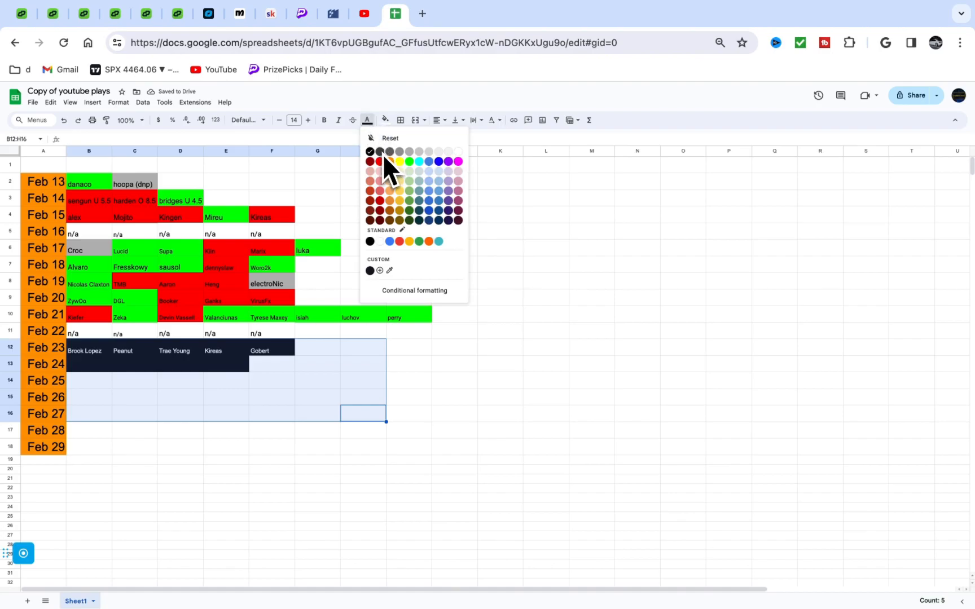
{"action": "left_click", "coordinate": [370, 151]}
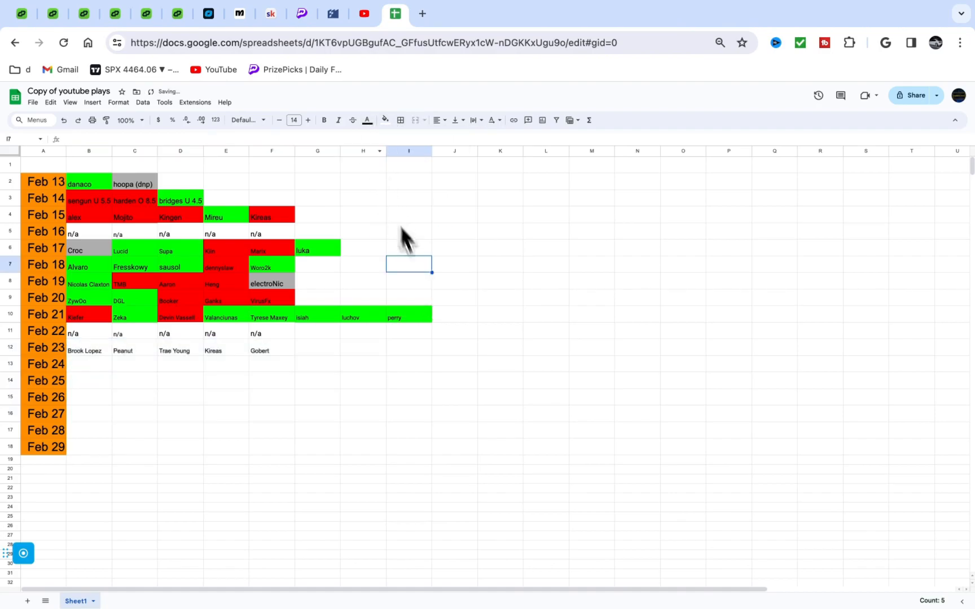
{"action": "left_click", "coordinate": [317, 397]}
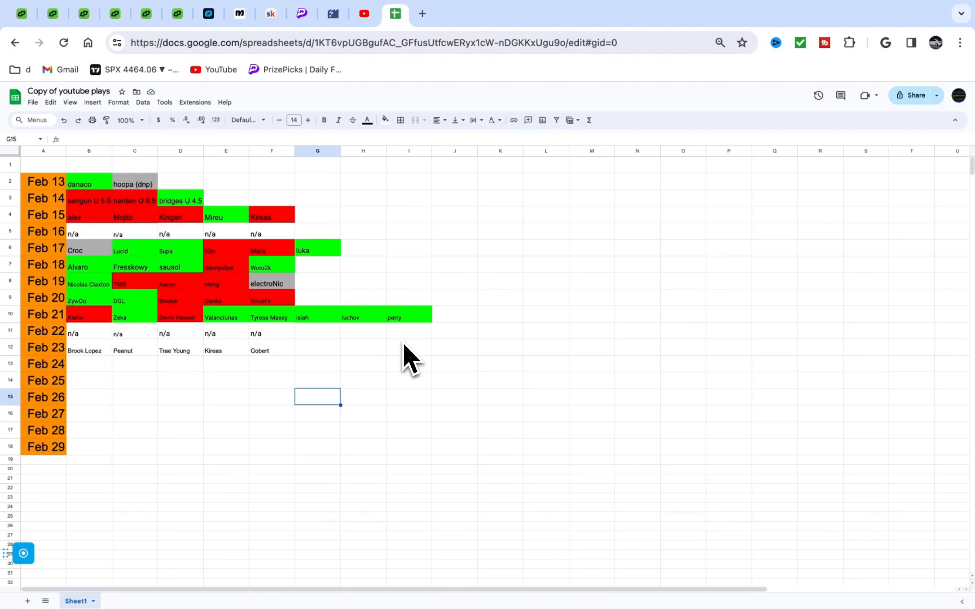
{"action": "mouse_move", "coordinate": [342, 127]}
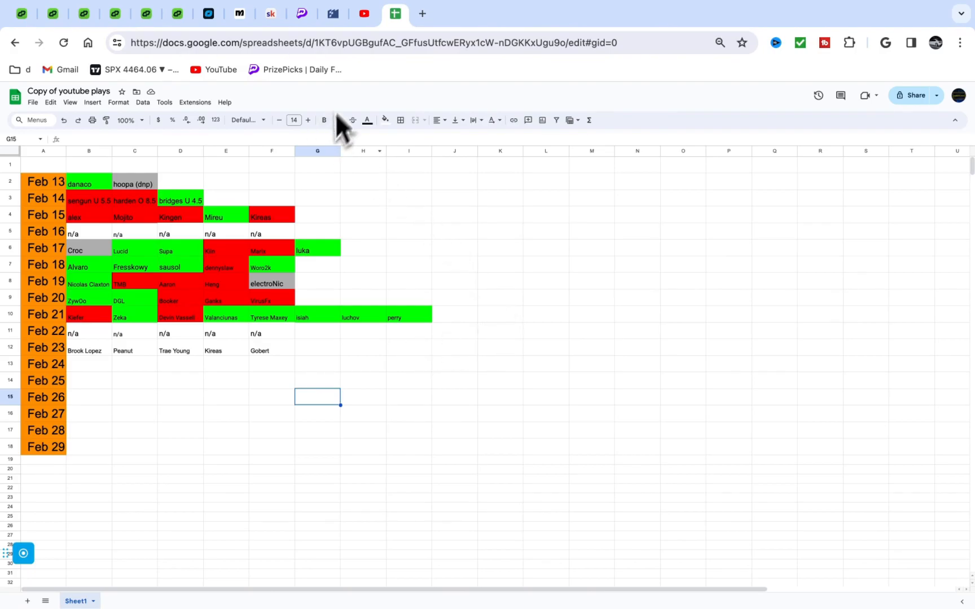
{"action": "left_click", "coordinate": [364, 14]}
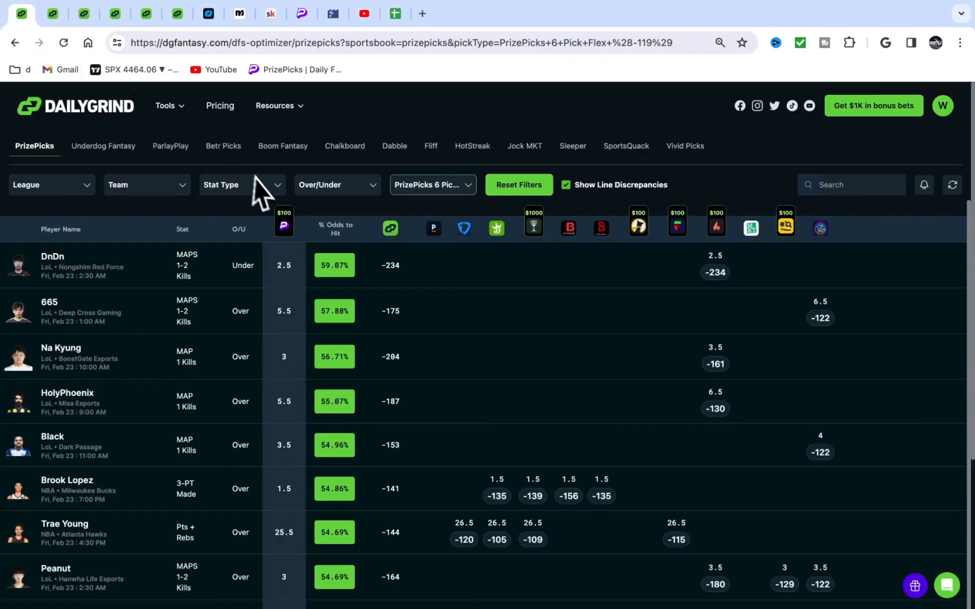
{"action": "mouse_move", "coordinate": [532, 181]}
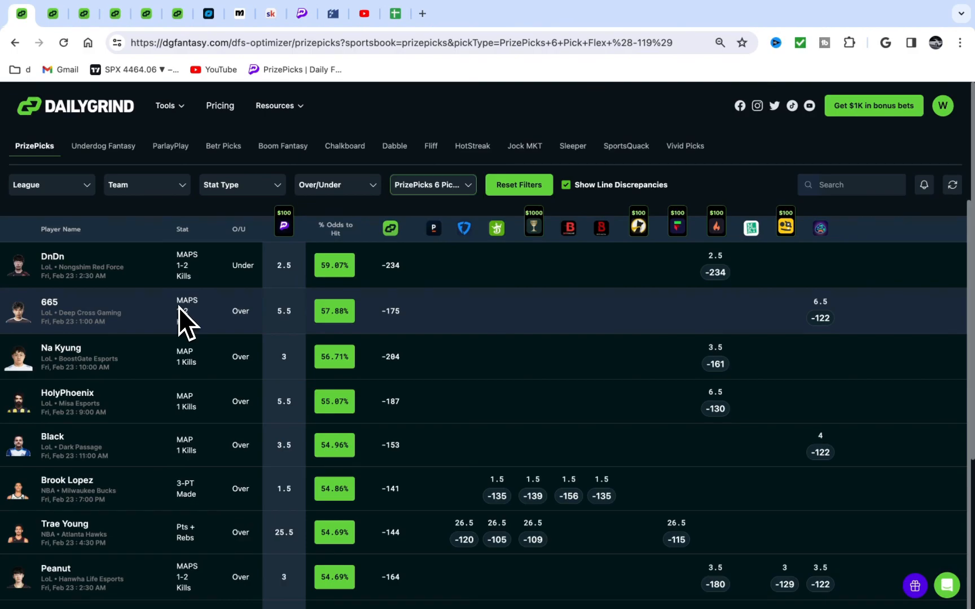
{"action": "mouse_move", "coordinate": [386, 373]}
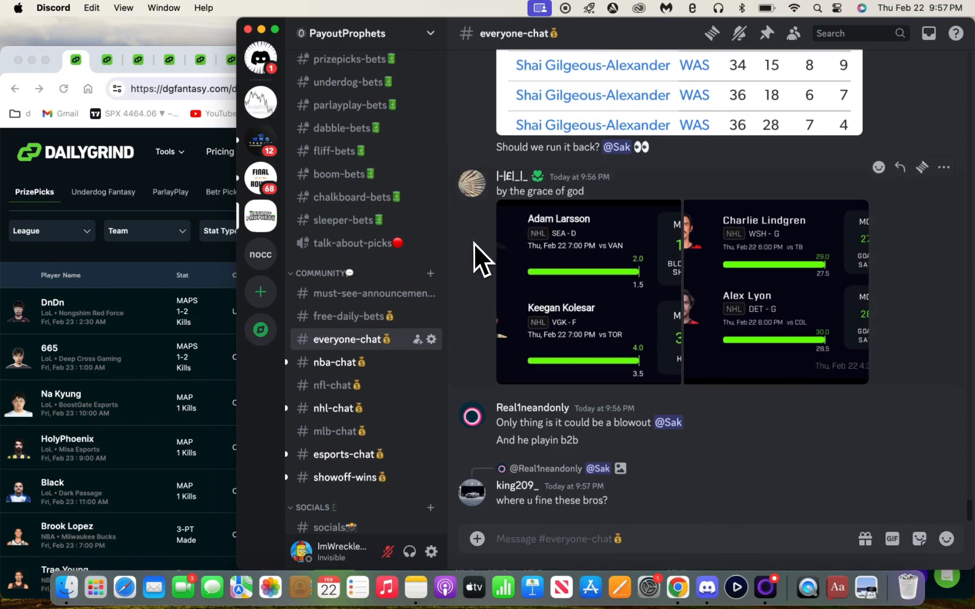
{"action": "mouse_move", "coordinate": [482, 224]}
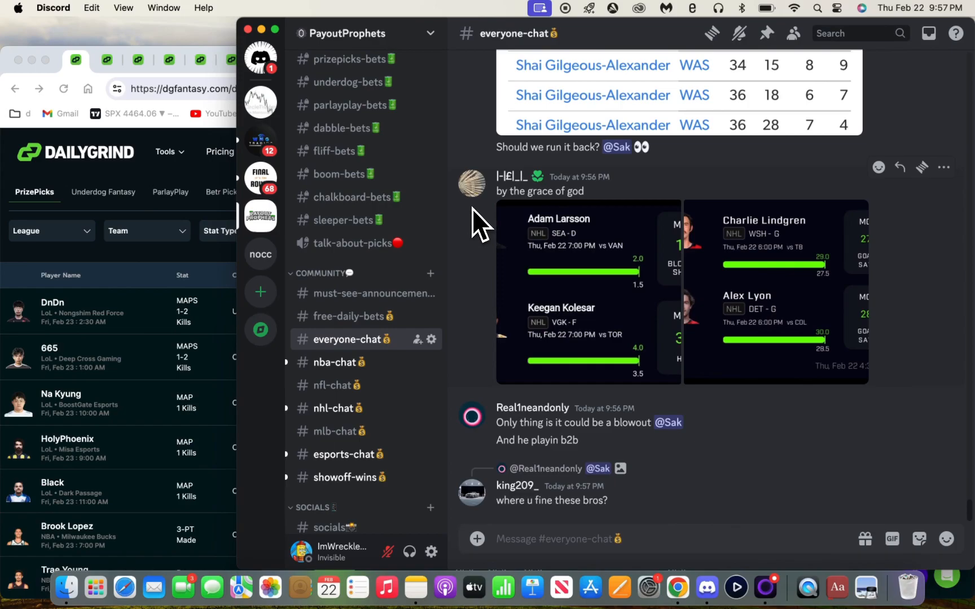
{"action": "mouse_move", "coordinate": [467, 264]}
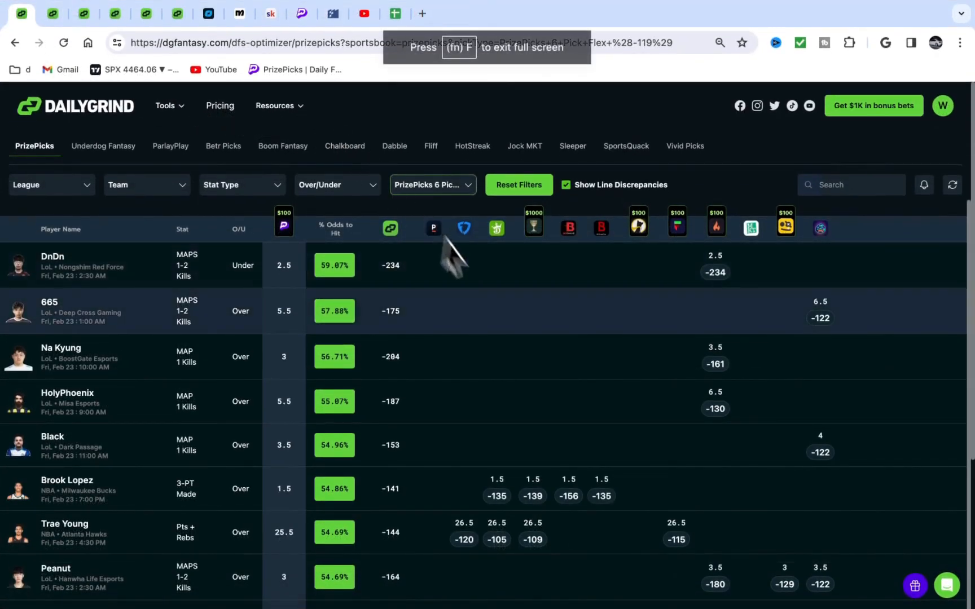
{"action": "mouse_move", "coordinate": [802, 211]}
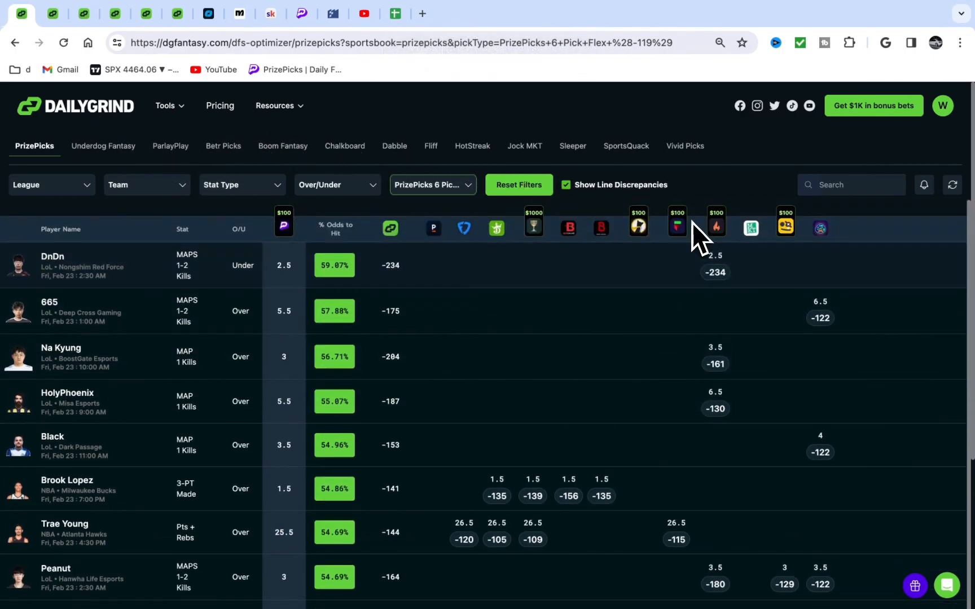
{"action": "mouse_move", "coordinate": [355, 404]}
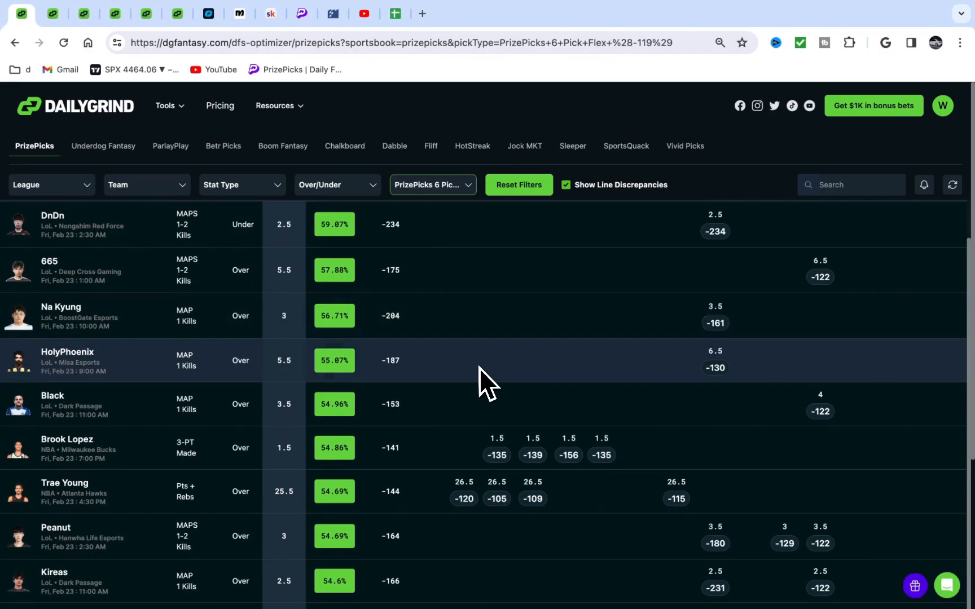
{"action": "scroll", "scroll_direction": "down", "scroll_amount": 3}
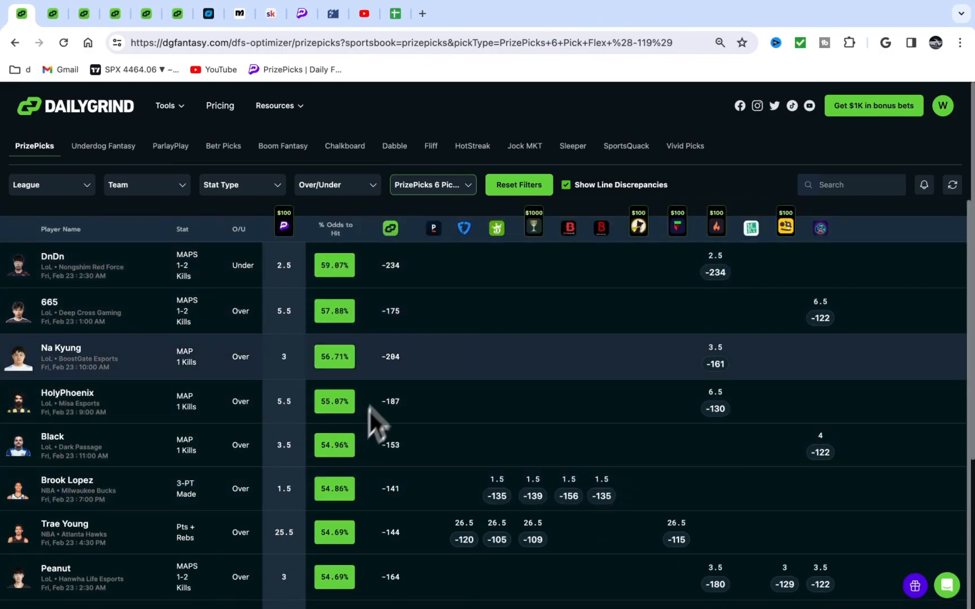
{"action": "scroll", "scroll_direction": "down", "scroll_amount": 3}
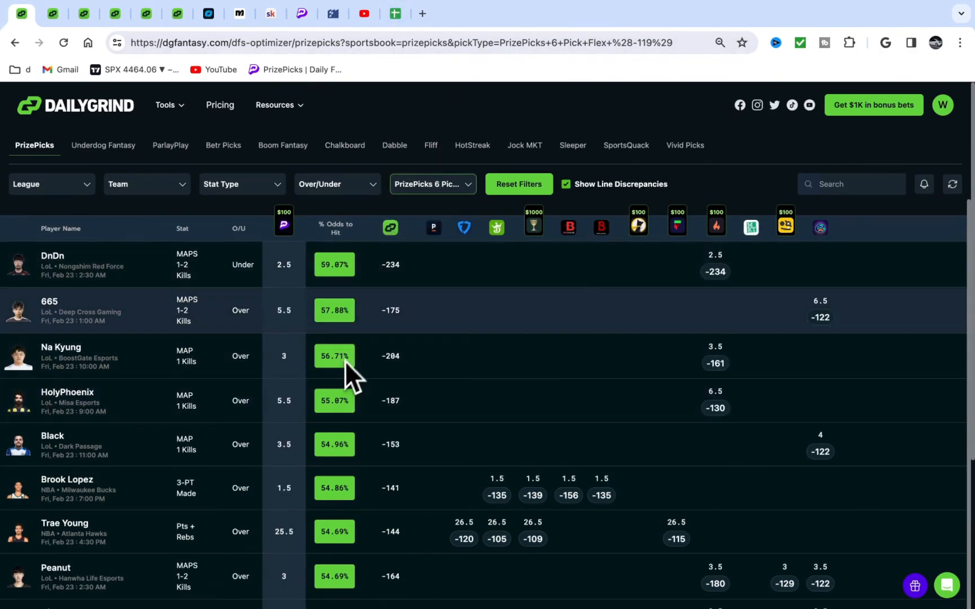
{"action": "mouse_move", "coordinate": [454, 383]}
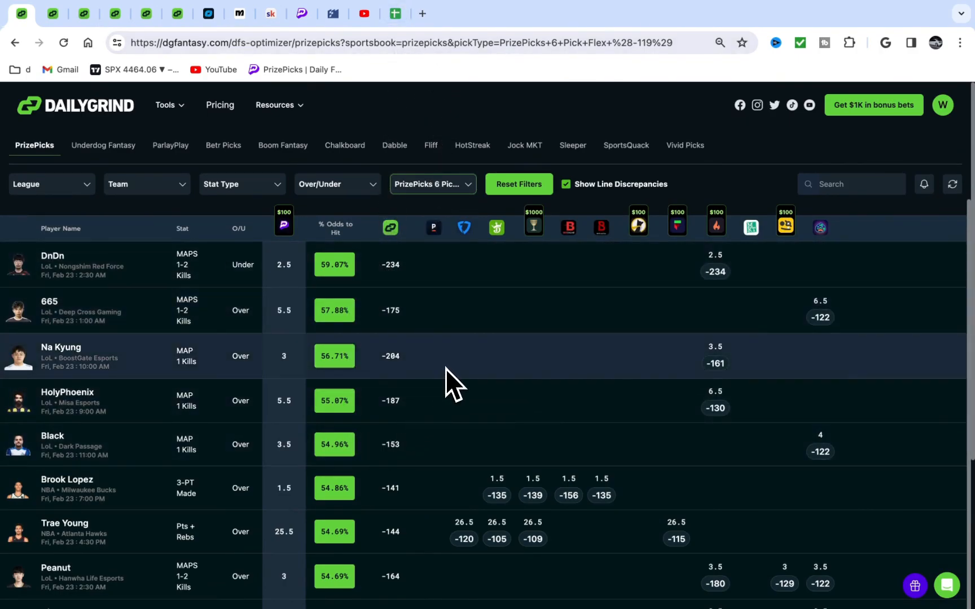
{"action": "scroll", "scroll_direction": "down", "scroll_amount": 3}
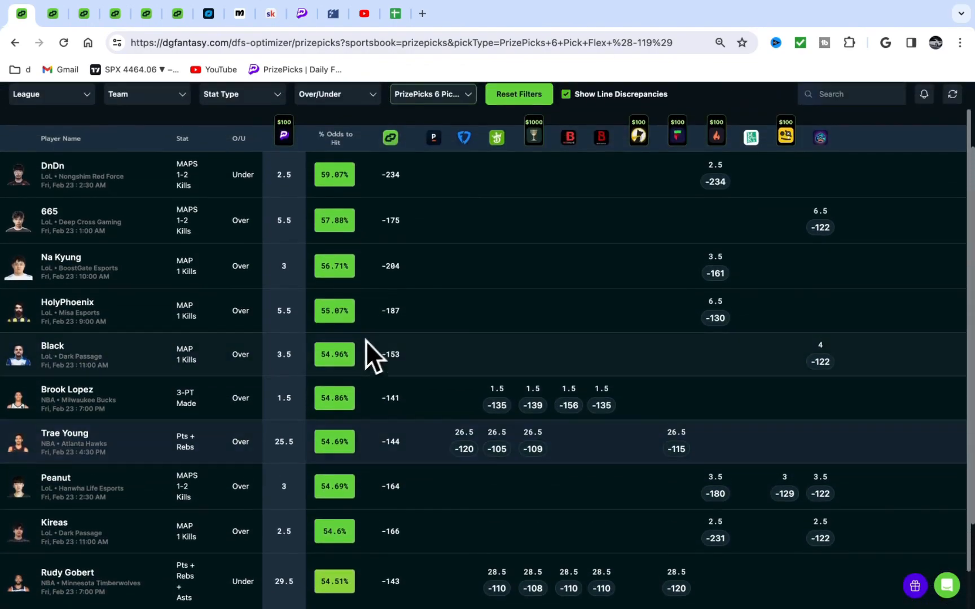
{"action": "mouse_move", "coordinate": [345, 547]}
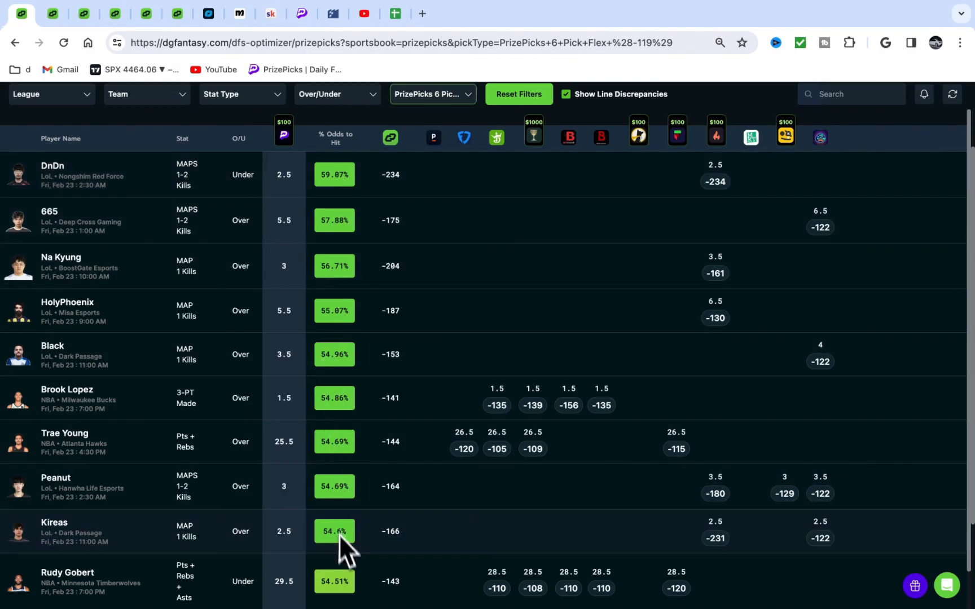
{"action": "mouse_move", "coordinate": [678, 333]}
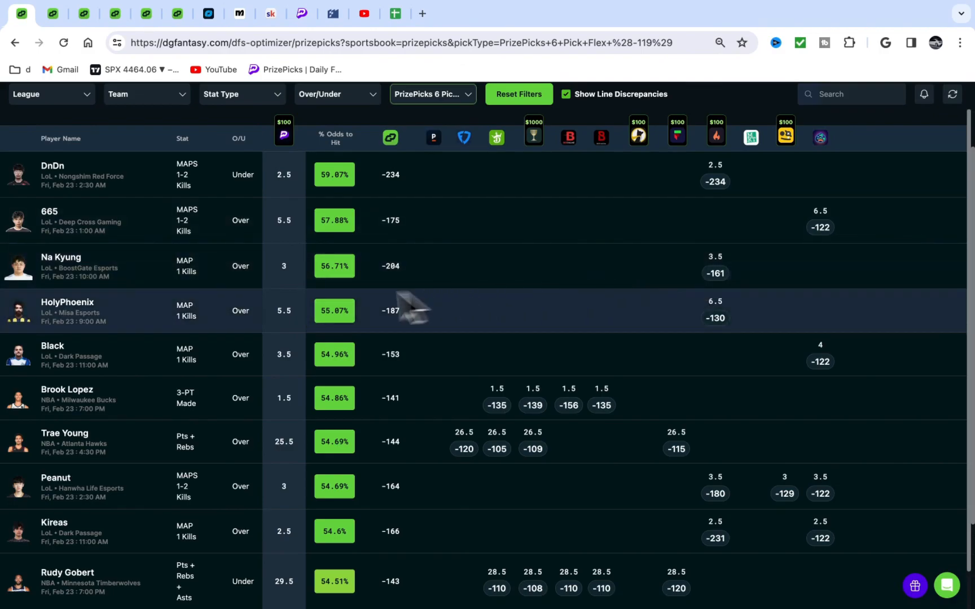
{"action": "mouse_move", "coordinate": [597, 338]}
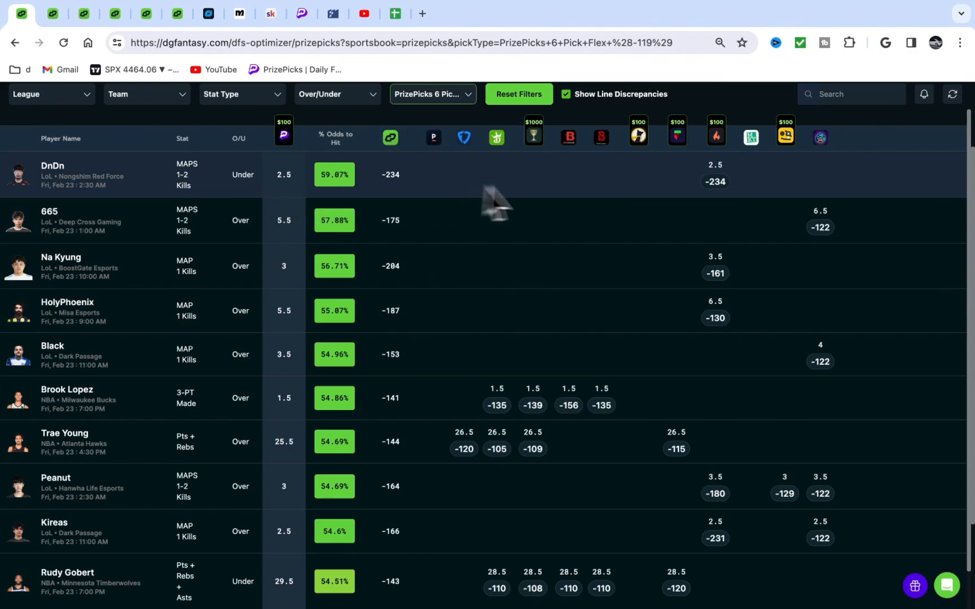
{"action": "mouse_move", "coordinate": [351, 193]}
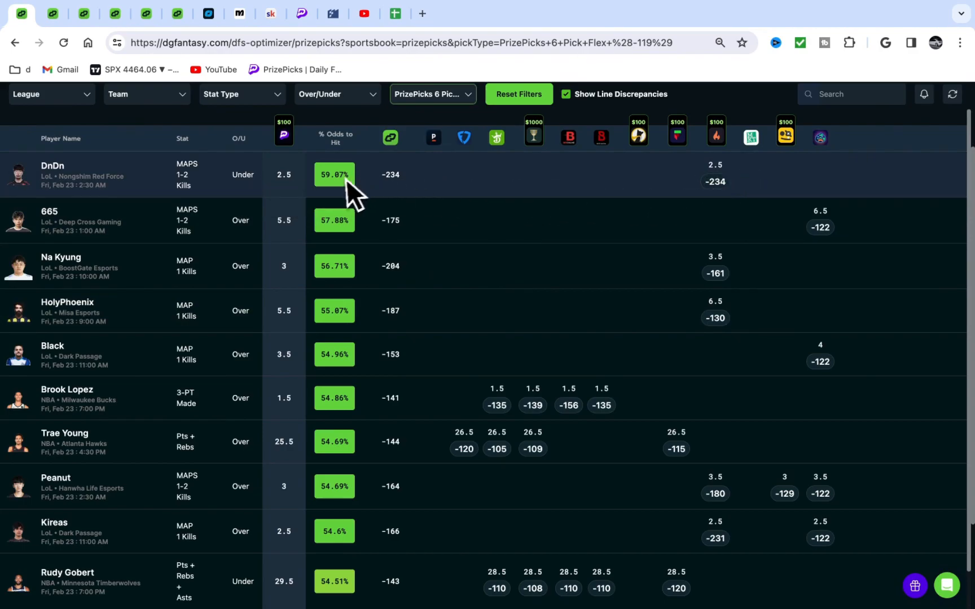
{"action": "mouse_move", "coordinate": [684, 211]}
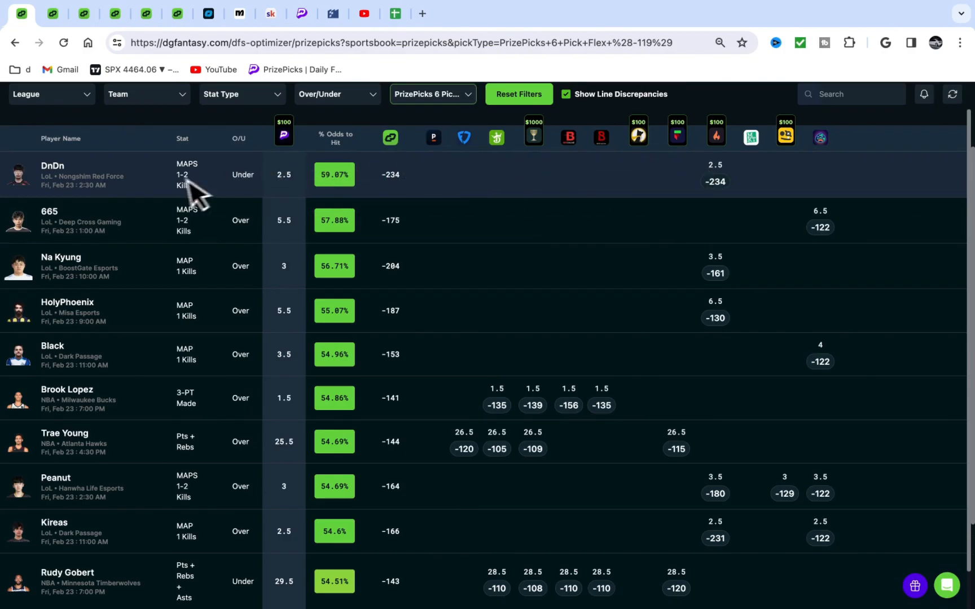
{"action": "mouse_move", "coordinate": [96, 184]}
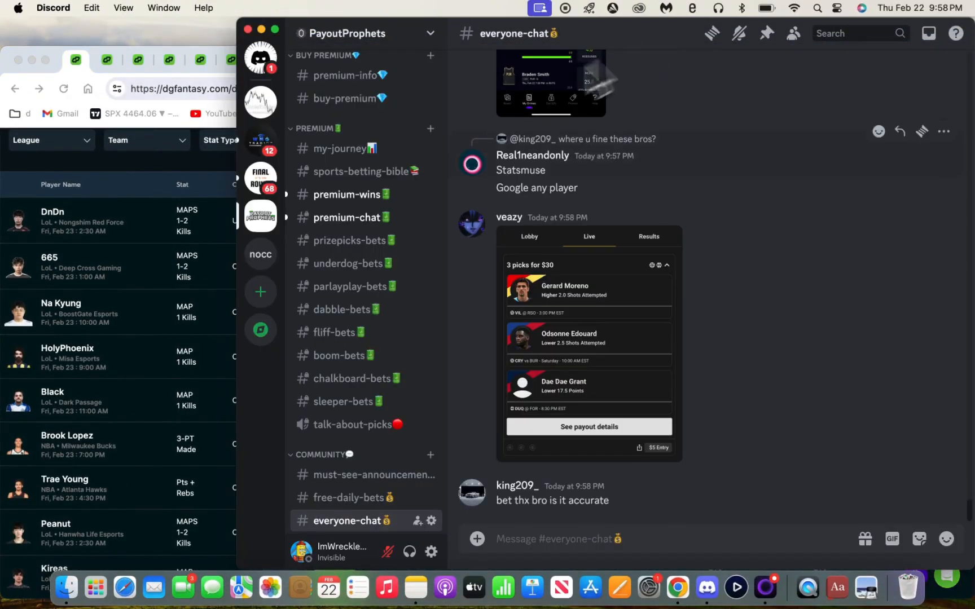
{"action": "mouse_move", "coordinate": [436, 342]}
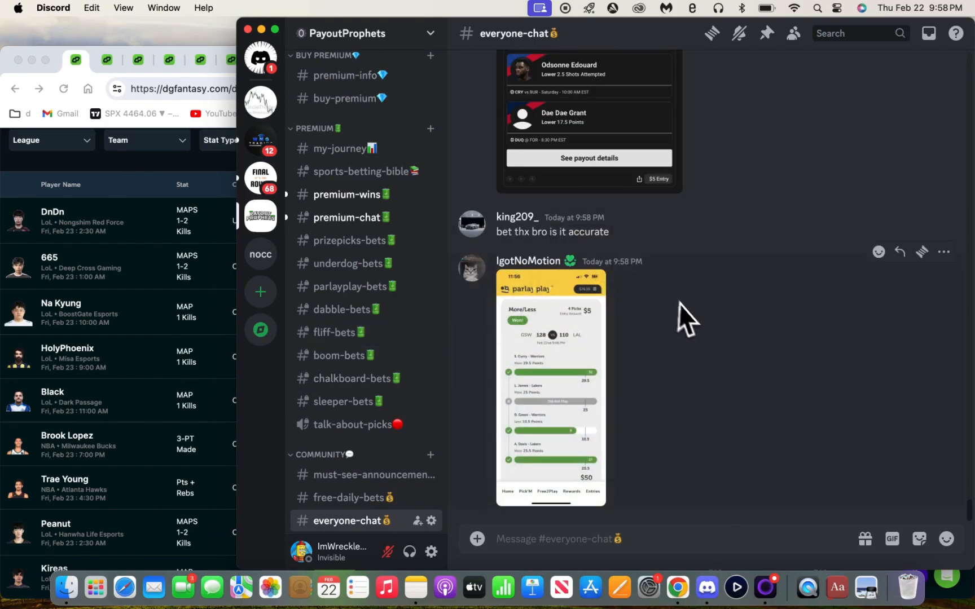
{"action": "mouse_move", "coordinate": [696, 276]}
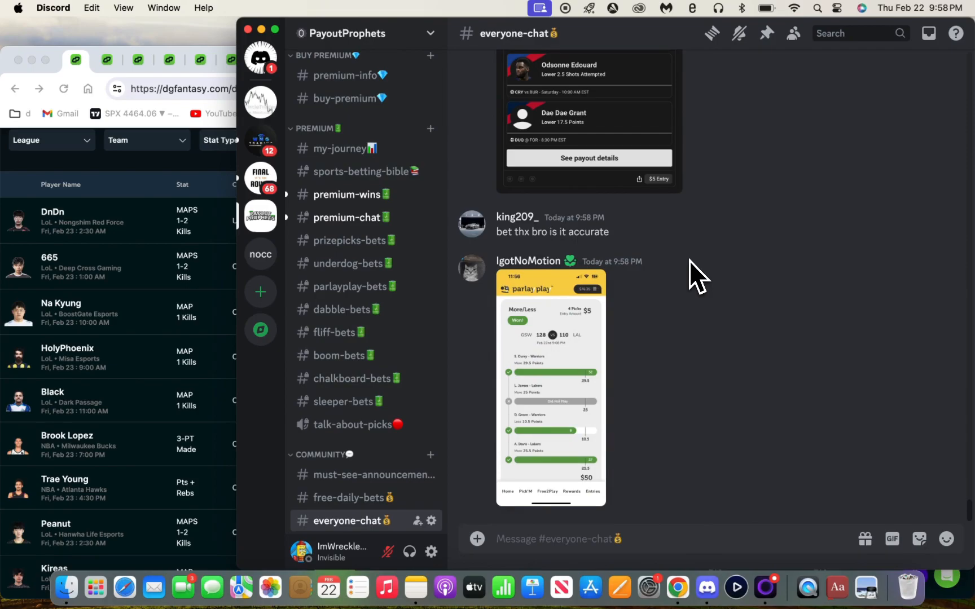
{"action": "mouse_move", "coordinate": [715, 296]}
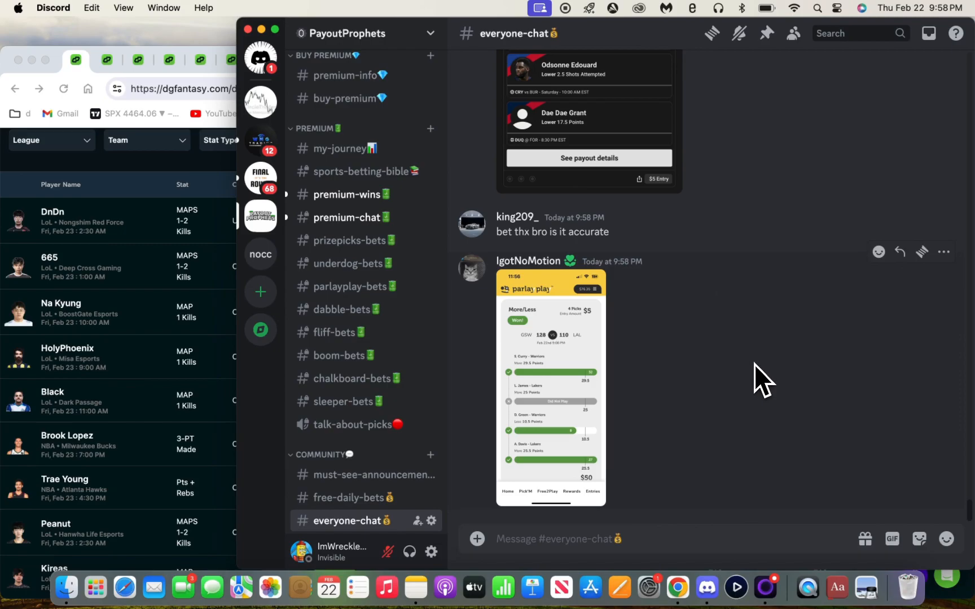
{"action": "mouse_move", "coordinate": [788, 269]}
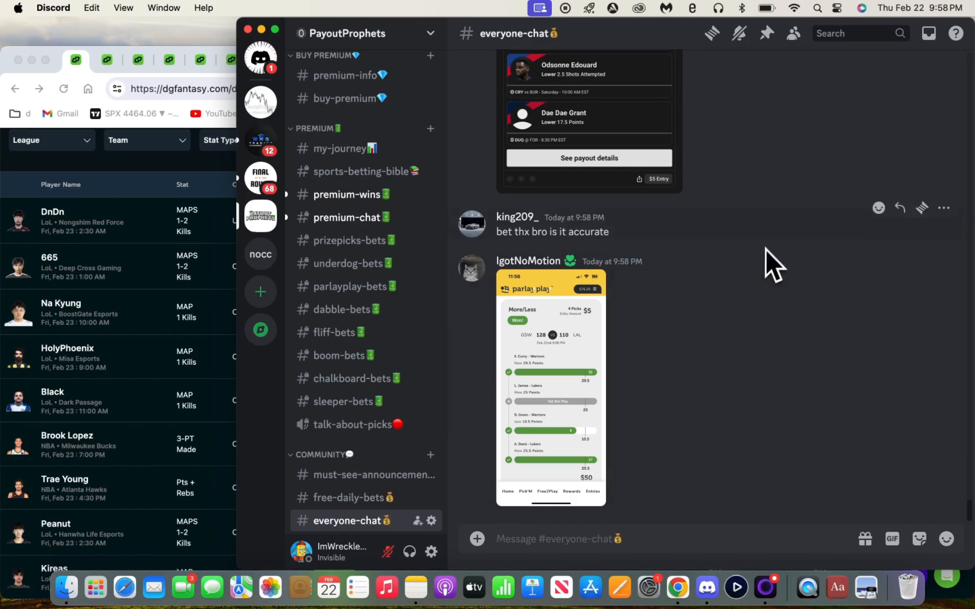
{"action": "mouse_move", "coordinate": [802, 206]}
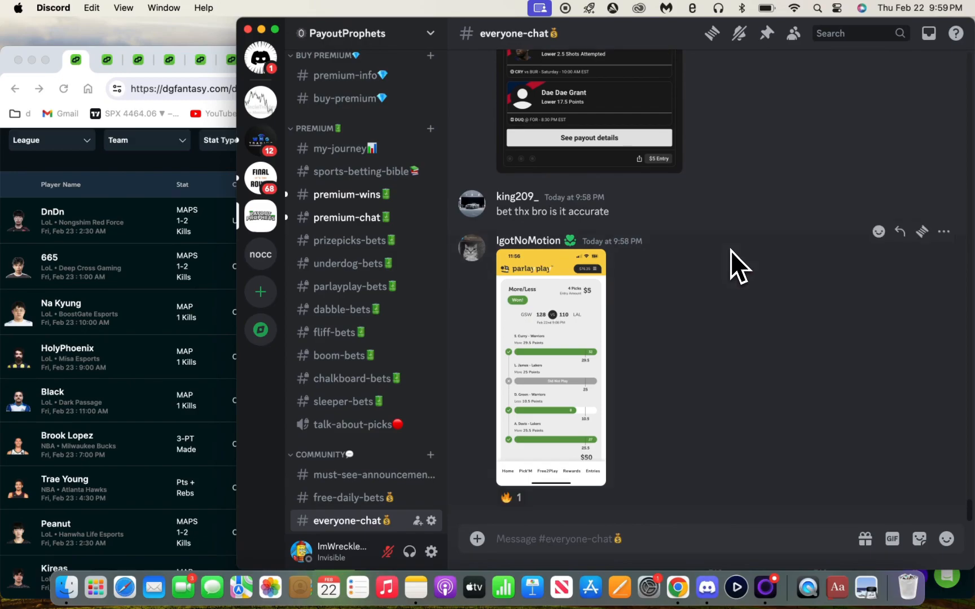
{"action": "mouse_move", "coordinate": [755, 292]}
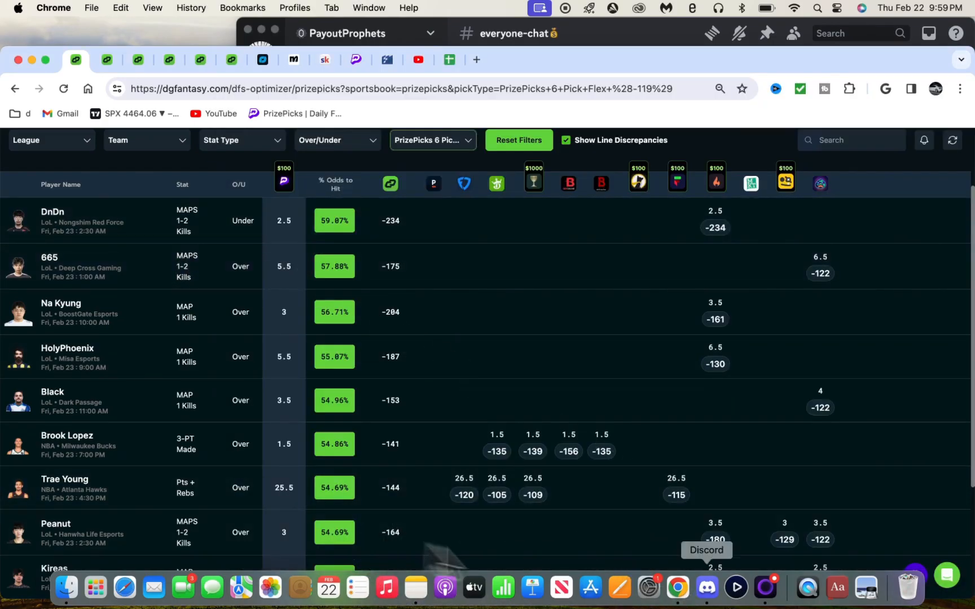
Bring the PayoutProphets everyone-chat with members' pick screenshots back to the front
{"action": "left_click", "coordinate": [706, 587]}
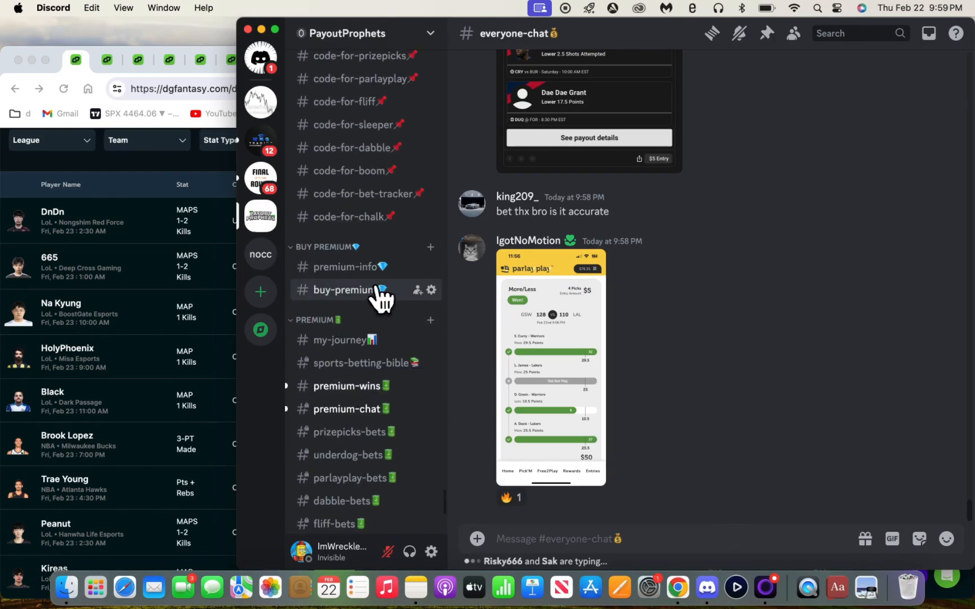
Open the PayoutProphets Premium Membership page on LaunchPass full-screen, showing the $29.99 monthly plan
{"action": "left_click", "coordinate": [350, 290]}
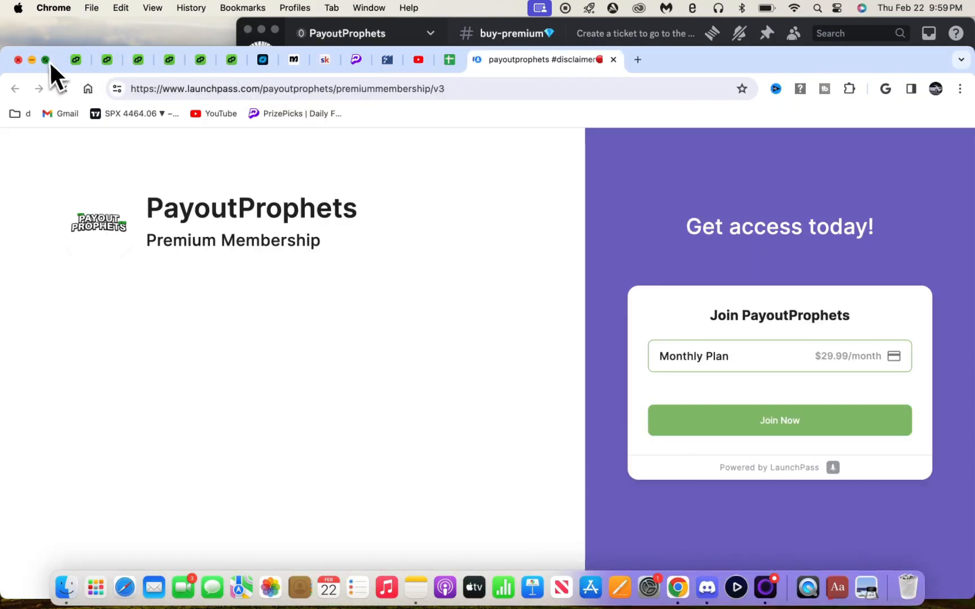
{"action": "left_click", "coordinate": [45, 60]}
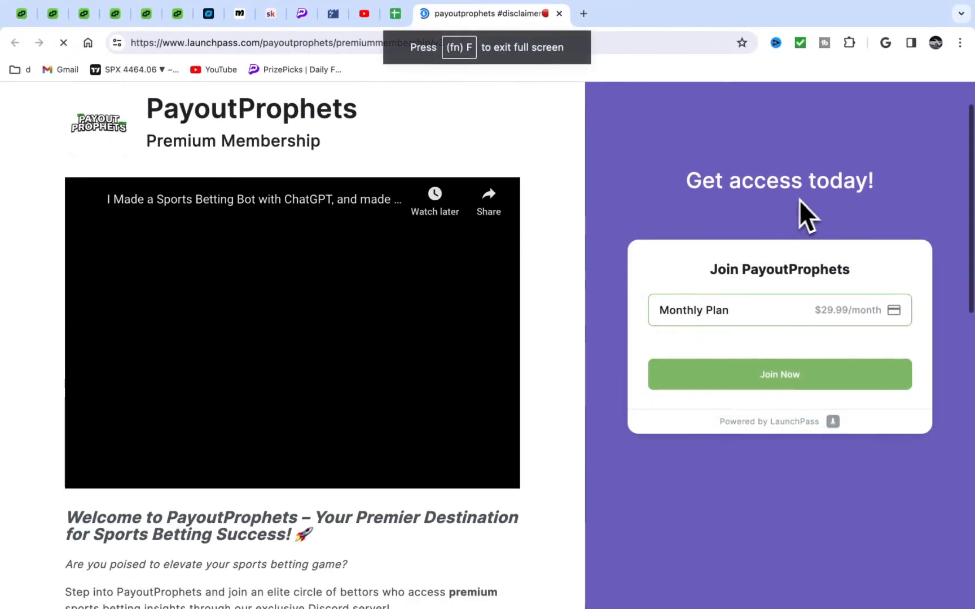
{"action": "scroll", "scroll_direction": "down", "scroll_amount": 3}
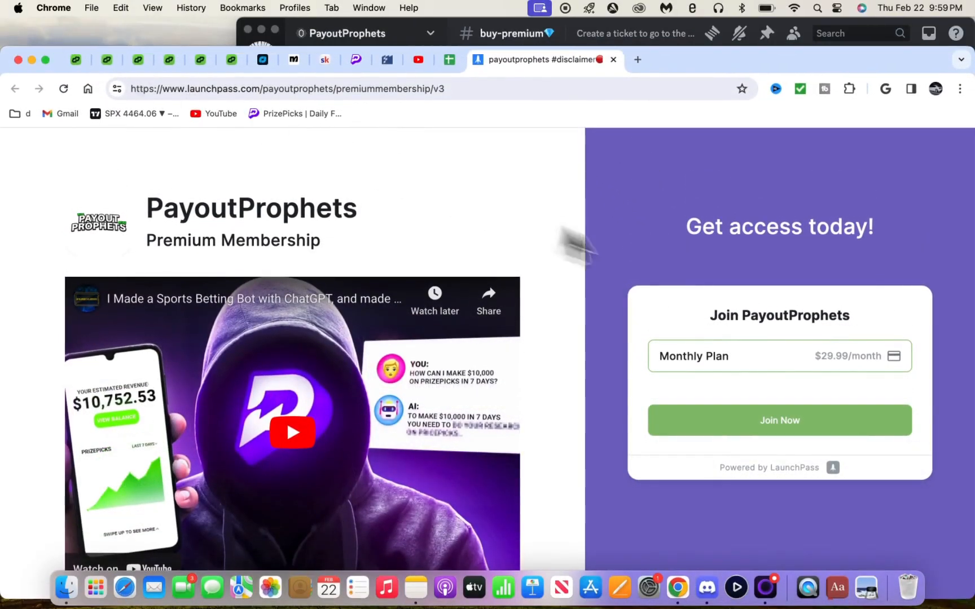
{"action": "mouse_move", "coordinate": [647, 251]}
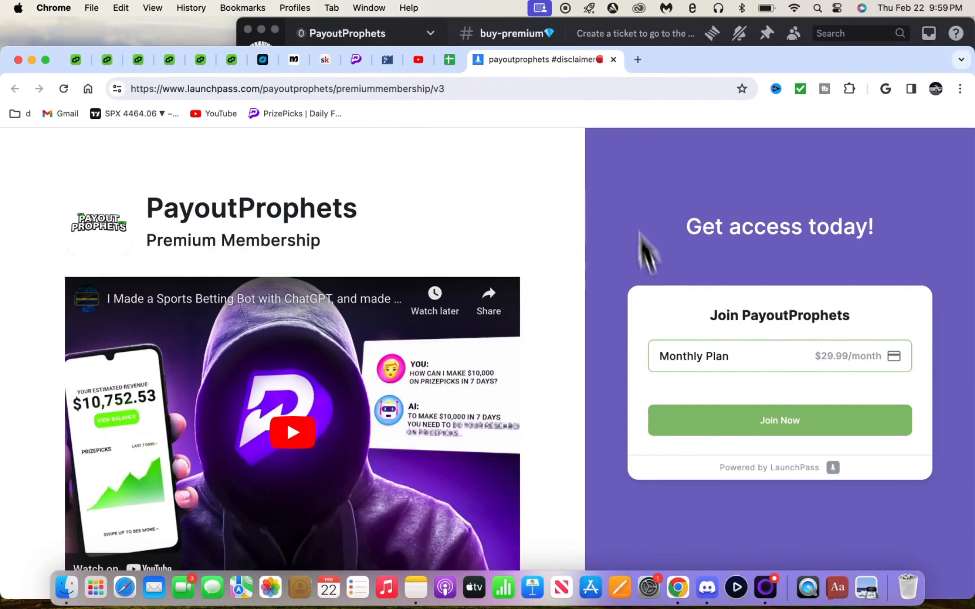
{"action": "mouse_move", "coordinate": [613, 60]}
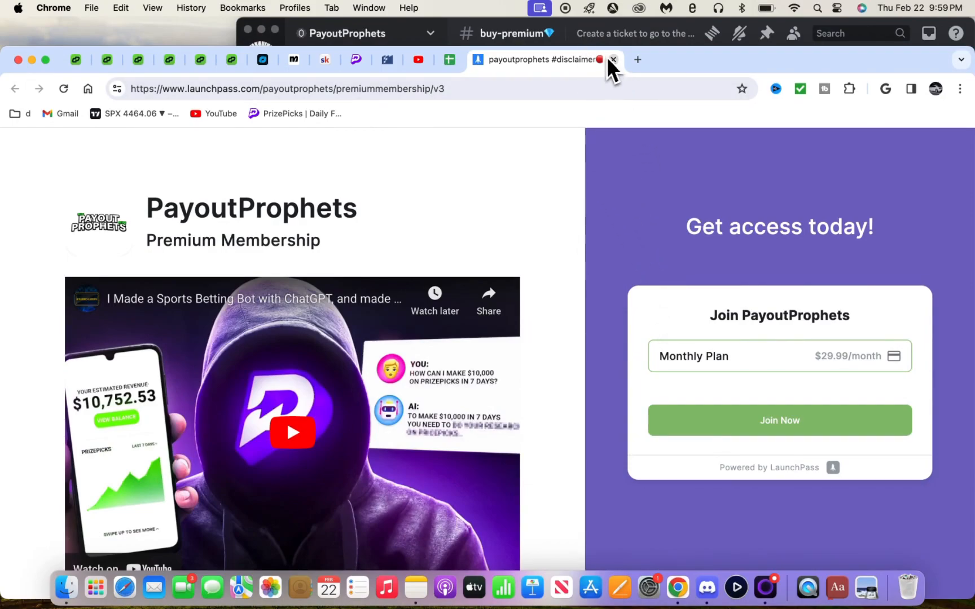